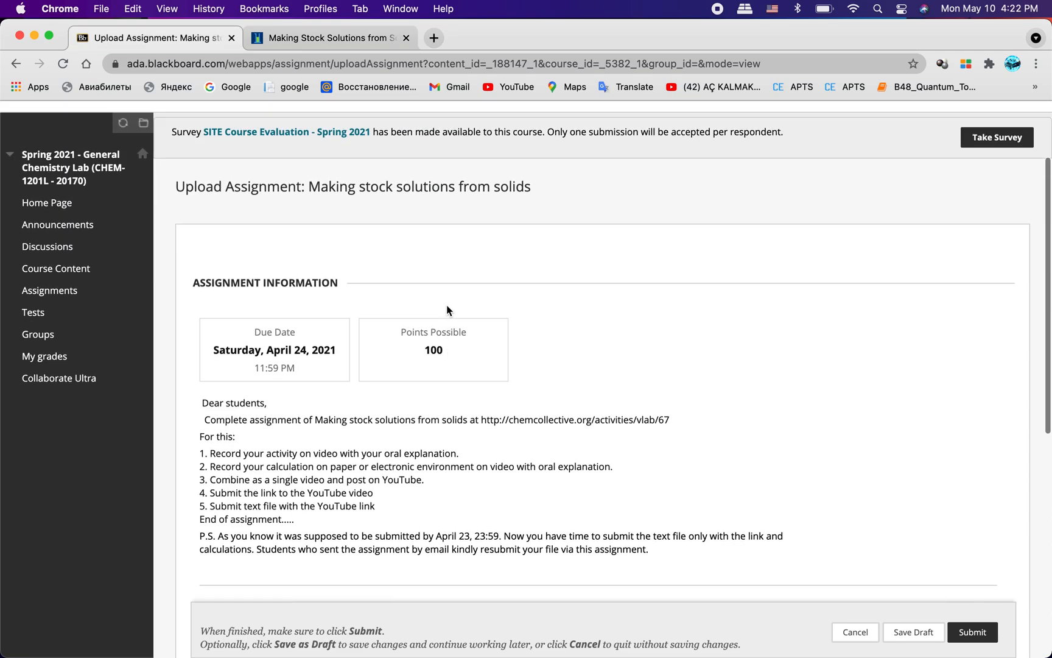
mouse_move(474, 195)
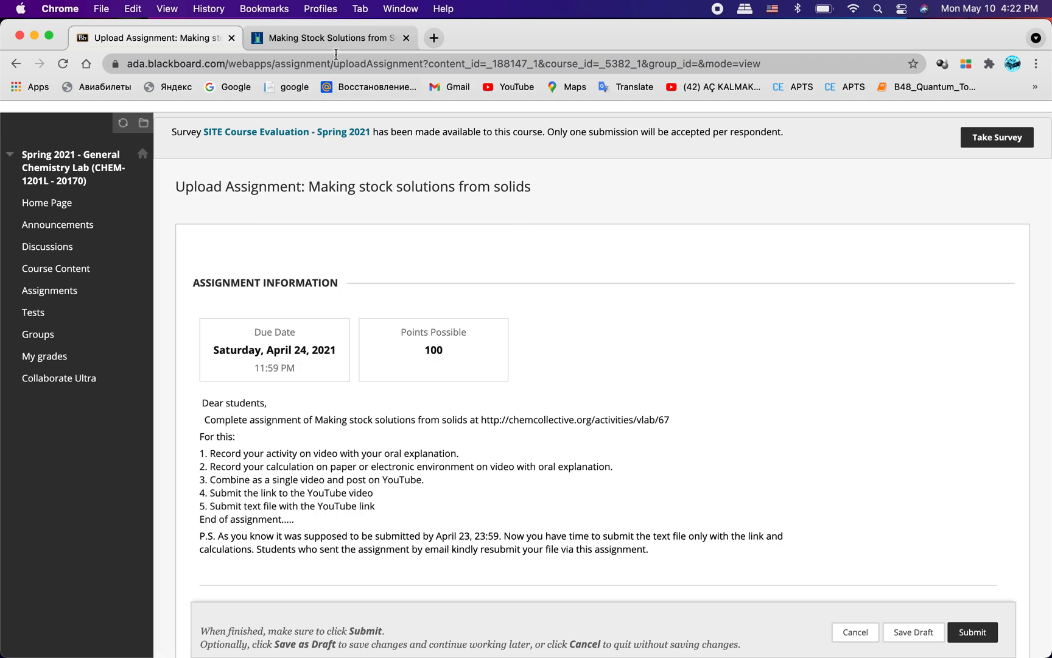
Switch from the Blackboard assignment to the Making Stock Solutions virtual lab tab
click(325, 38)
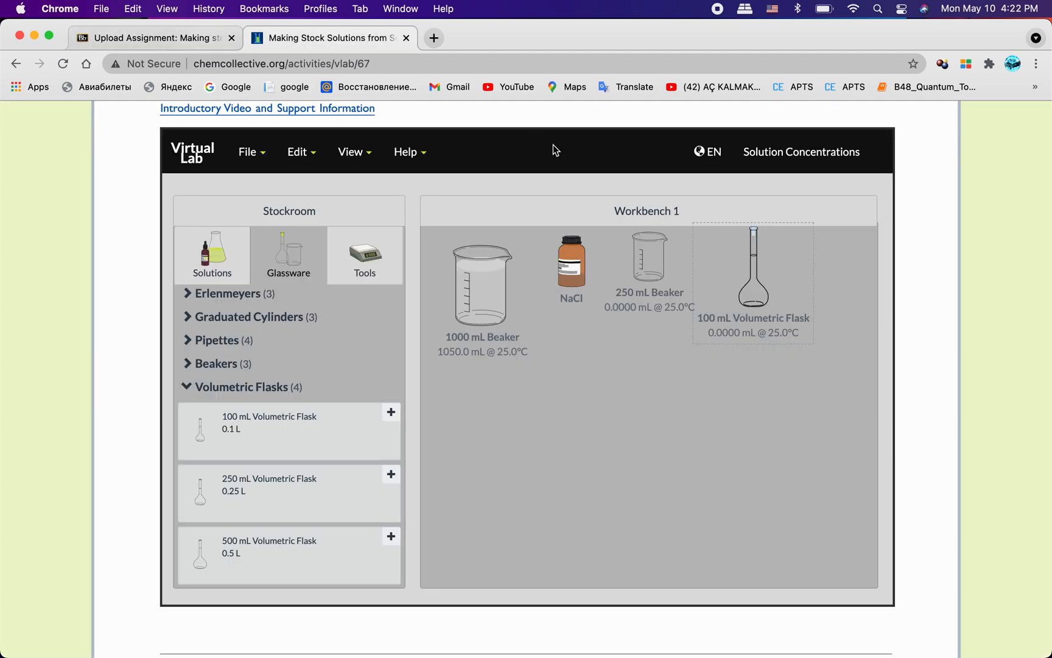
Show the Solution Concentrations problem listing the four stock solutions to prepare
click(800, 152)
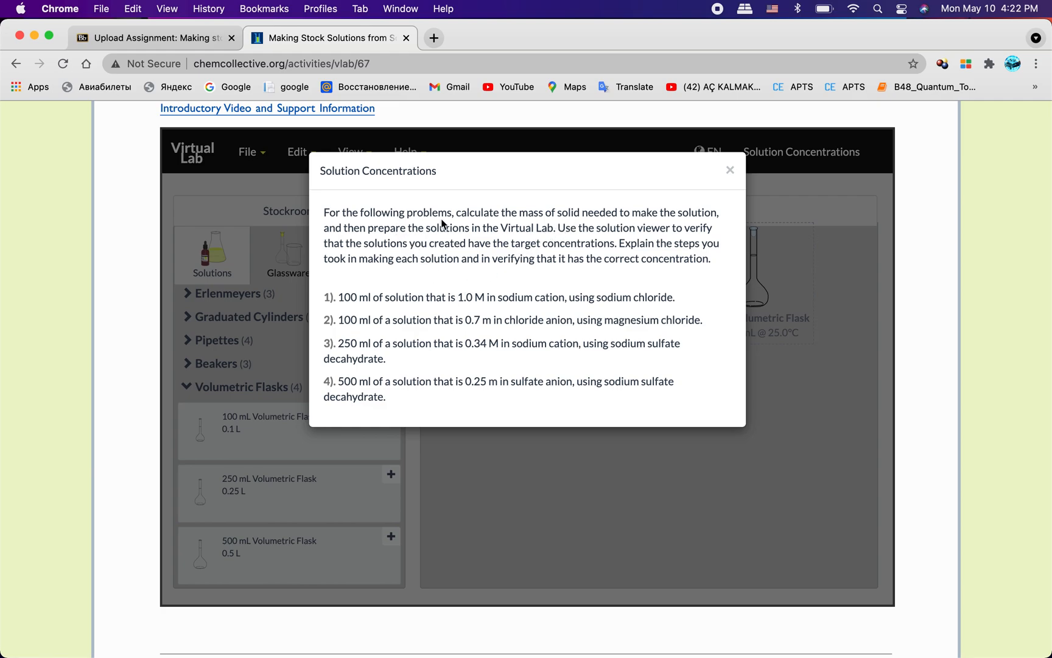
mouse_move(569, 224)
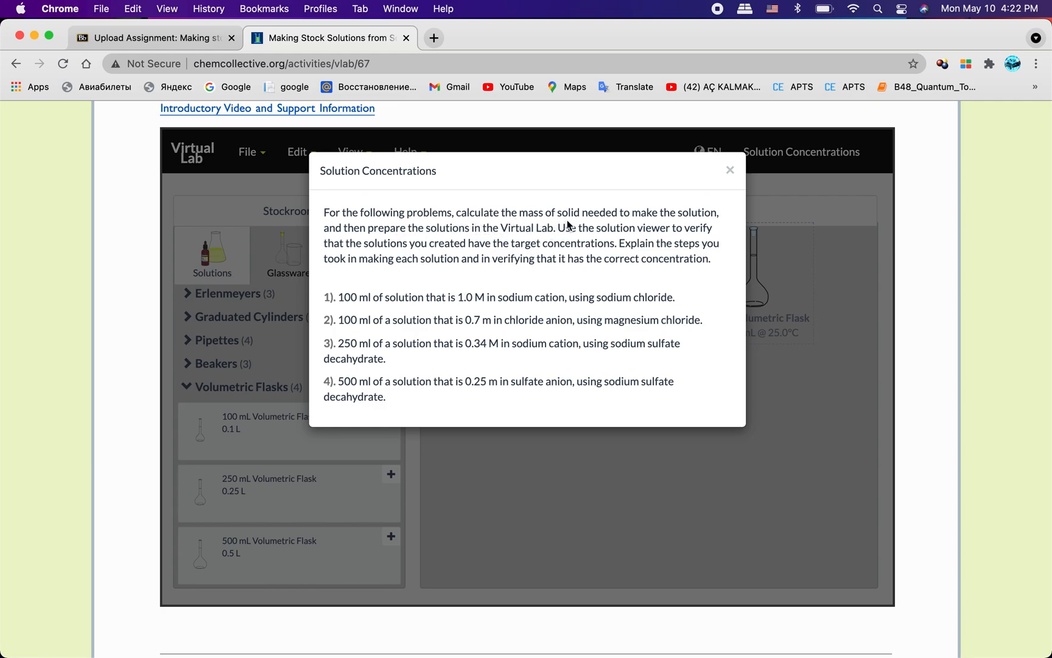
mouse_move(644, 223)
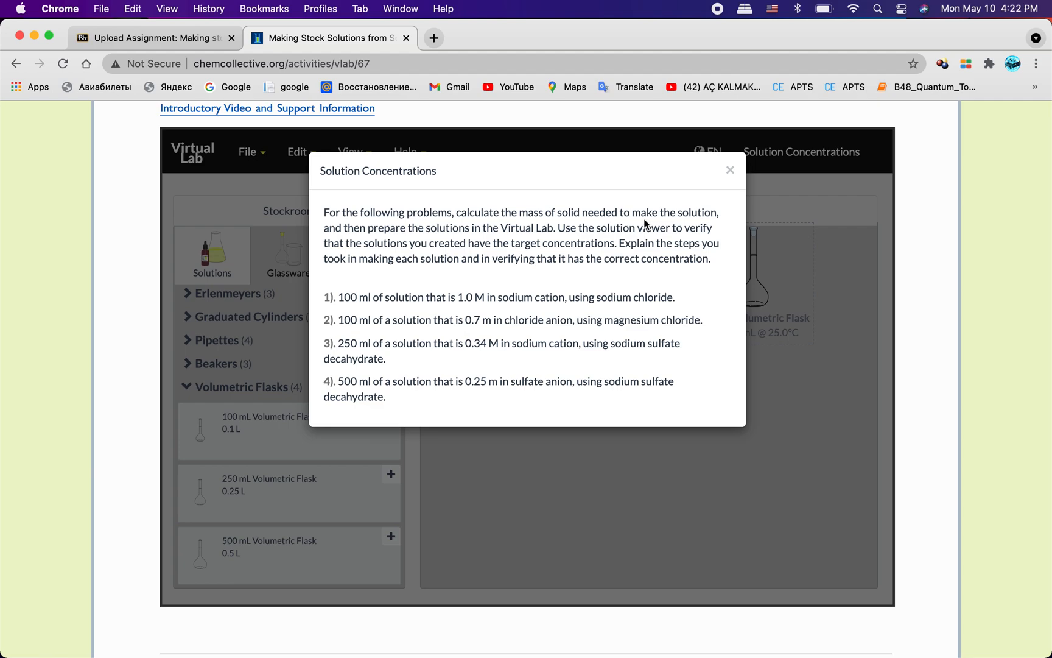
mouse_move(646, 262)
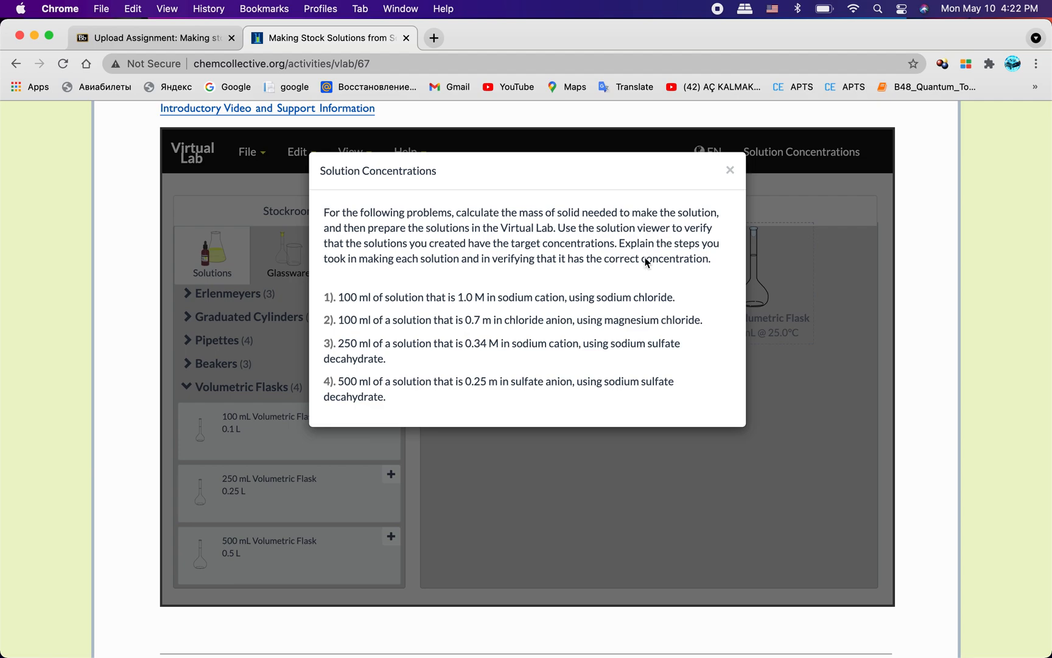
mouse_move(548, 302)
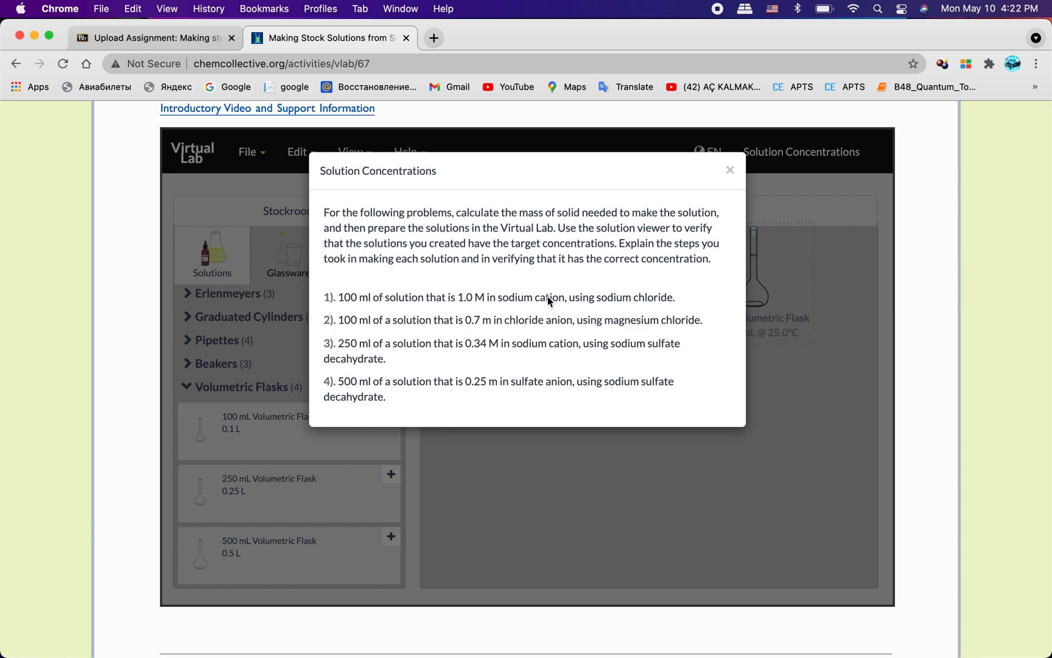
mouse_move(582, 290)
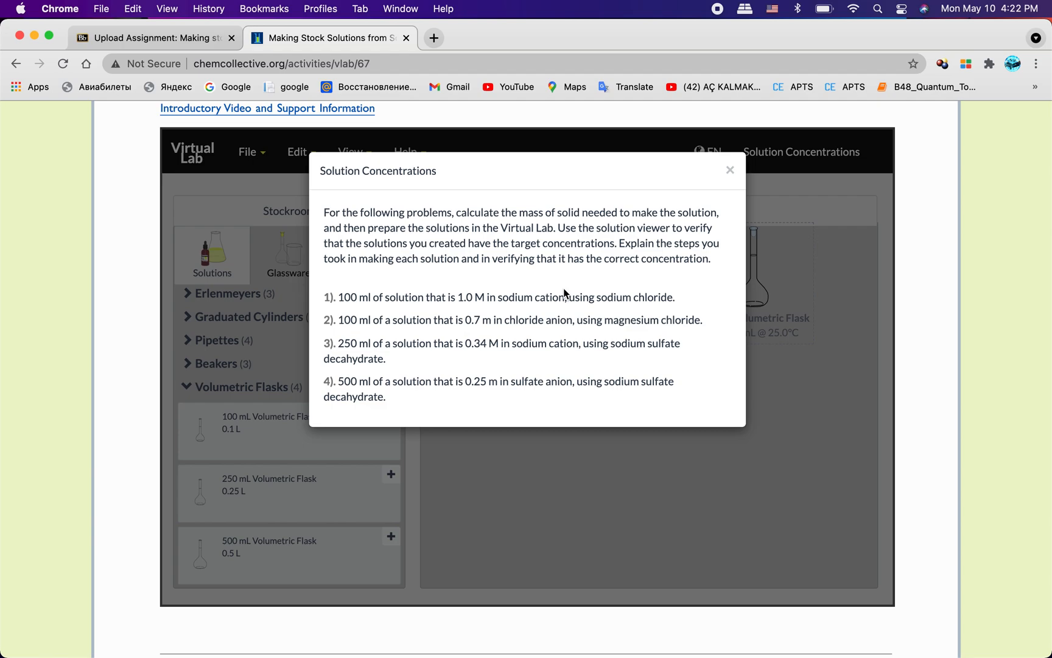
mouse_move(368, 306)
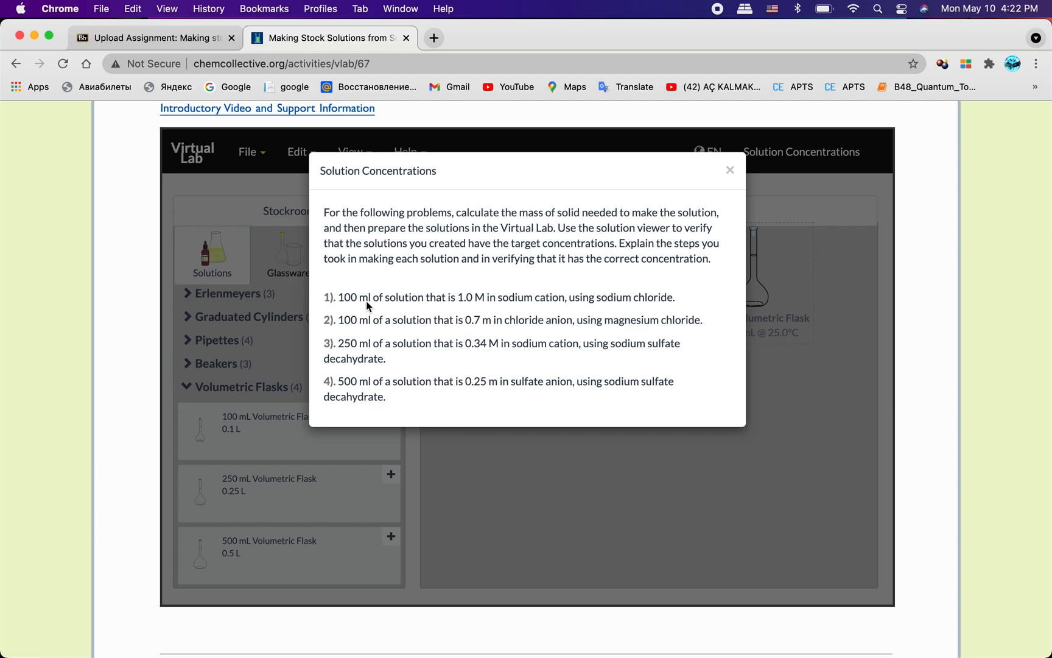
mouse_move(358, 308)
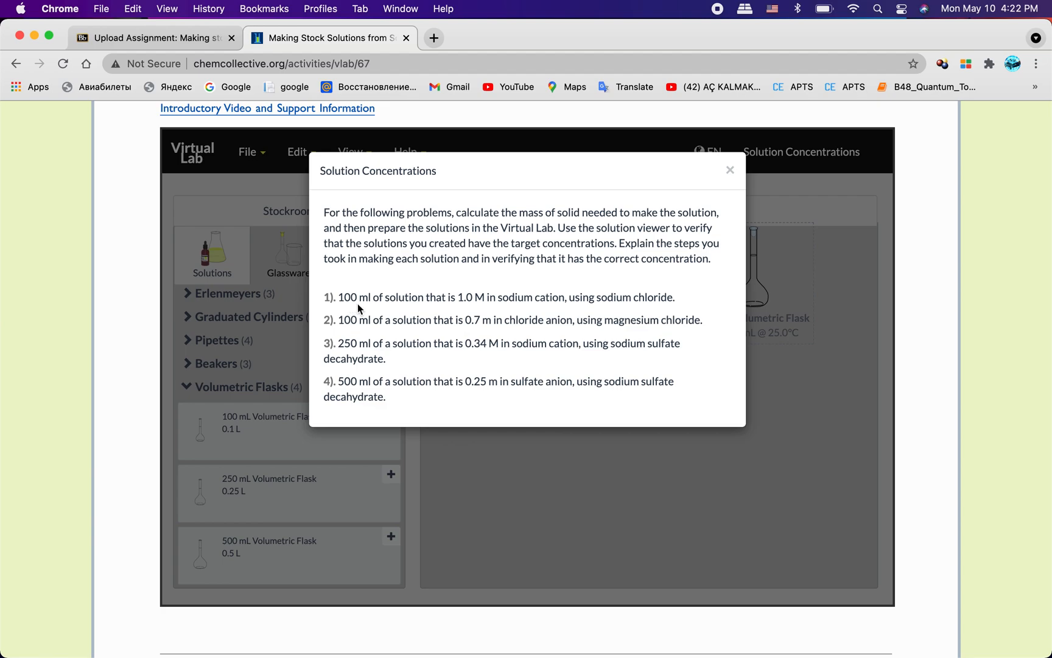
mouse_move(456, 304)
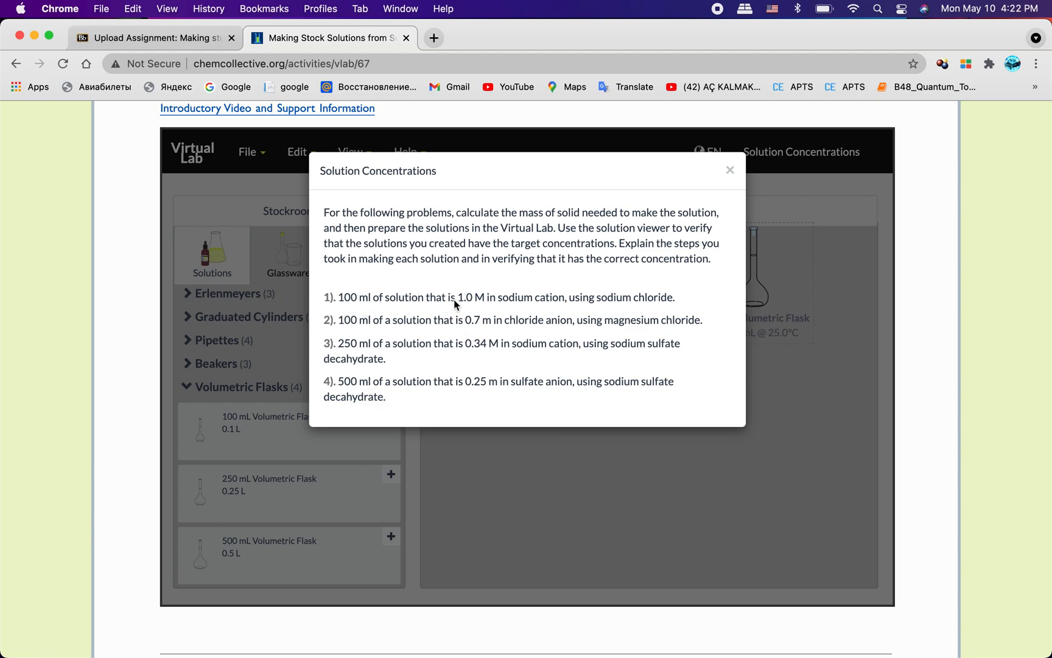
mouse_move(485, 304)
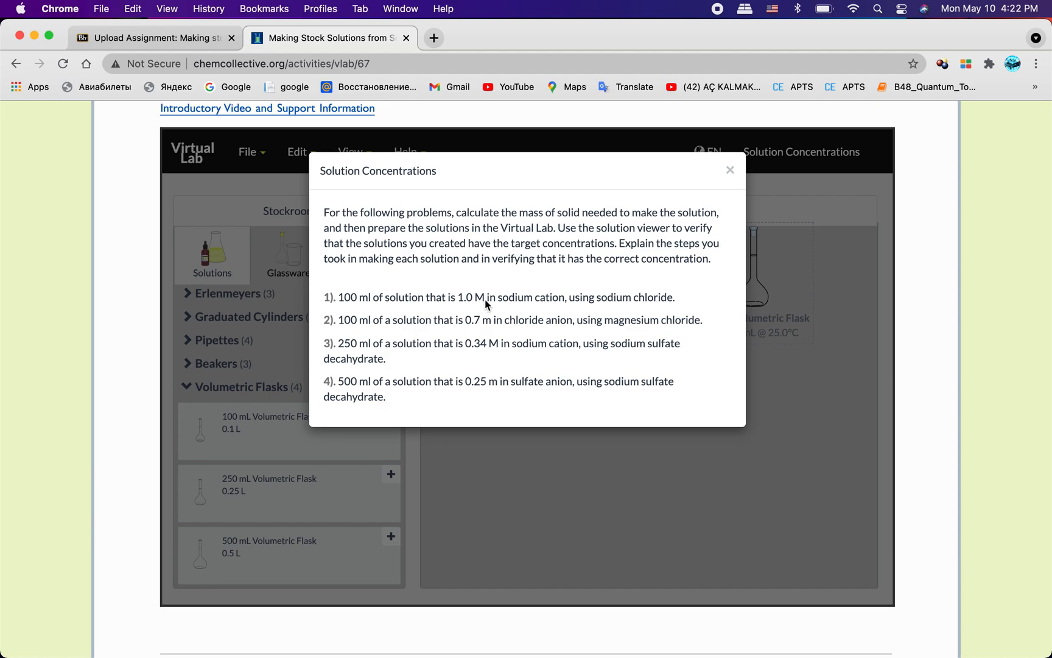
mouse_move(556, 305)
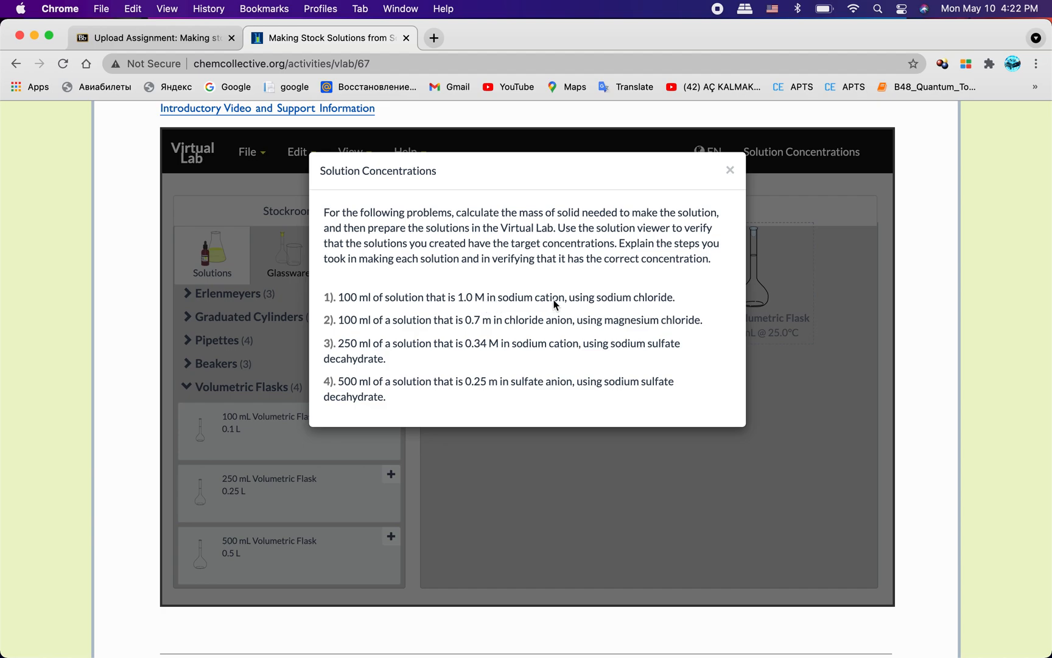
mouse_move(650, 303)
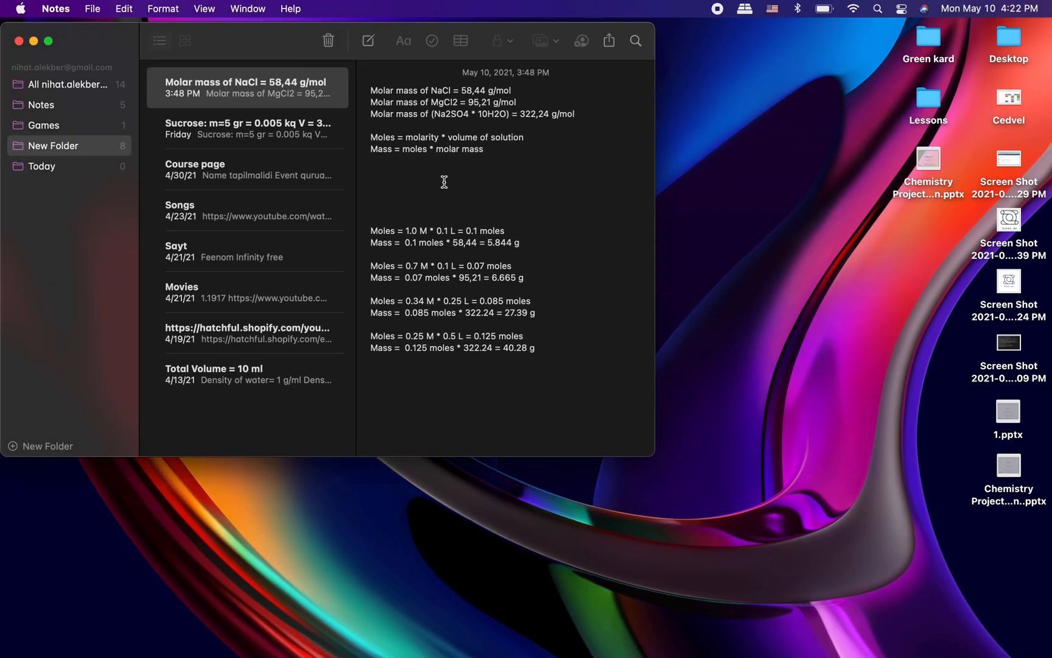
mouse_move(370, 149)
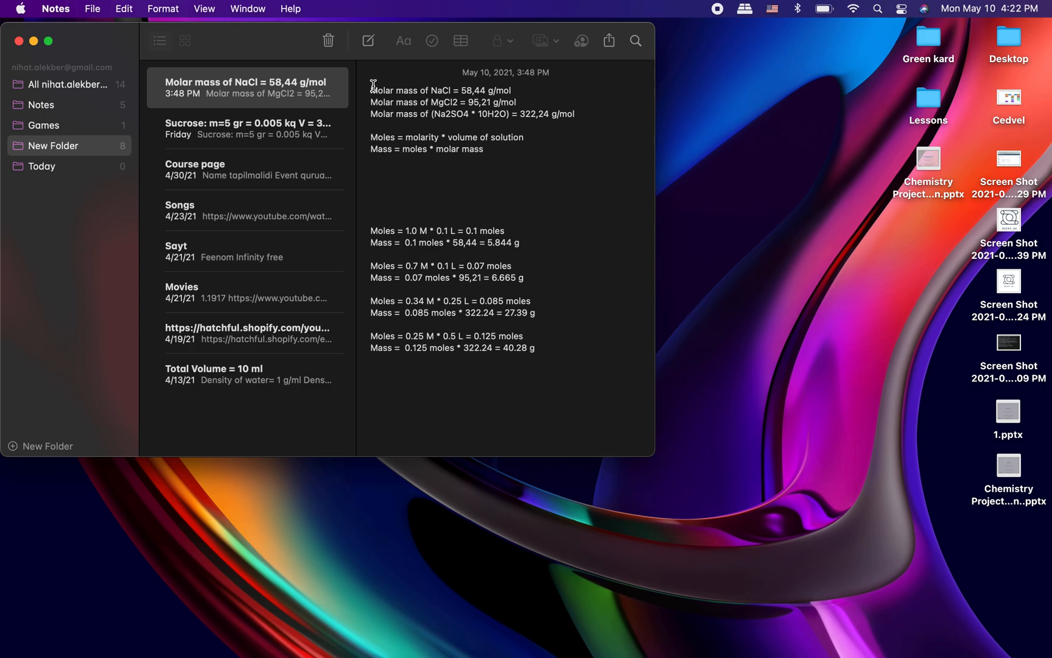
mouse_move(402, 94)
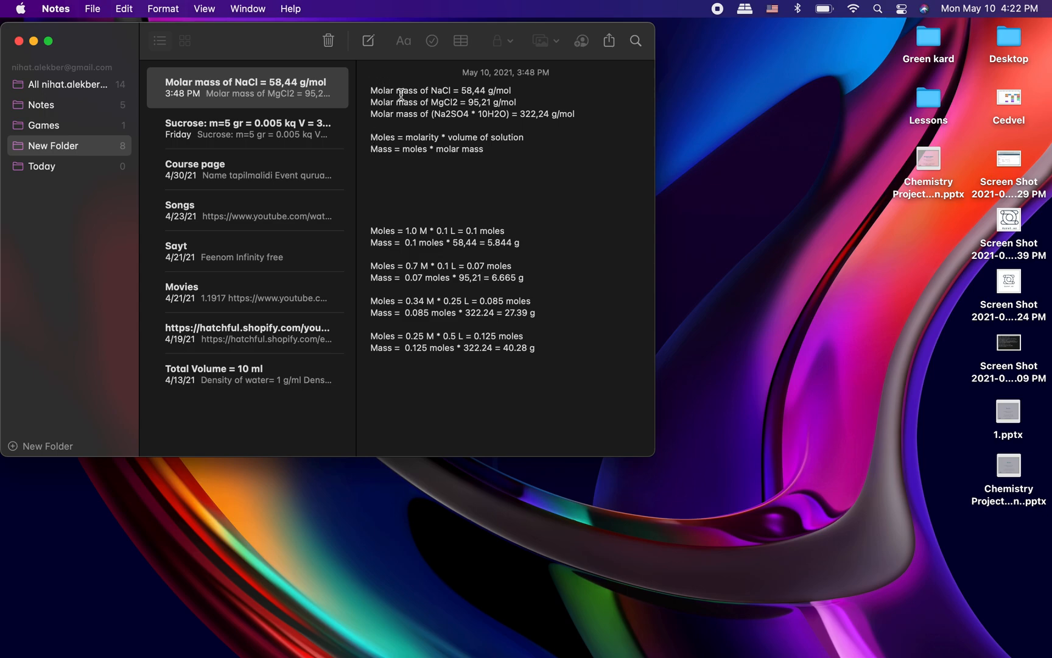
mouse_move(449, 103)
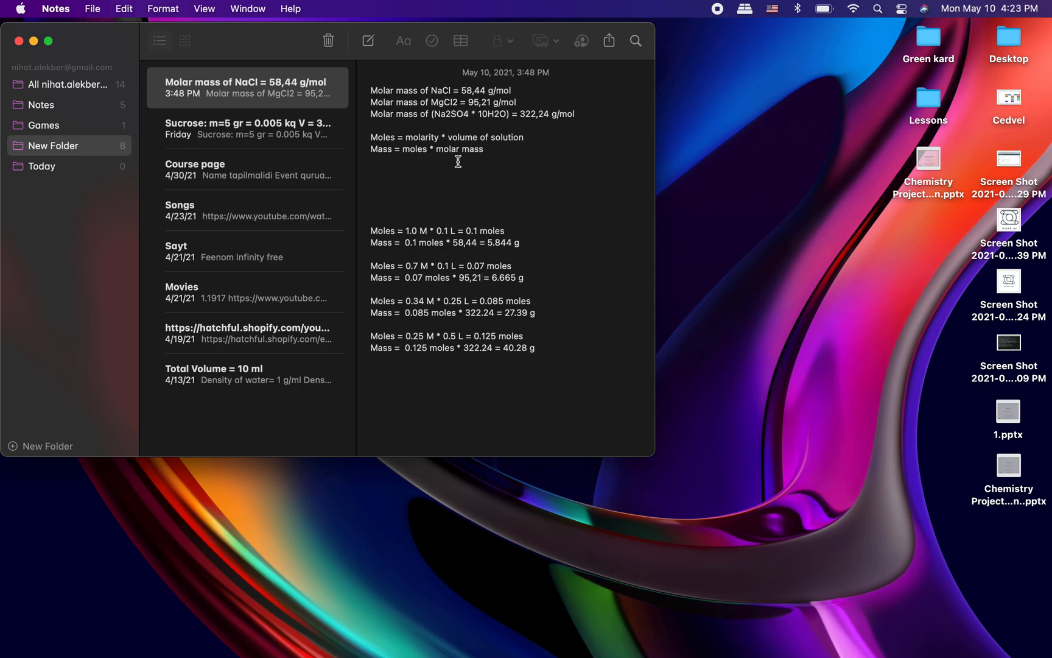
mouse_move(476, 185)
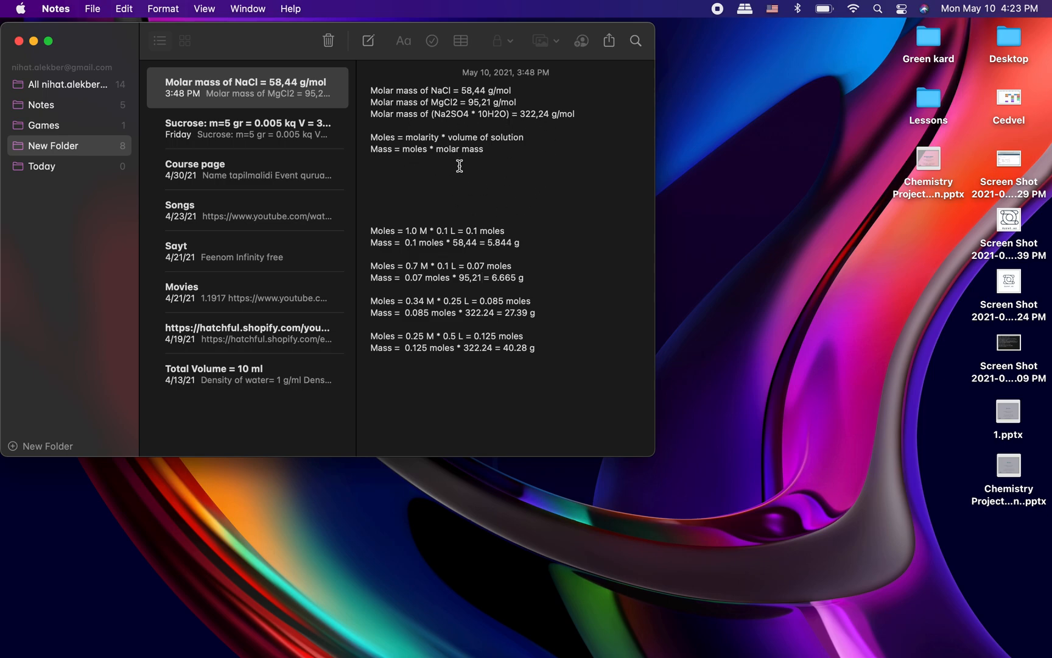
mouse_move(368, 143)
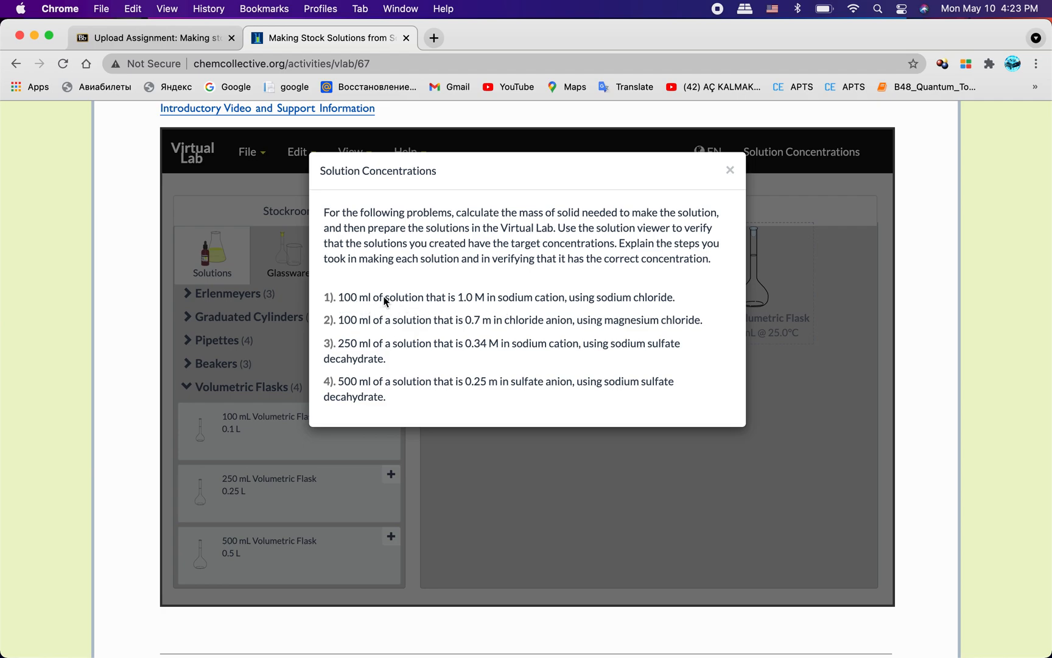
mouse_move(465, 313)
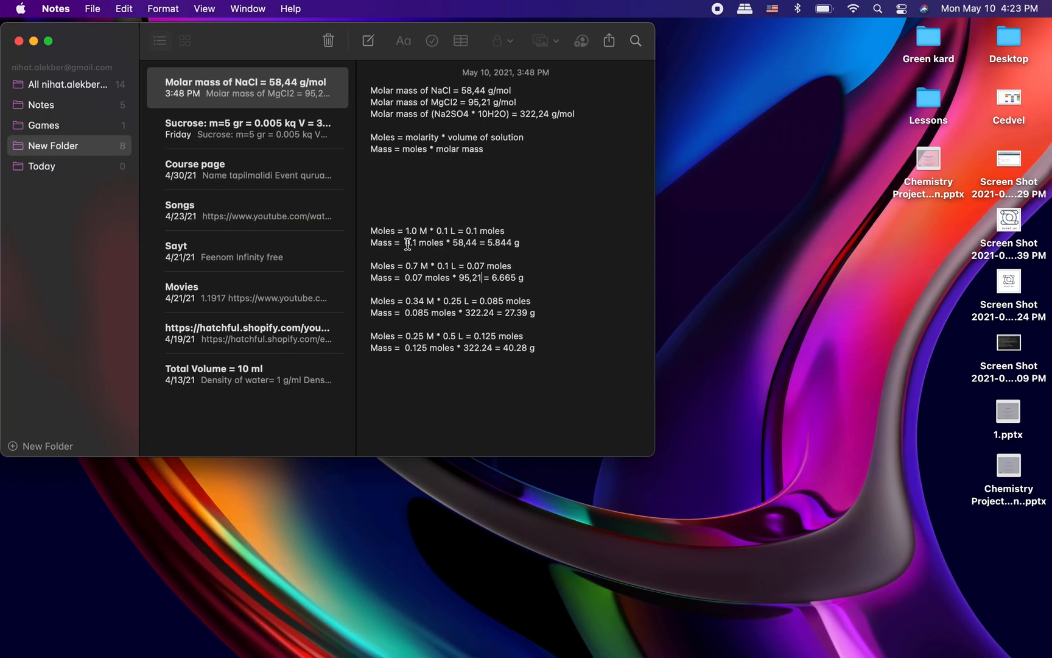
mouse_move(498, 246)
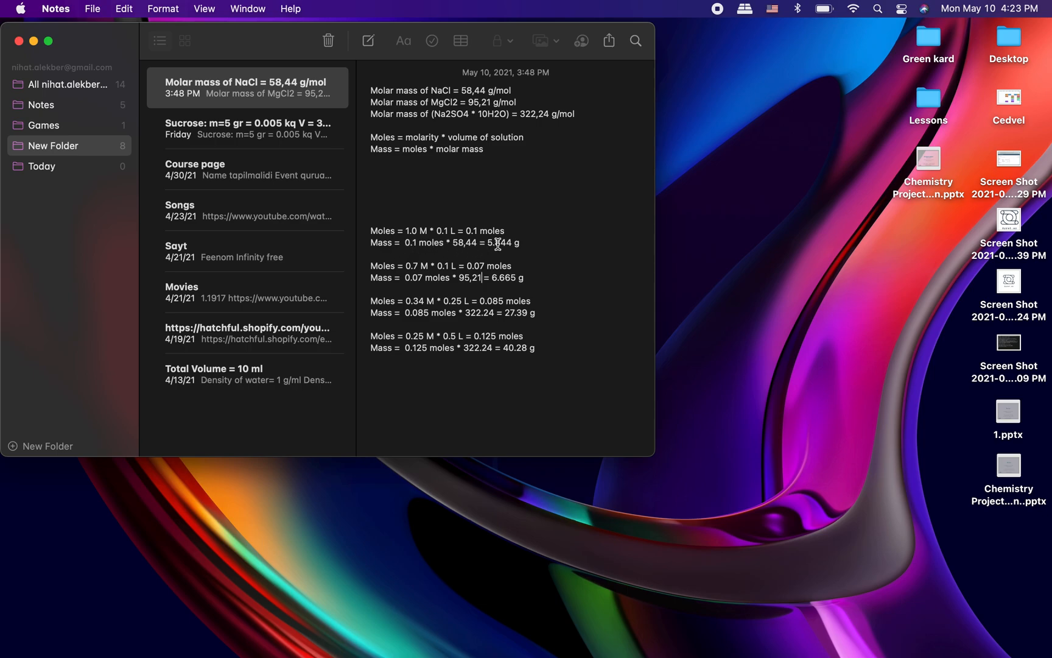
mouse_move(410, 231)
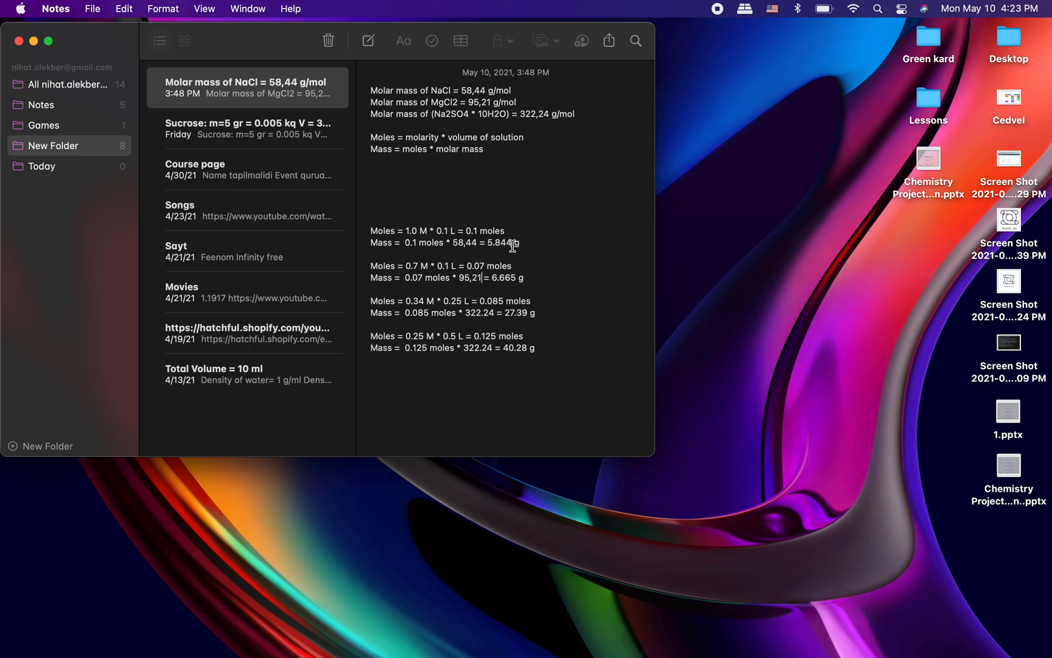
mouse_move(523, 252)
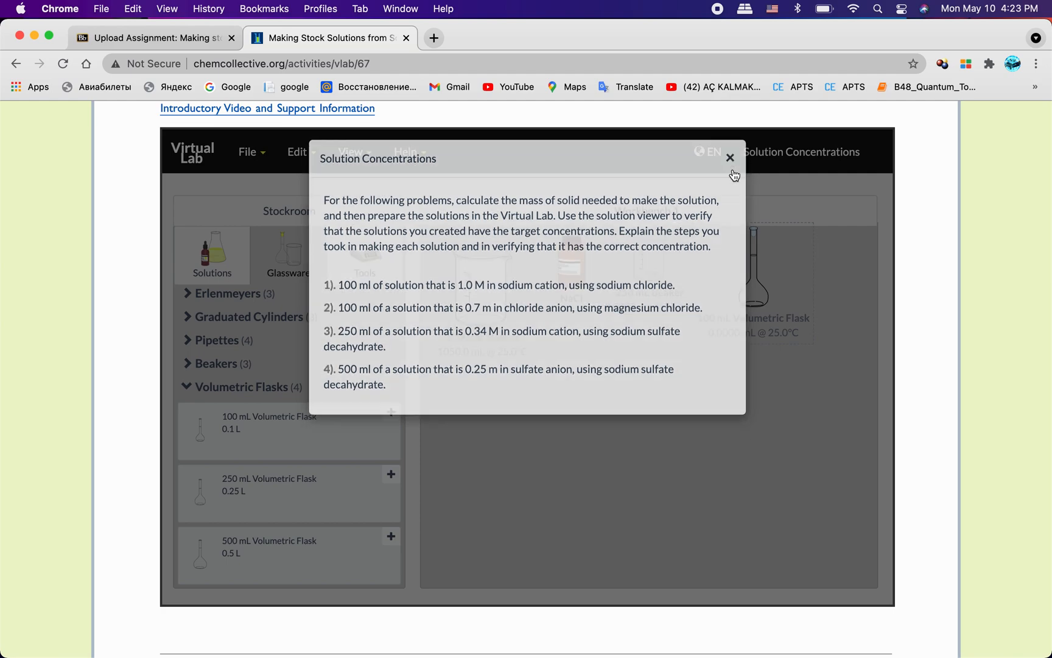
Close the problem statement and inspect the empty 250 mL beaker and 100 mL flask
click(731, 157)
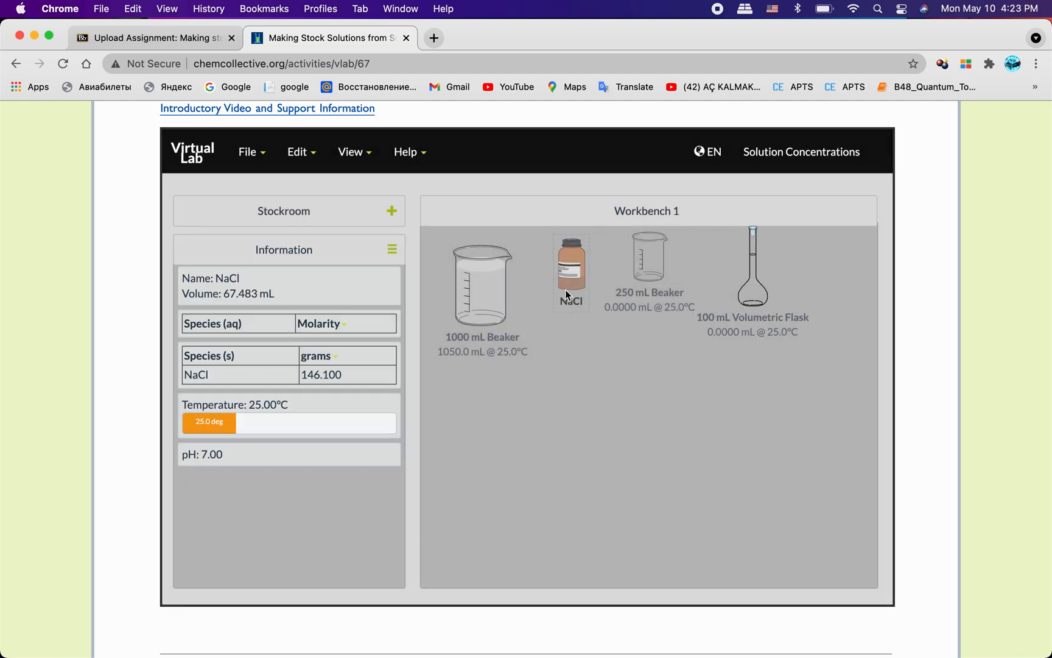
click(648, 256)
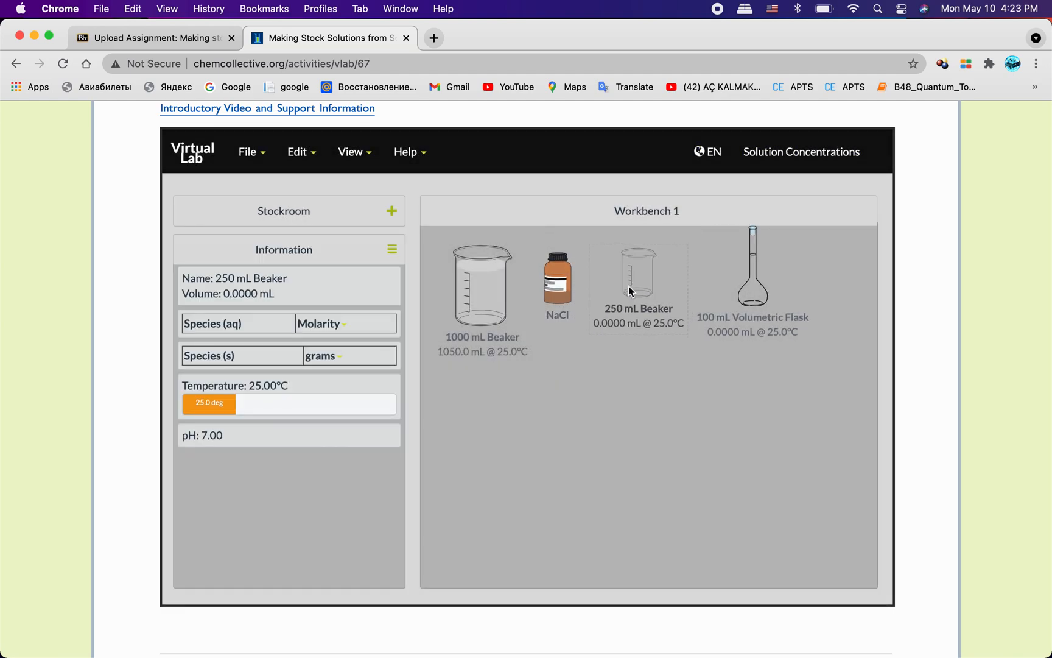
click(751, 279)
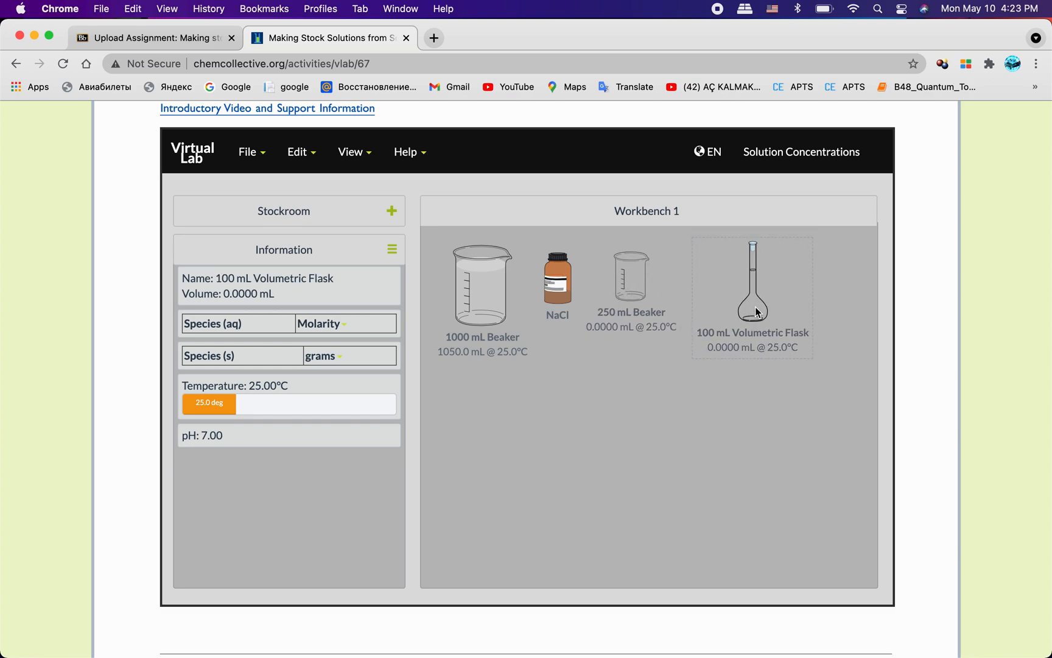
mouse_move(479, 357)
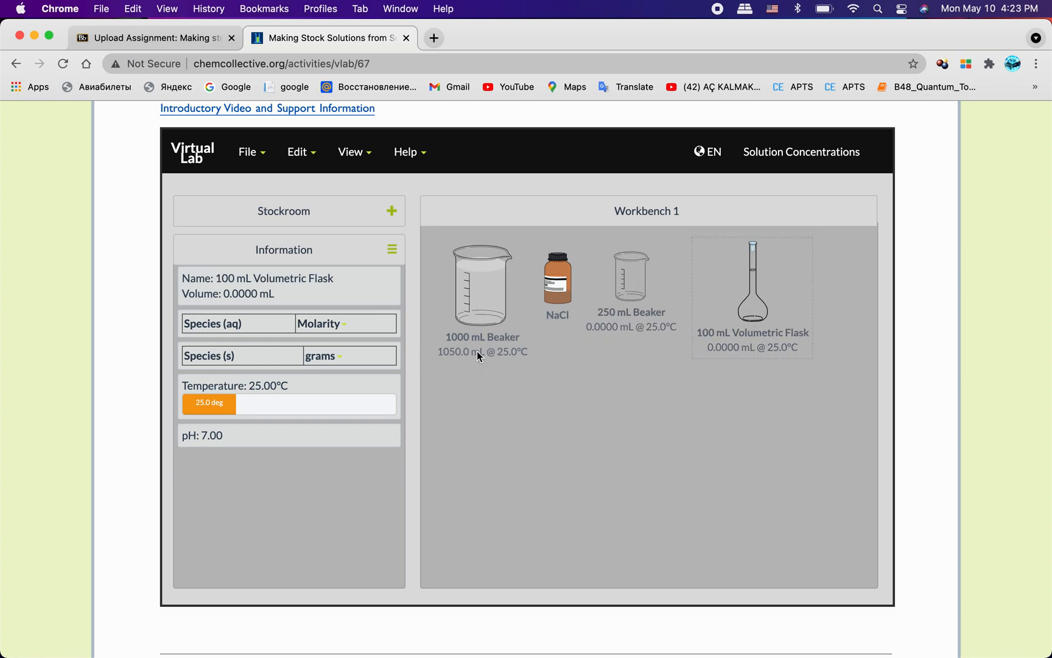
mouse_move(541, 298)
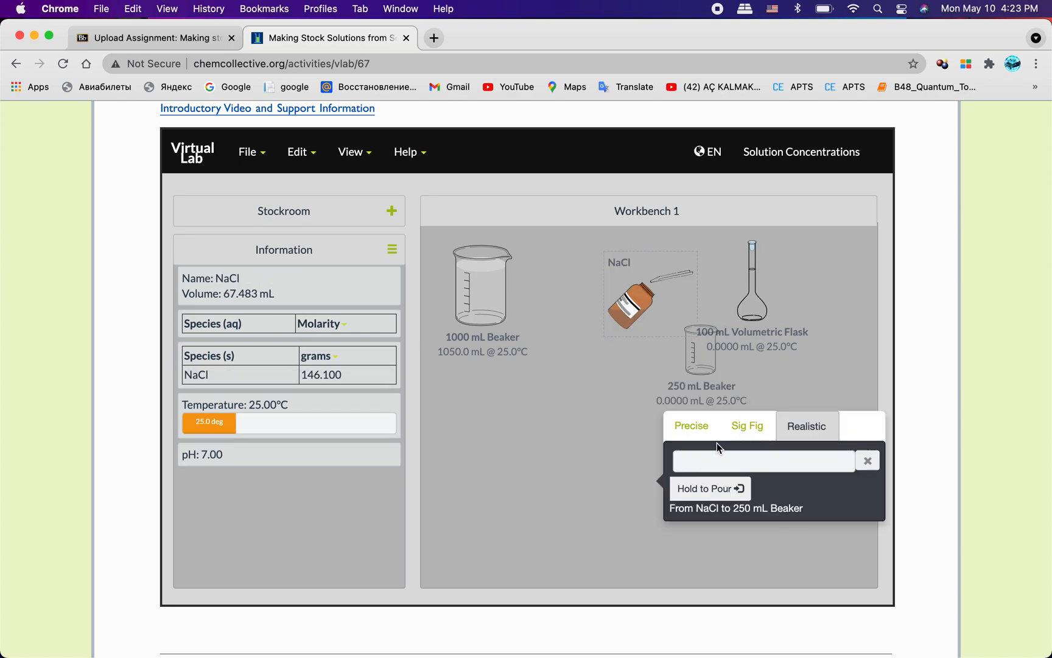
Weigh 5.844 g of solid NaCl from the stock bottle into the 250 mL beaker
text(5)
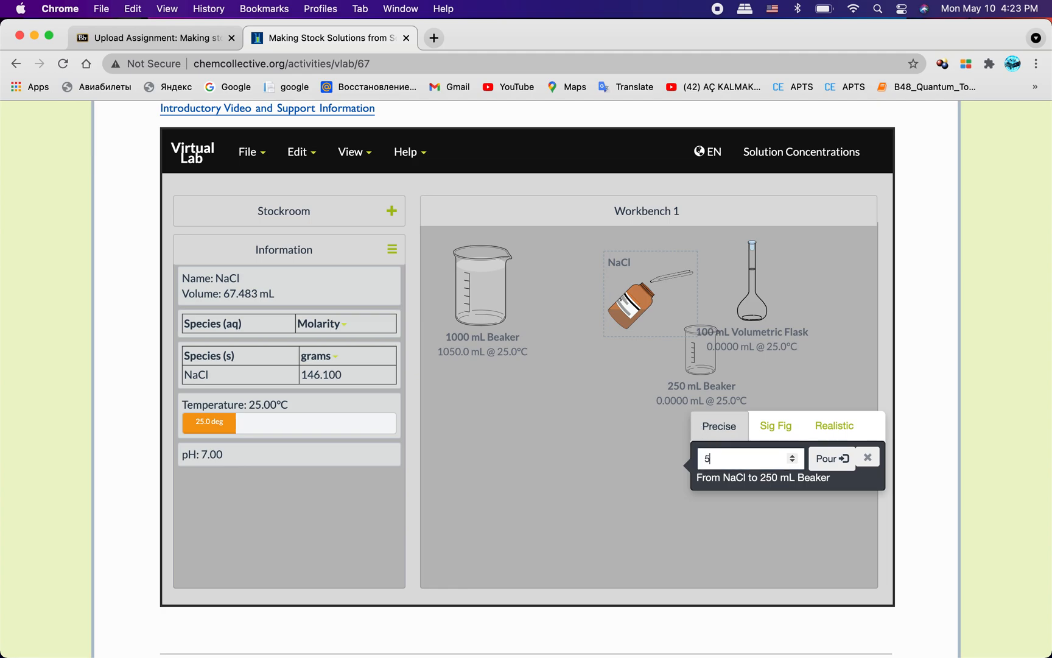
text(.844)
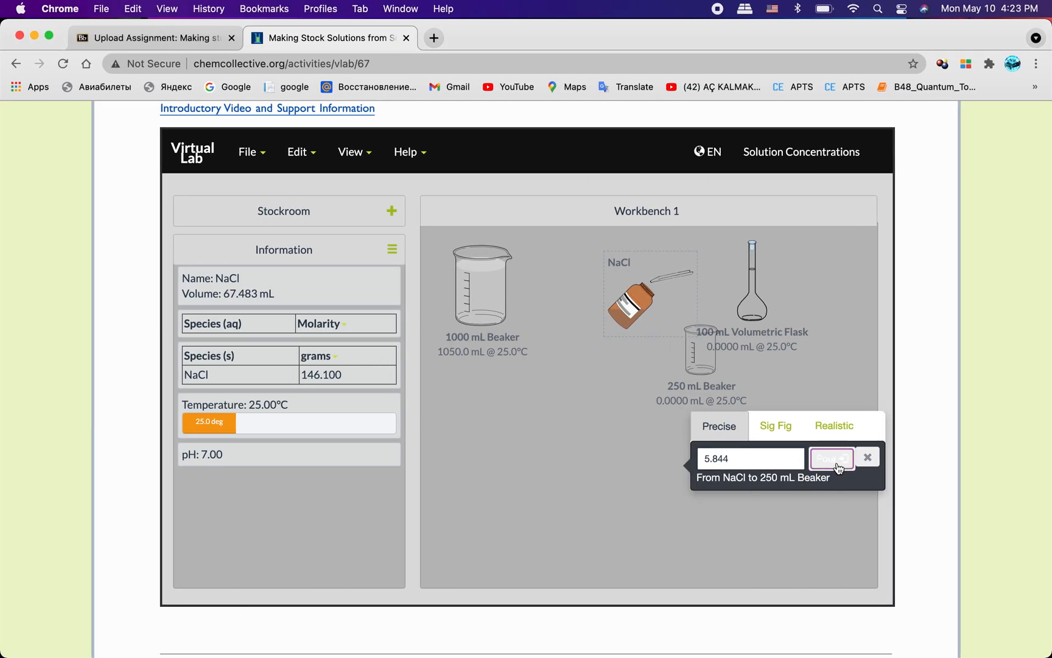
click(832, 457)
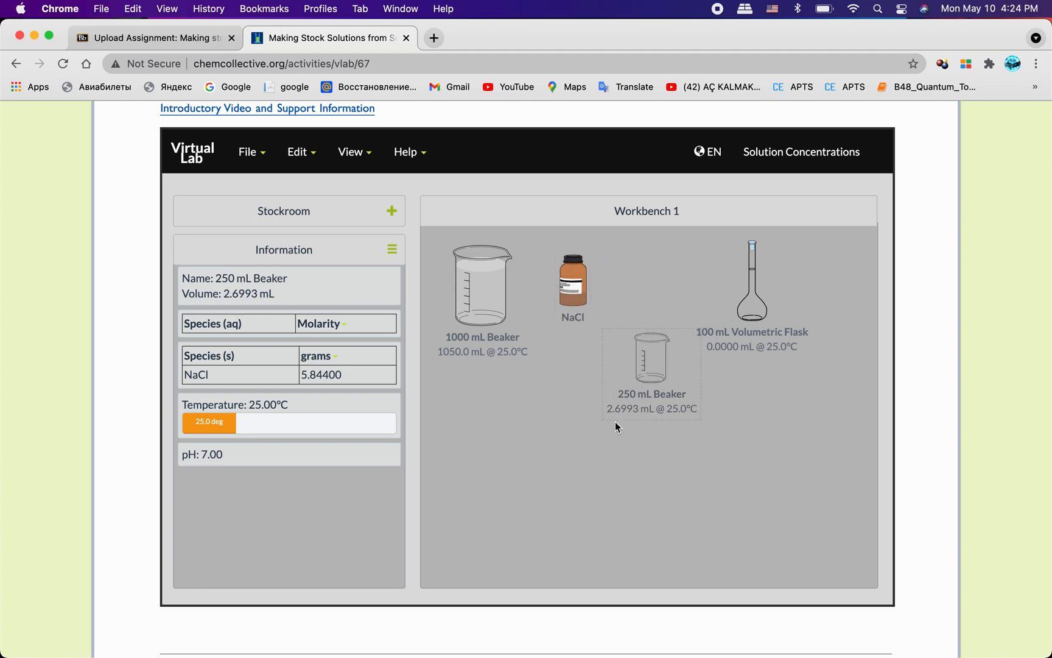
mouse_move(618, 420)
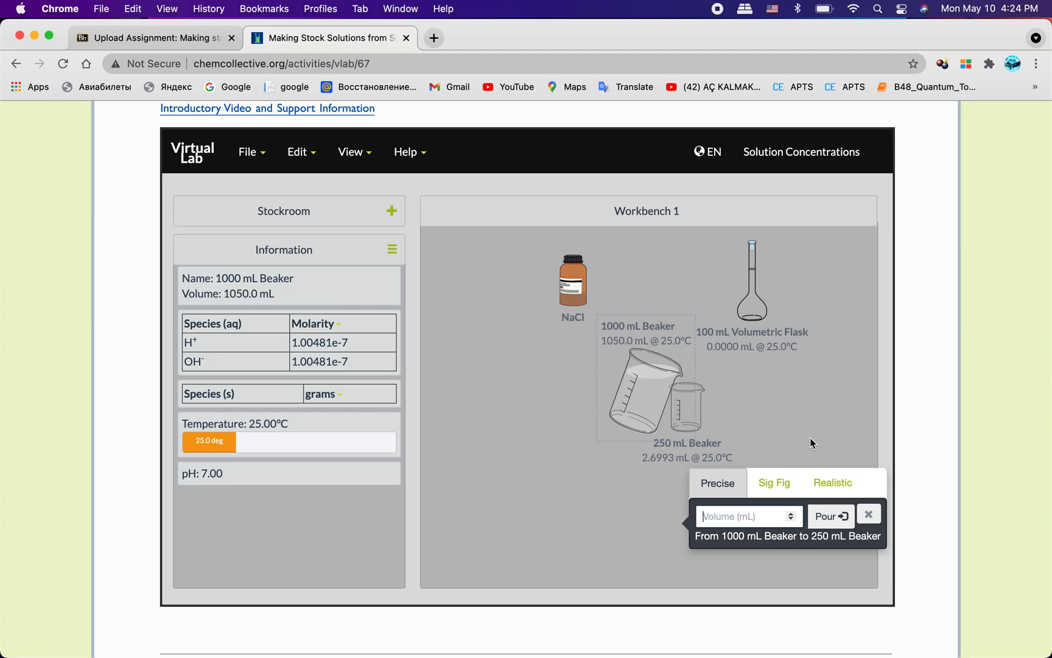
Pour 97.3007 mL of water from the 1000 mL beaker onto the NaCl
text(97)
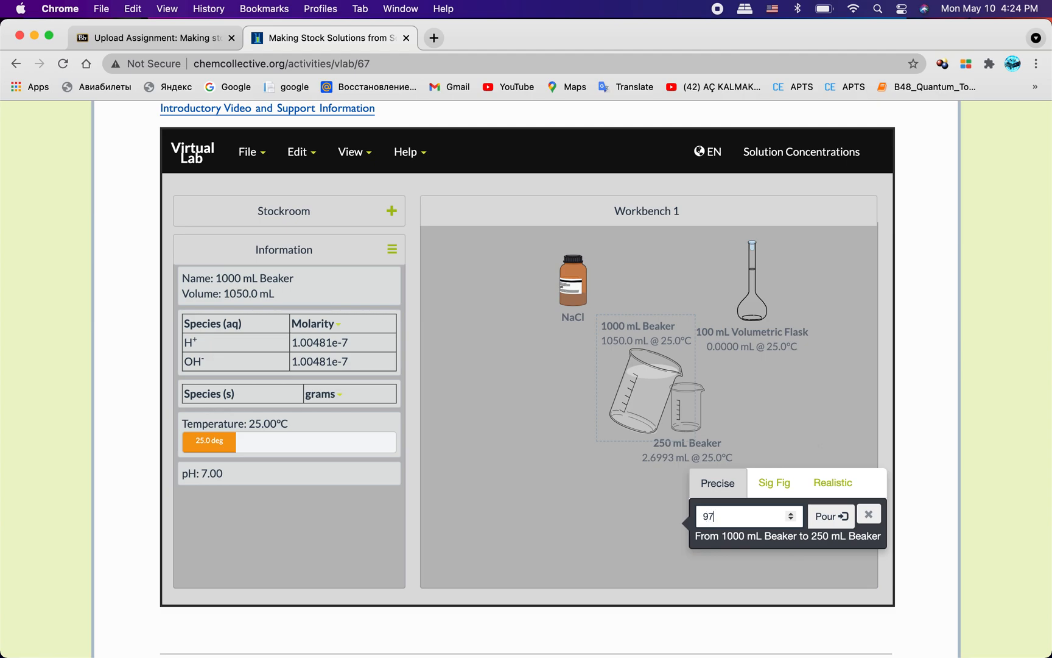
text(.)
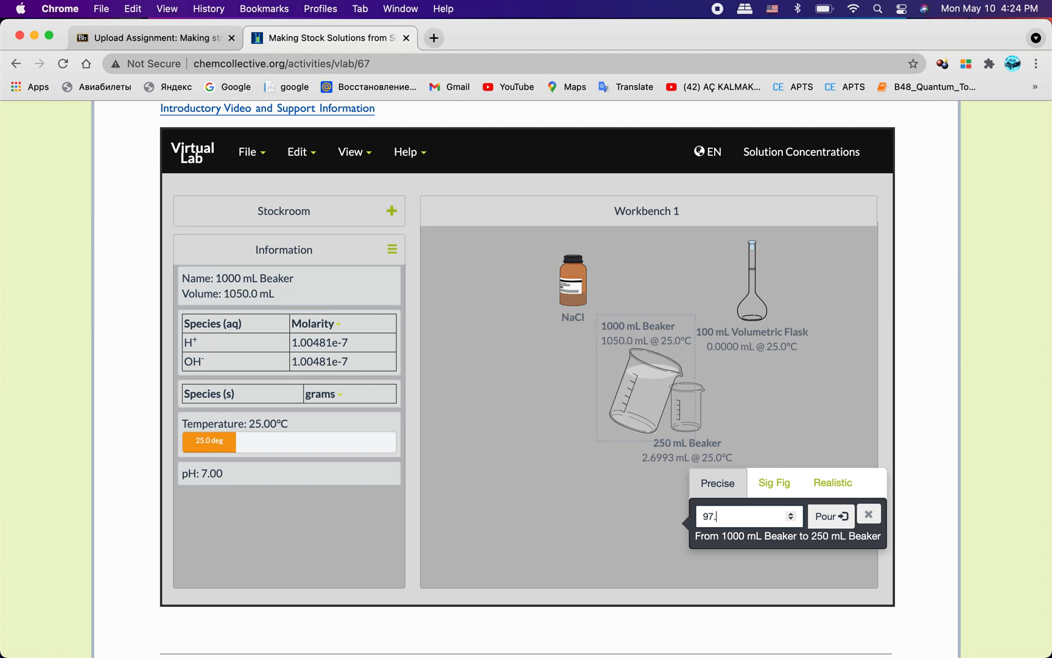
text(300)
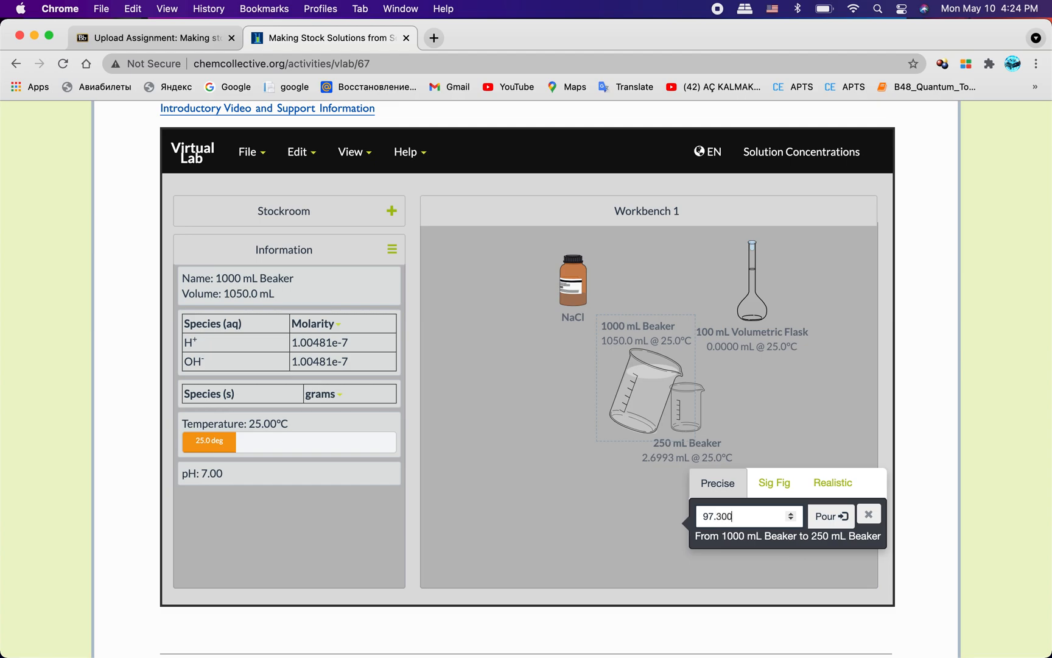
text(7)
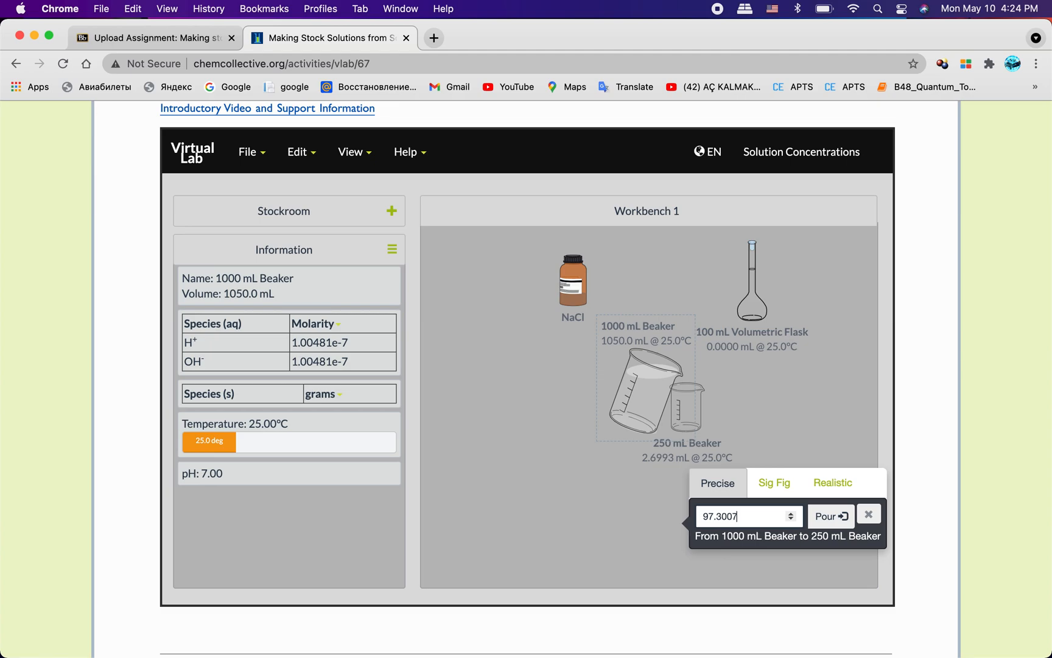
mouse_move(674, 461)
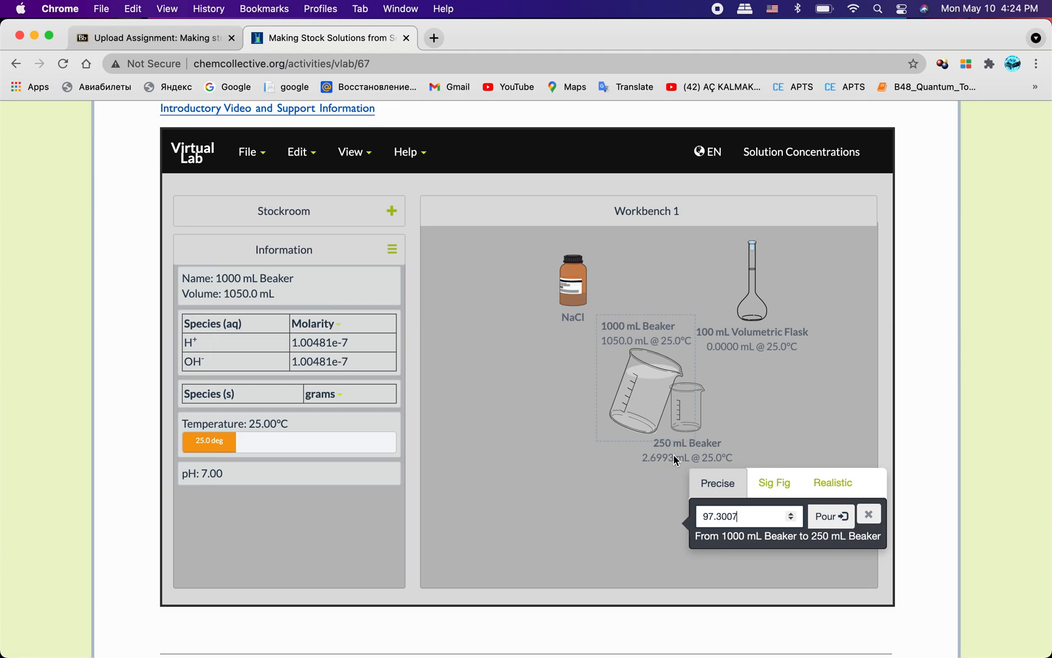
mouse_move(659, 467)
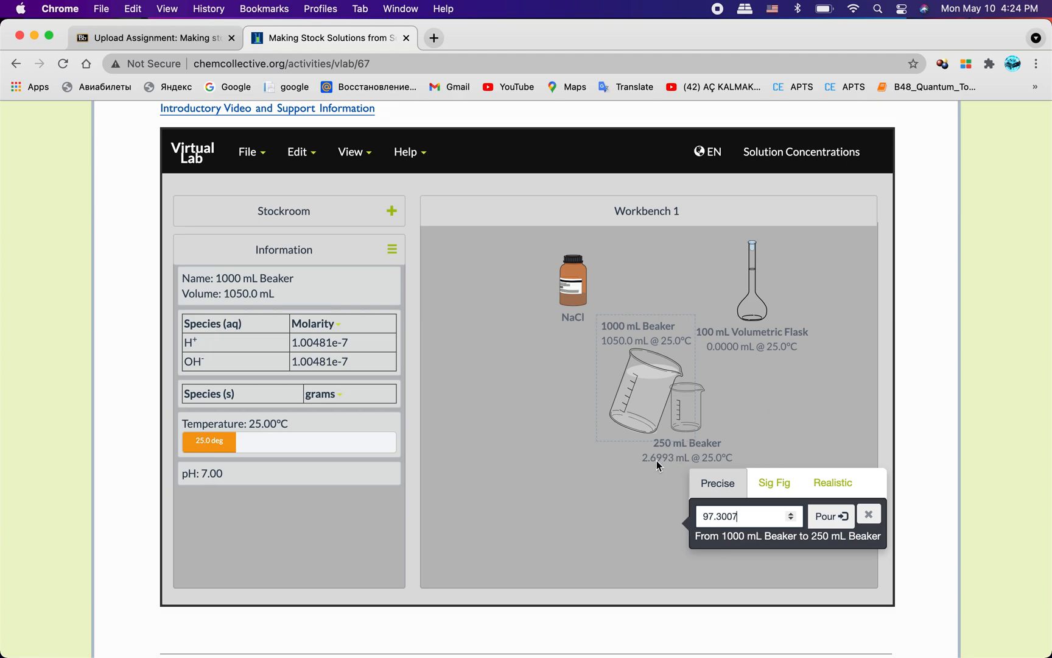
mouse_move(656, 468)
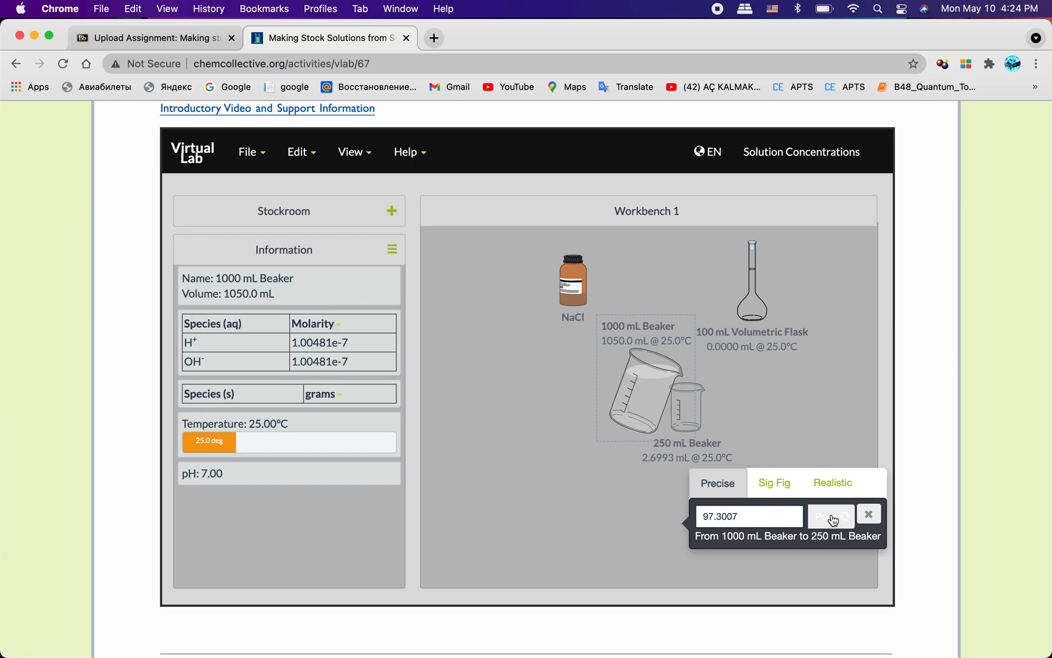
click(831, 517)
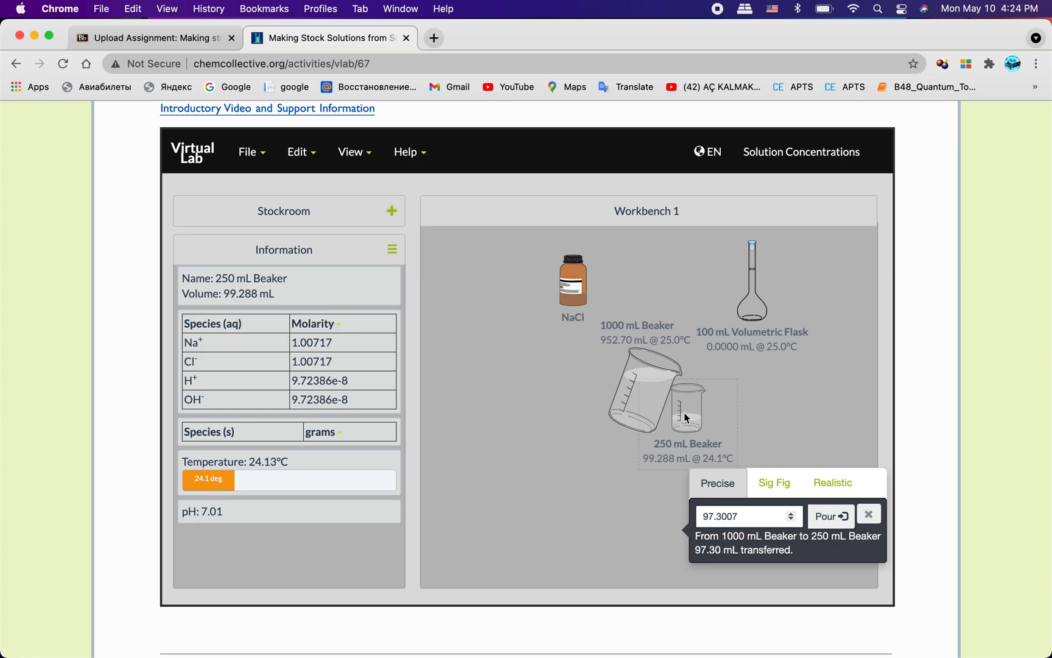
mouse_move(821, 562)
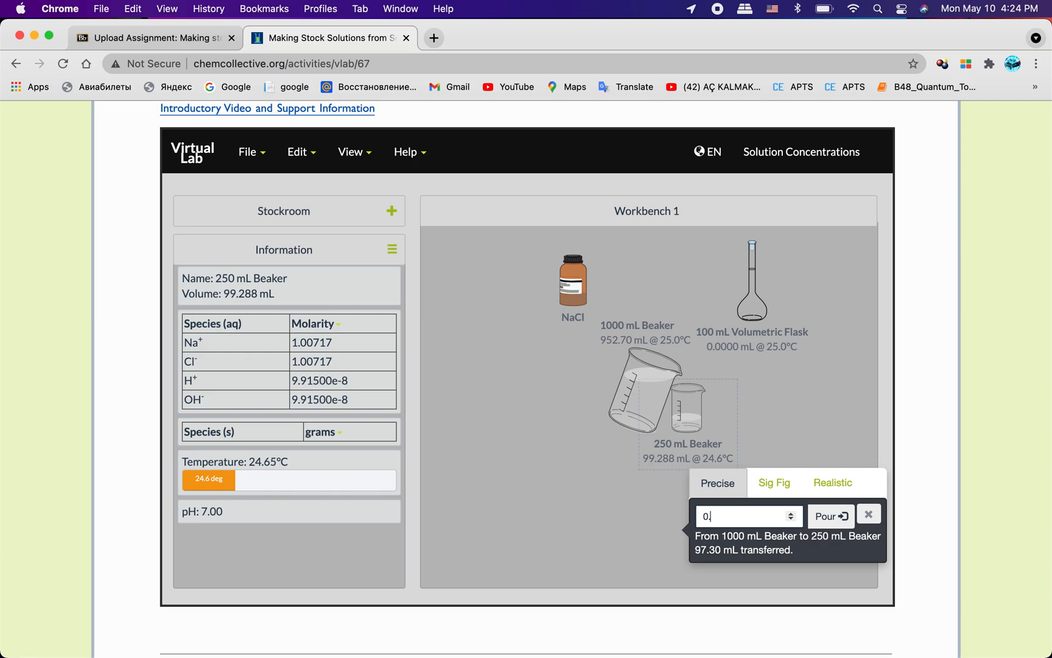
Top up with 0.312 and 0.4 mL of water to bring the NaCl solution to 100.00 mL
text(0.312)
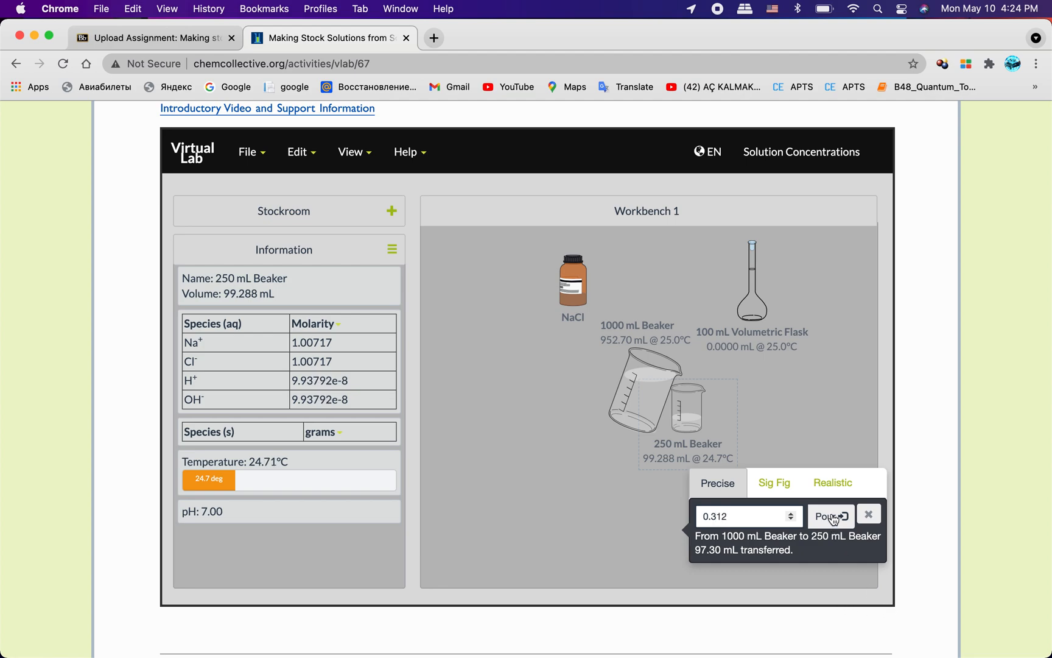
click(830, 517)
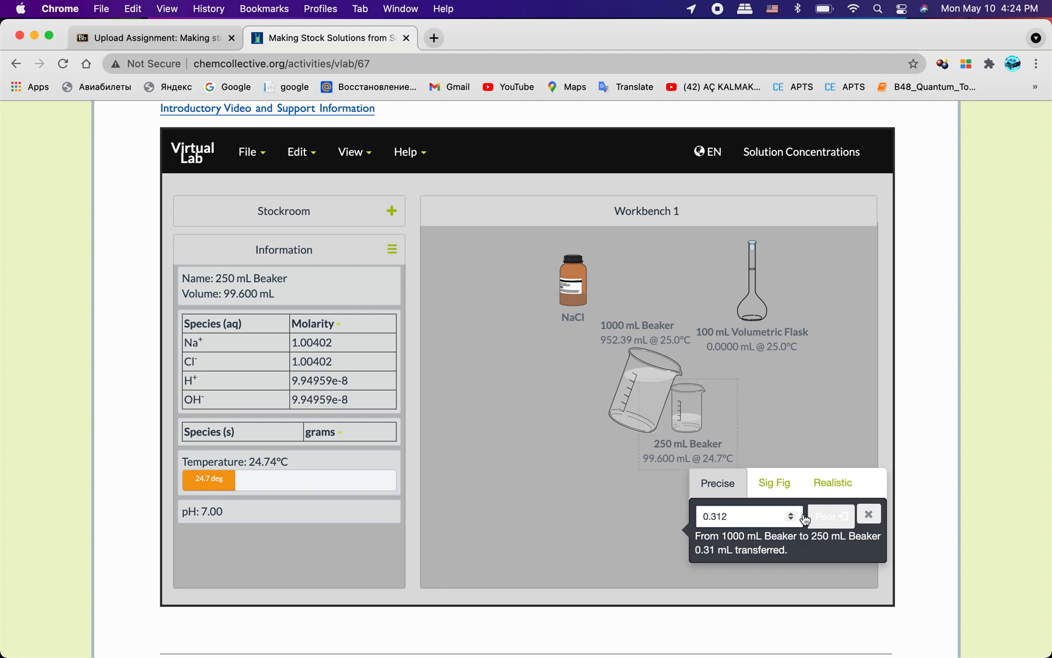
click(745, 516)
text(0.4)
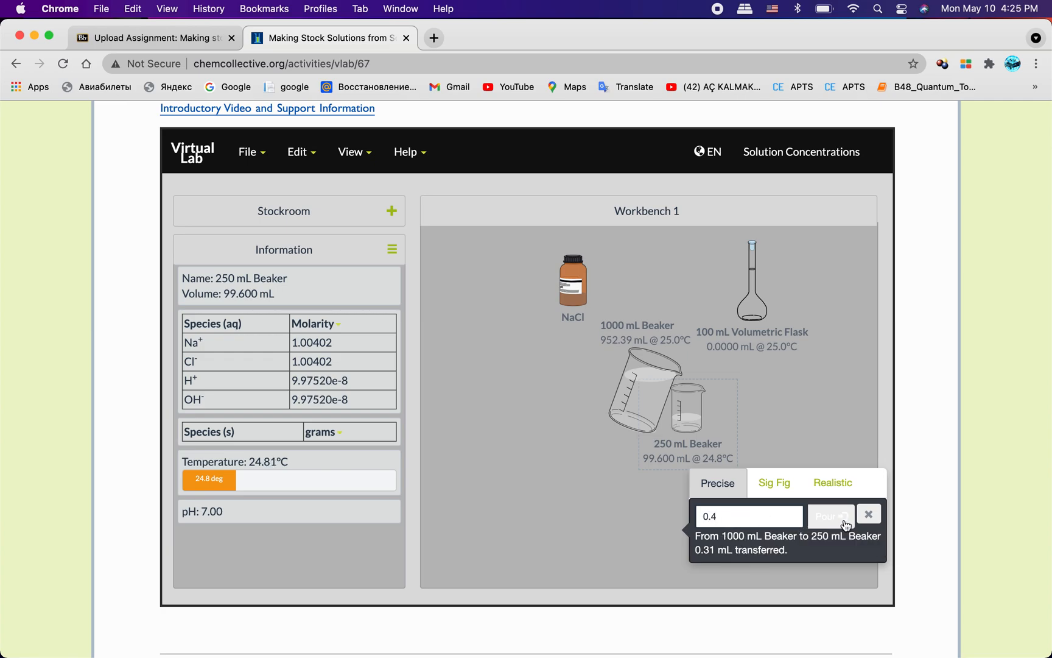
click(830, 517)
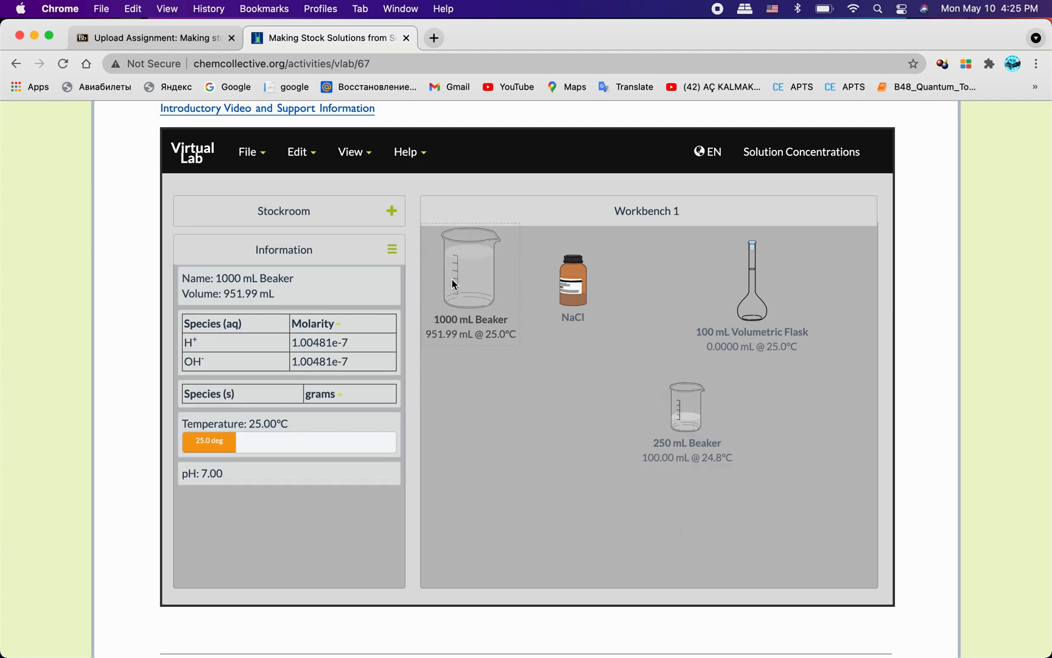
Transfer the 1.00 M NaCl solution from the beaker into the 100 mL volumetric flask
click(686, 407)
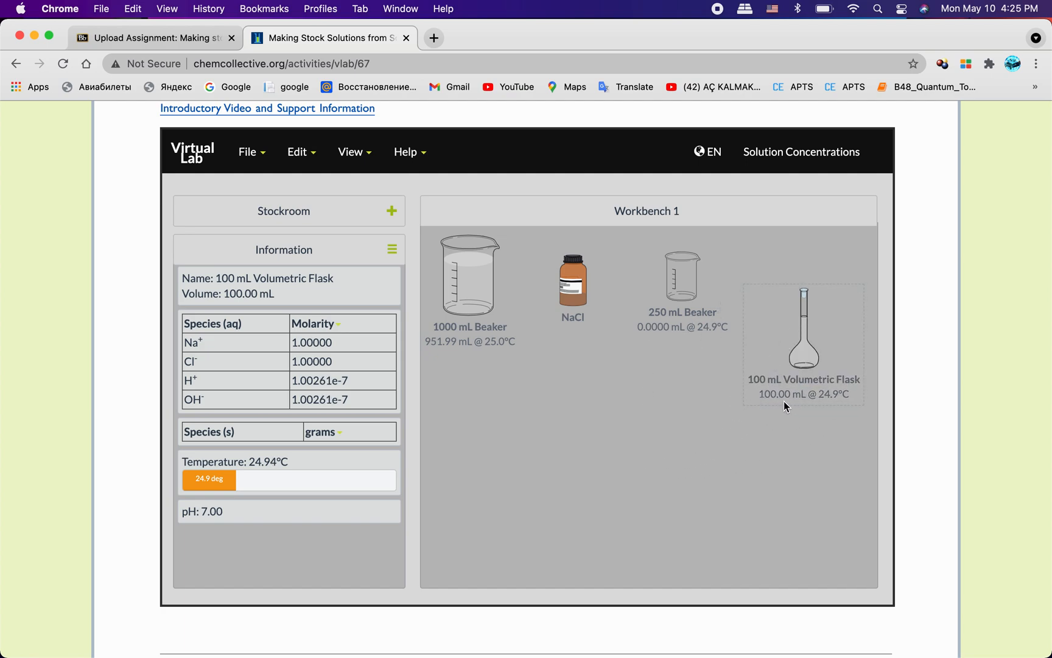
mouse_move(795, 441)
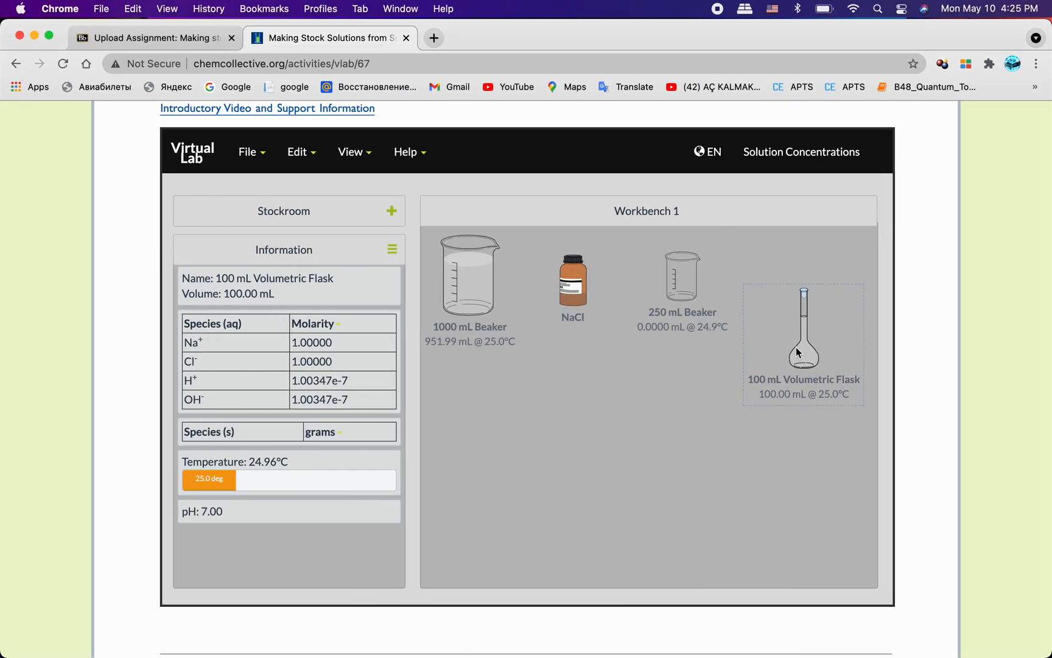
Add a MgCl2 stock bottle to the workbench from the Stockroom solutions
click(391, 211)
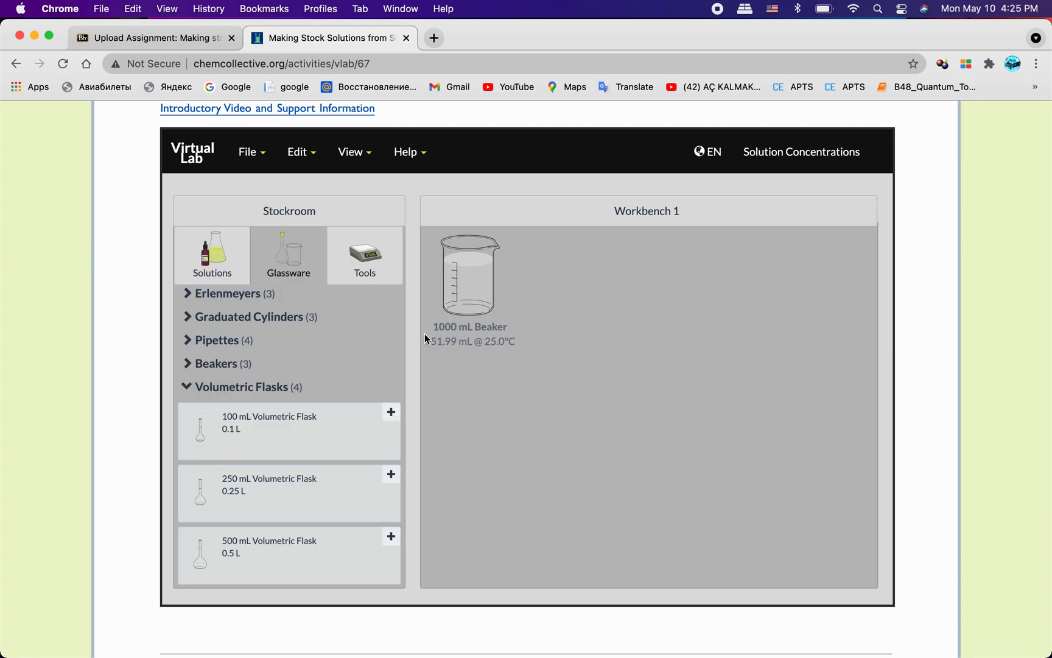
scroll(down, 3)
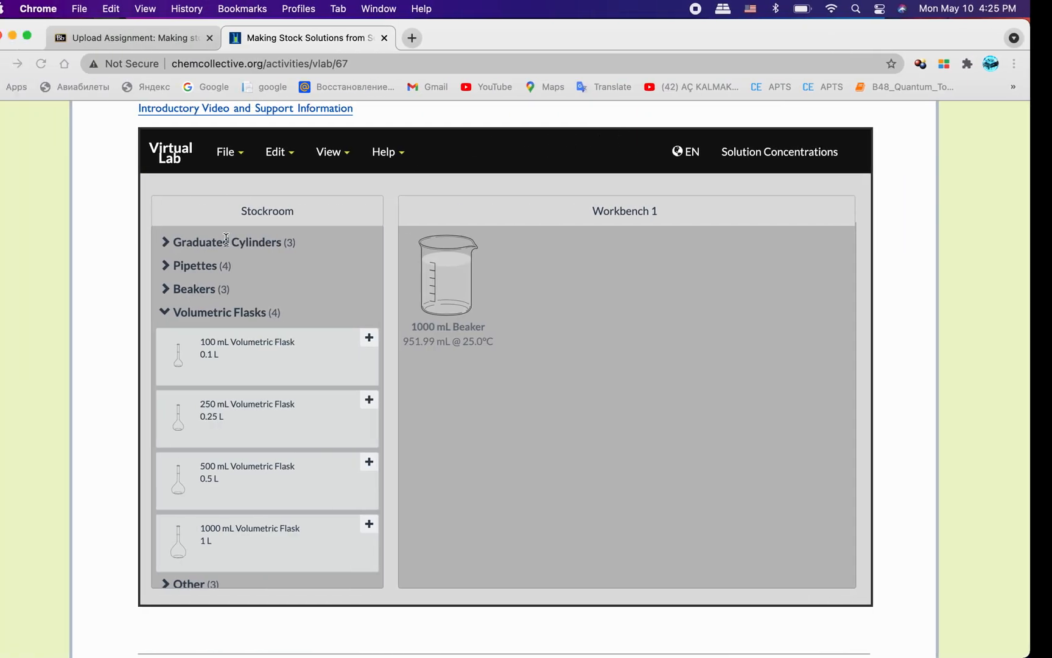
click(212, 254)
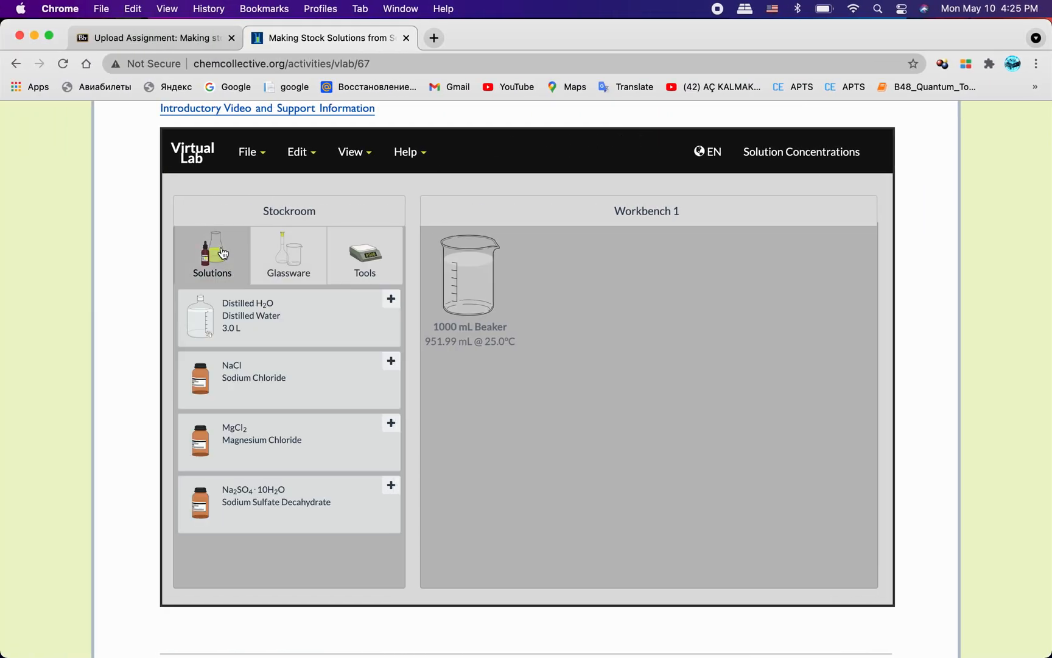
click(391, 423)
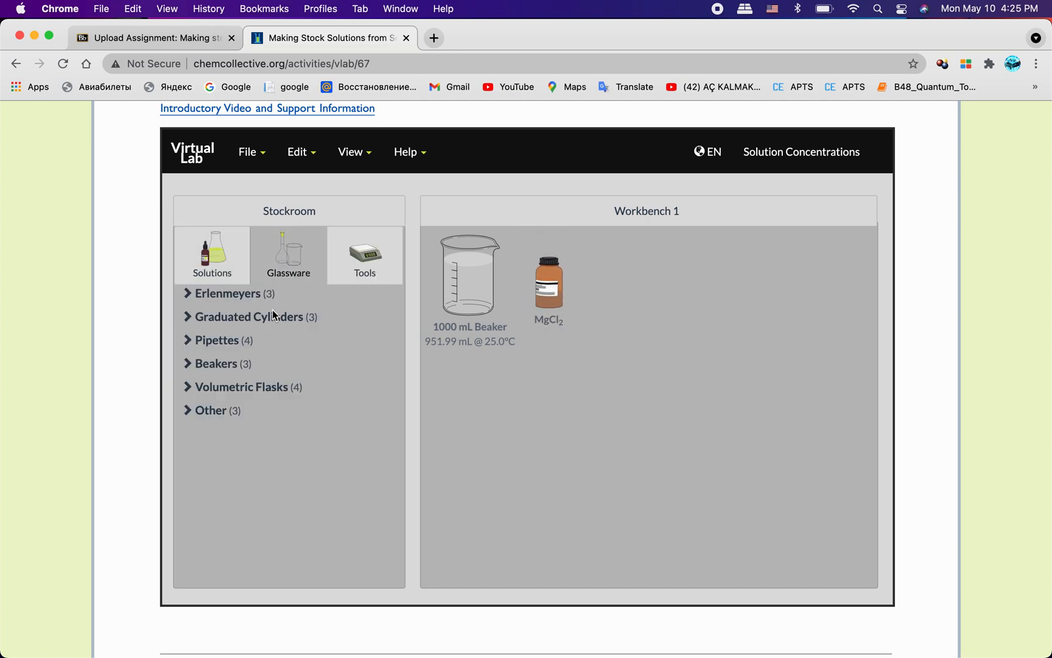
Add a fresh 100 mL volumetric flask from the Glassware list to the bench
click(242, 386)
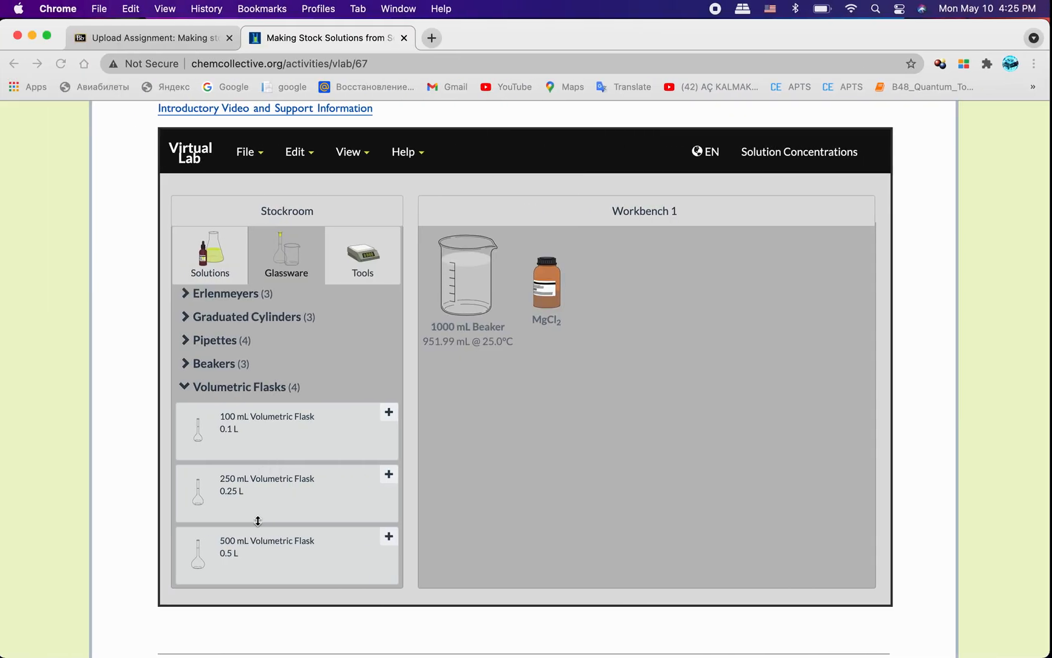
click(388, 412)
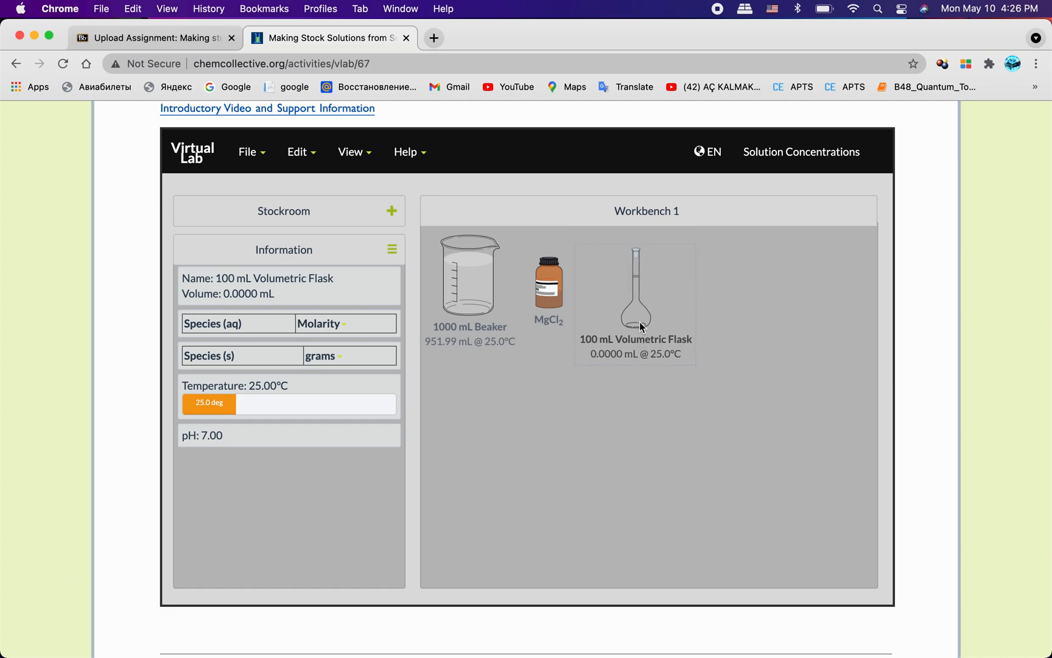
click(284, 210)
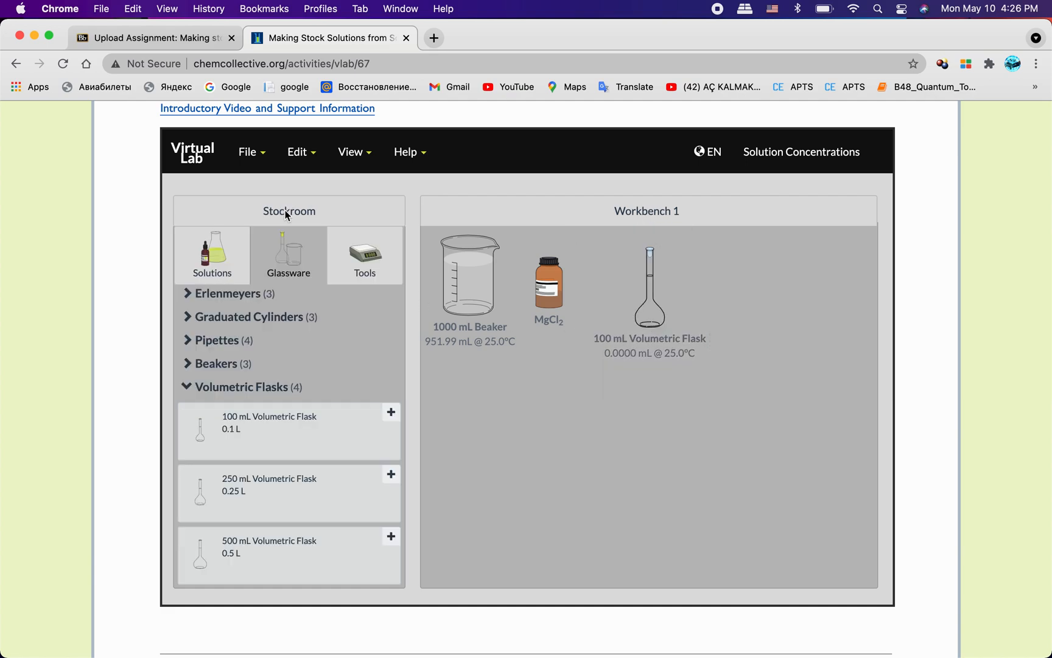
mouse_move(315, 338)
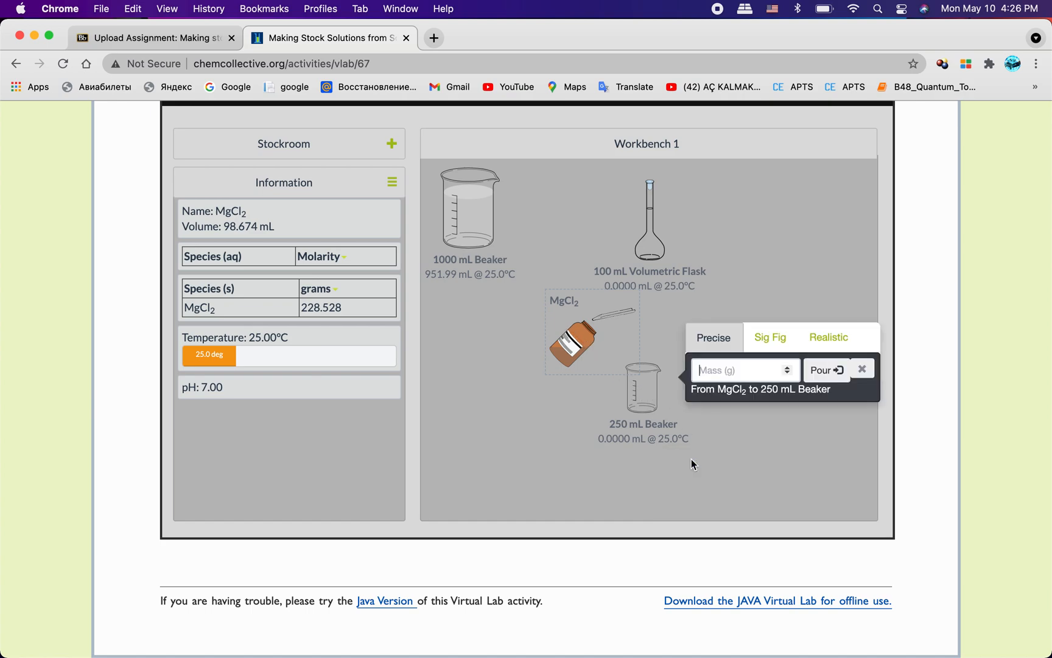
Weigh 6.665 g of solid MgCl2 into a new 250 mL beaker
text(6.)
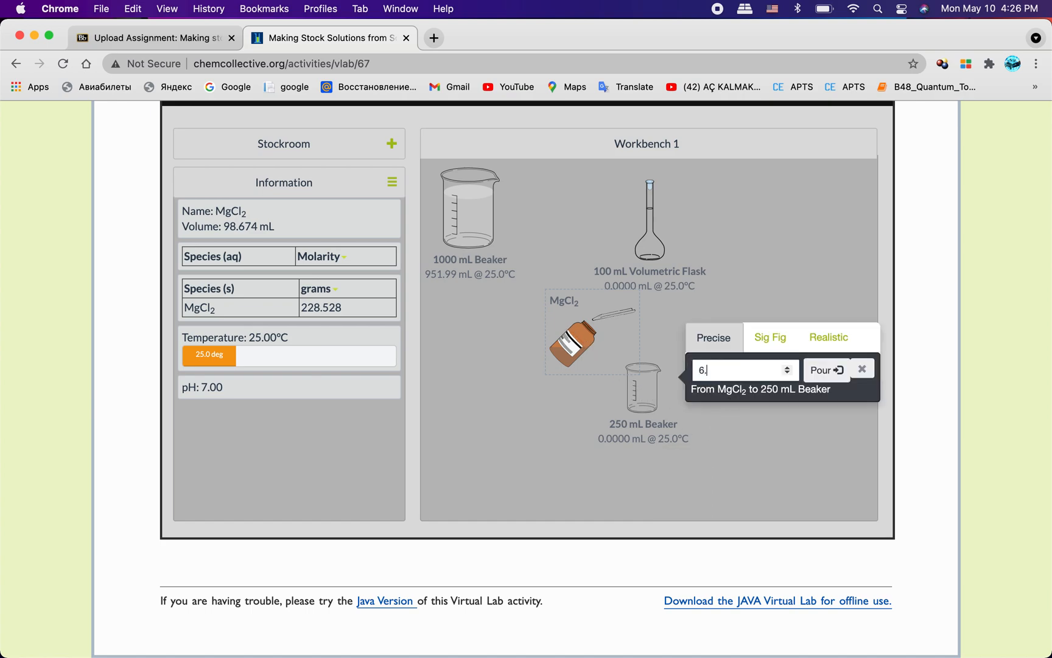
text(5)
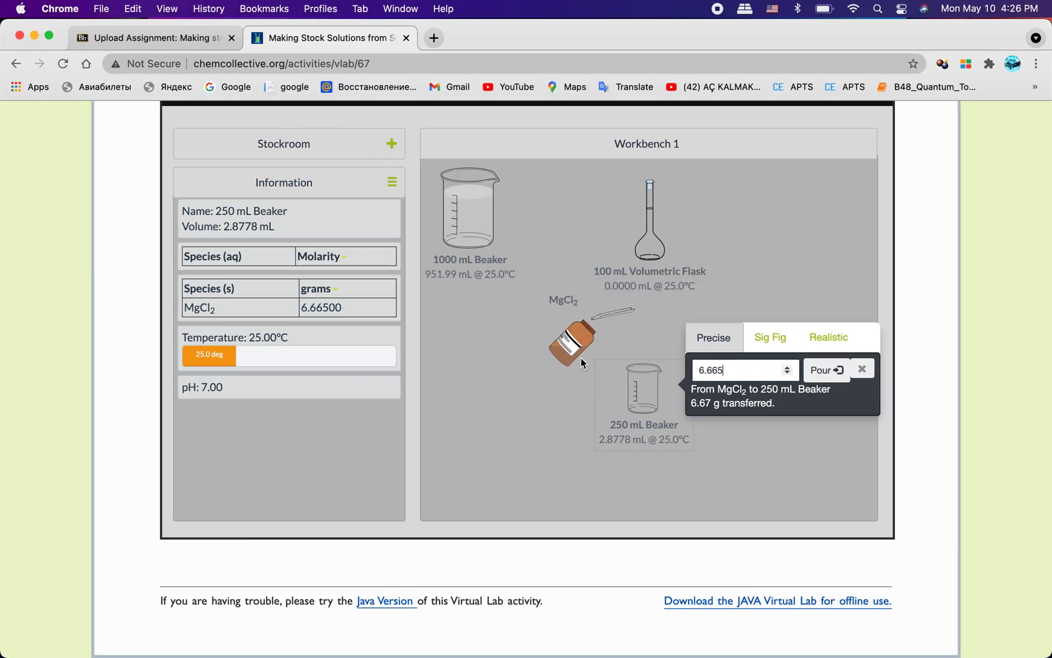
click(862, 369)
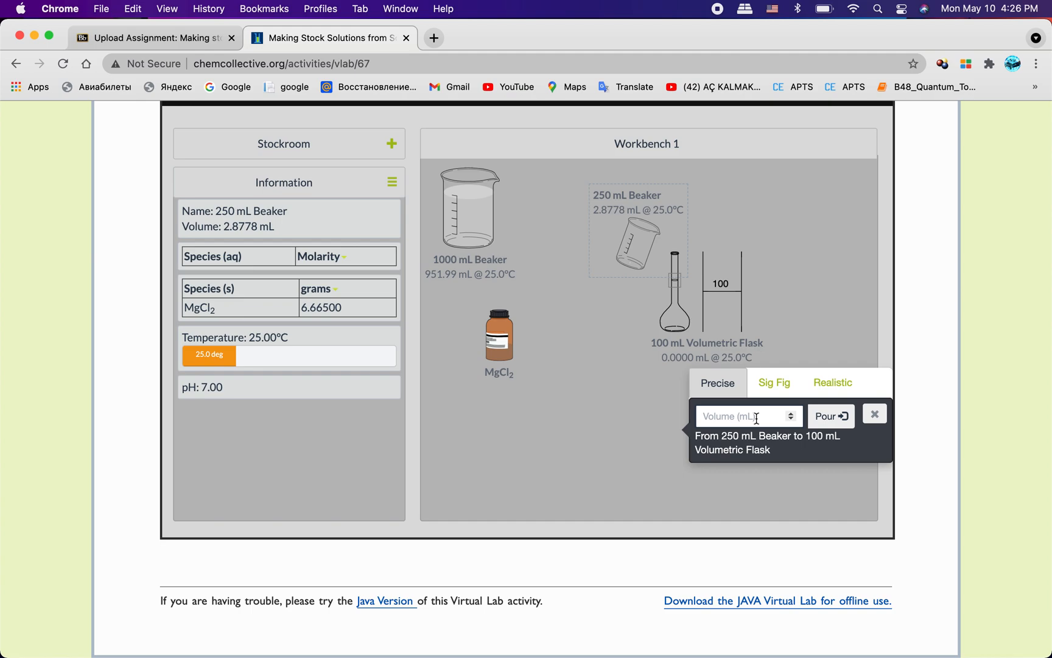
Pour the 6.665 g of MgCl2 from the beaker into the 100 mL volumetric flask
text(2)
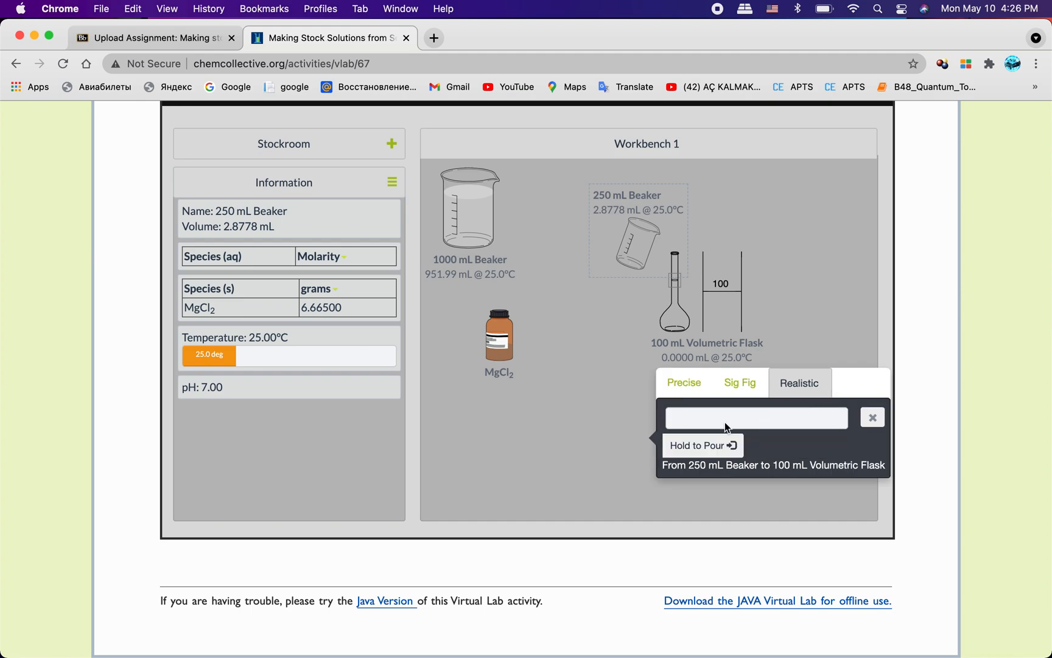
click(702, 445)
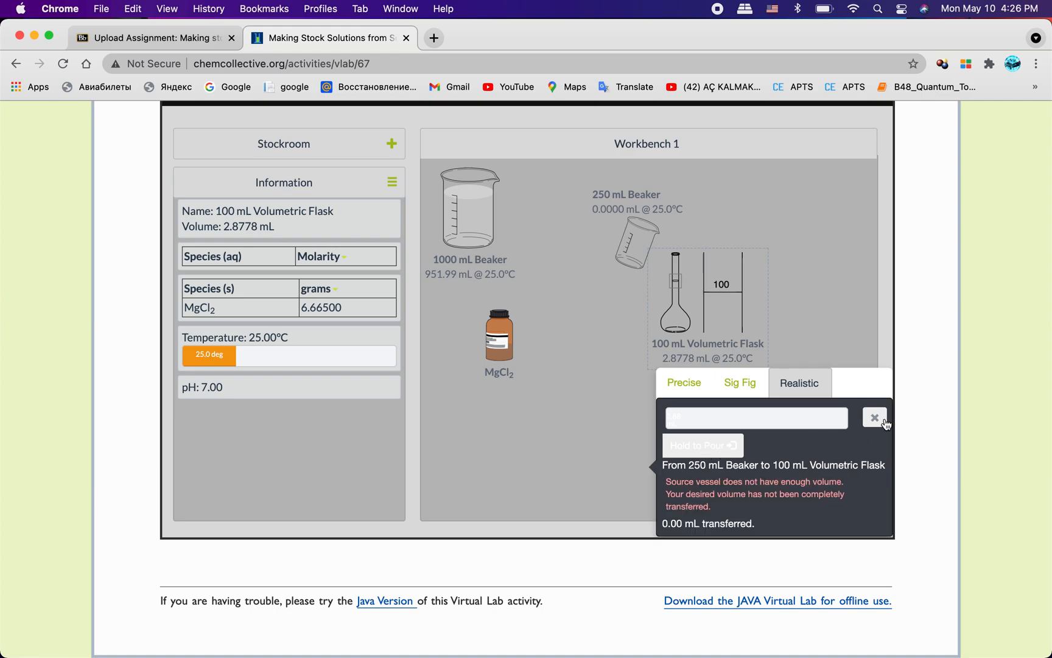
click(875, 417)
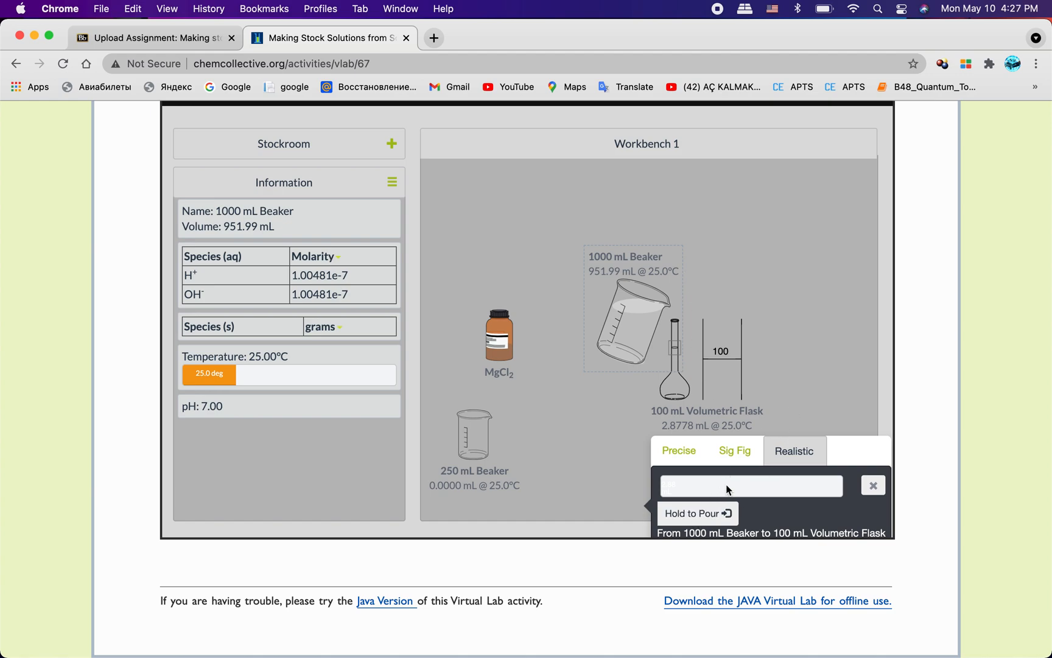
Fill the MgCl2 volumetric flask with water to 100.11 mL, finishing with a precise 10 mL pour
click(693, 514)
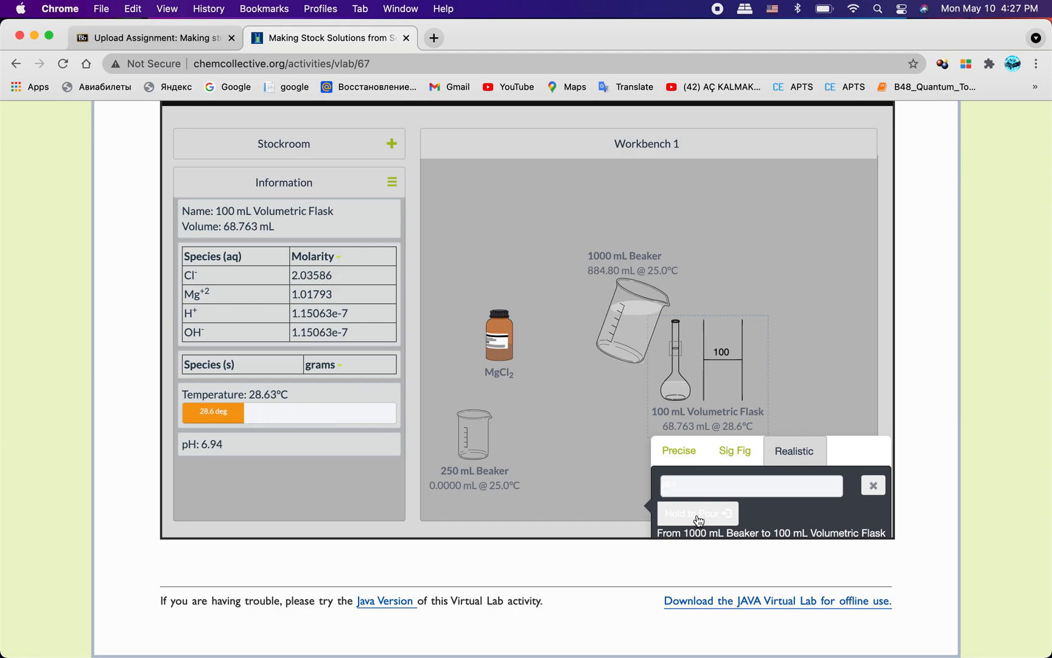
click(697, 514)
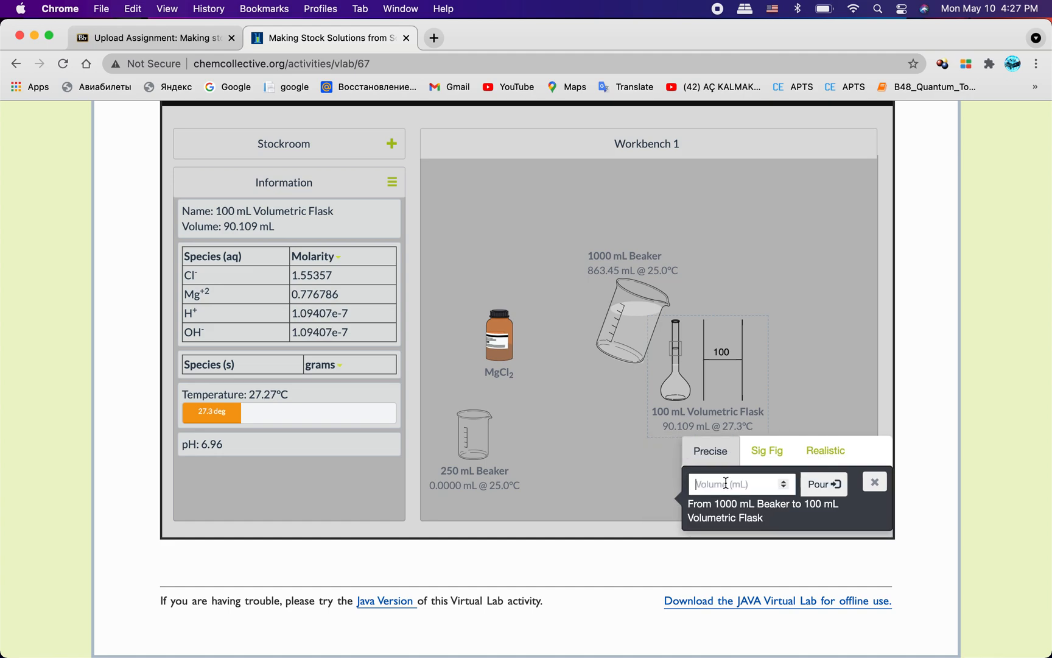
text(10)
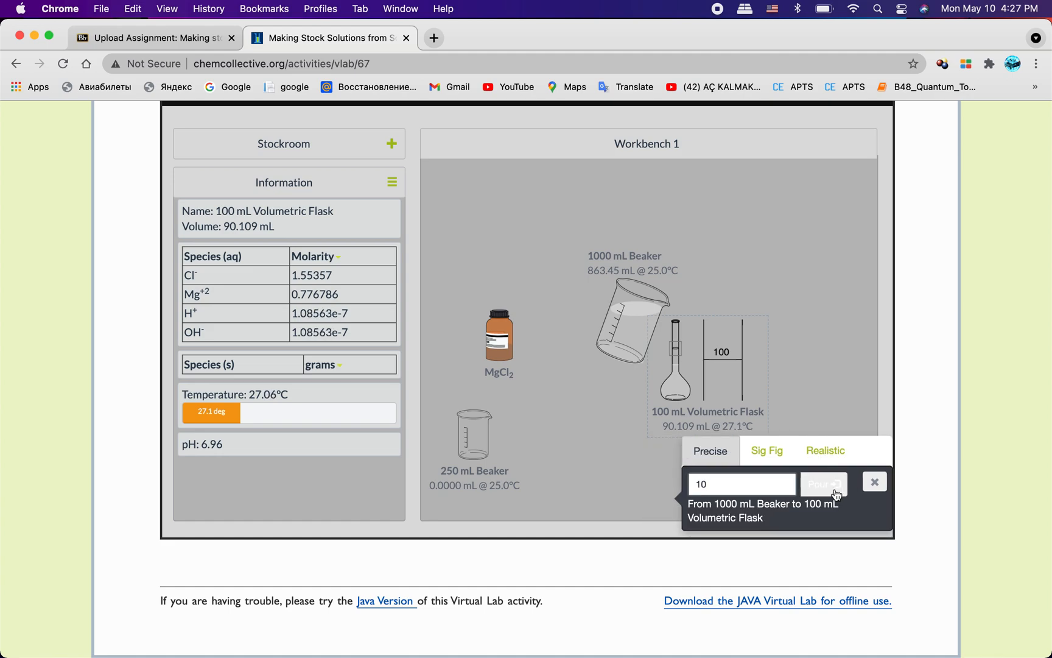
click(823, 483)
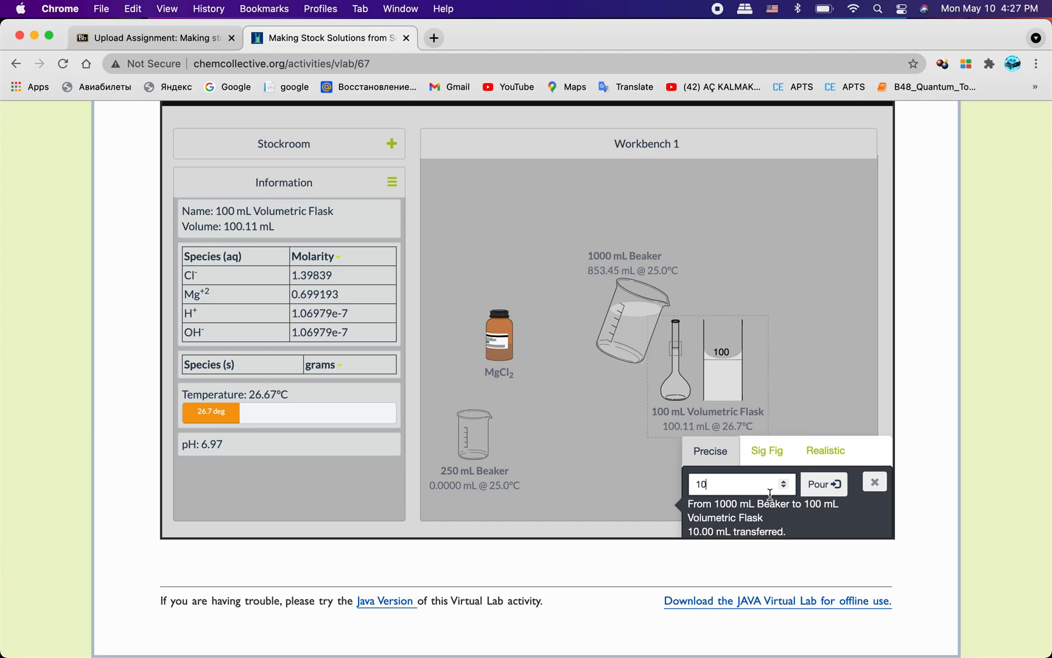
click(788, 450)
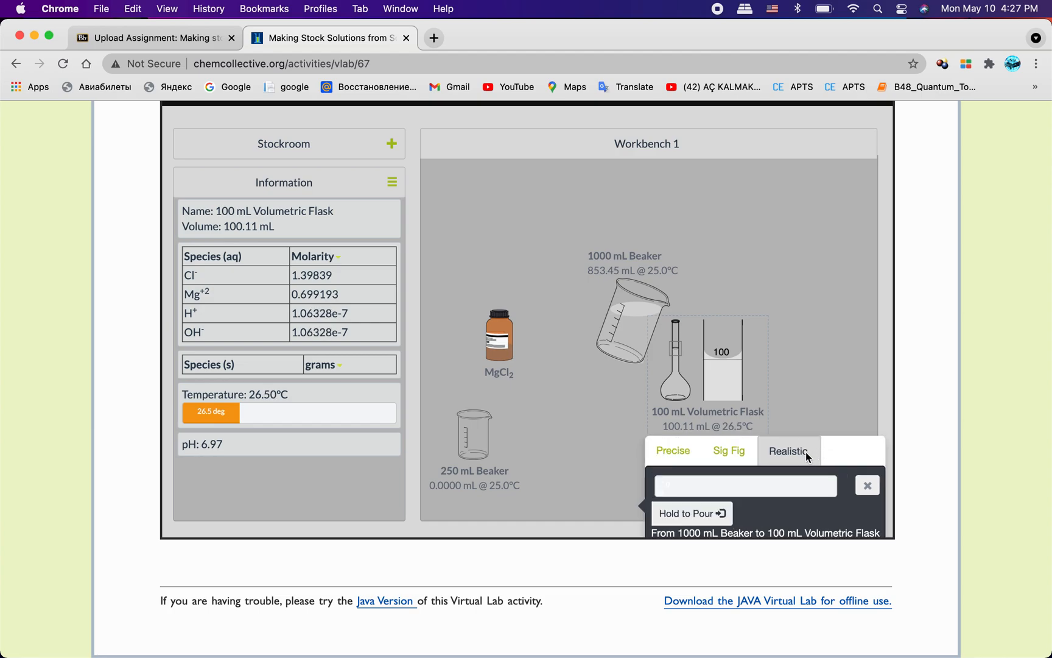
click(866, 484)
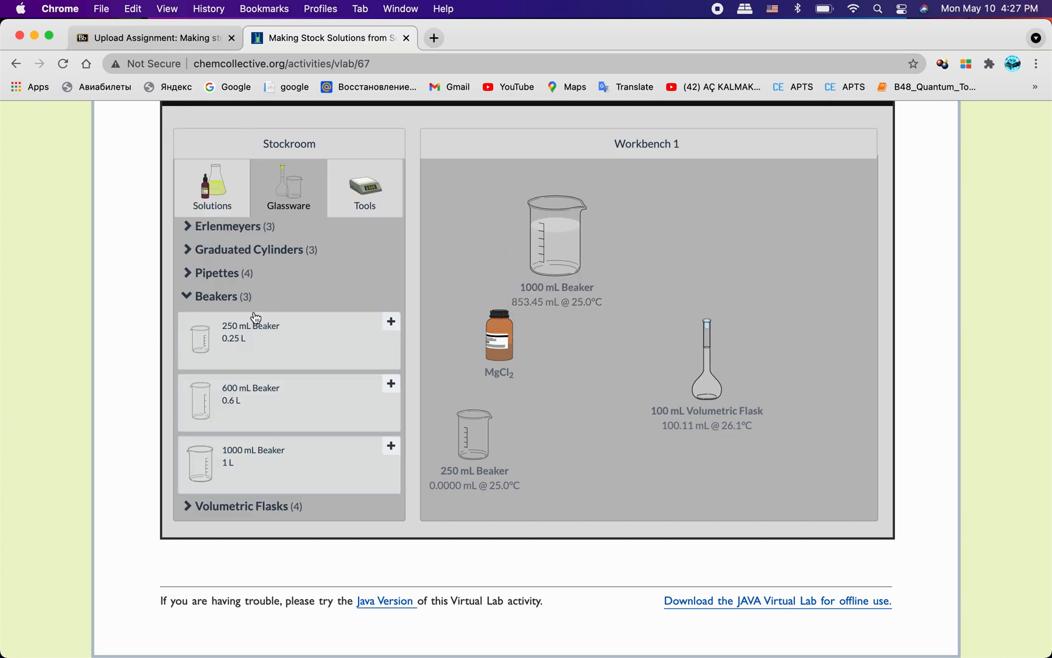
Bring a 10 mL pipette from the stockroom and set it over the MgCl2 flask
click(218, 273)
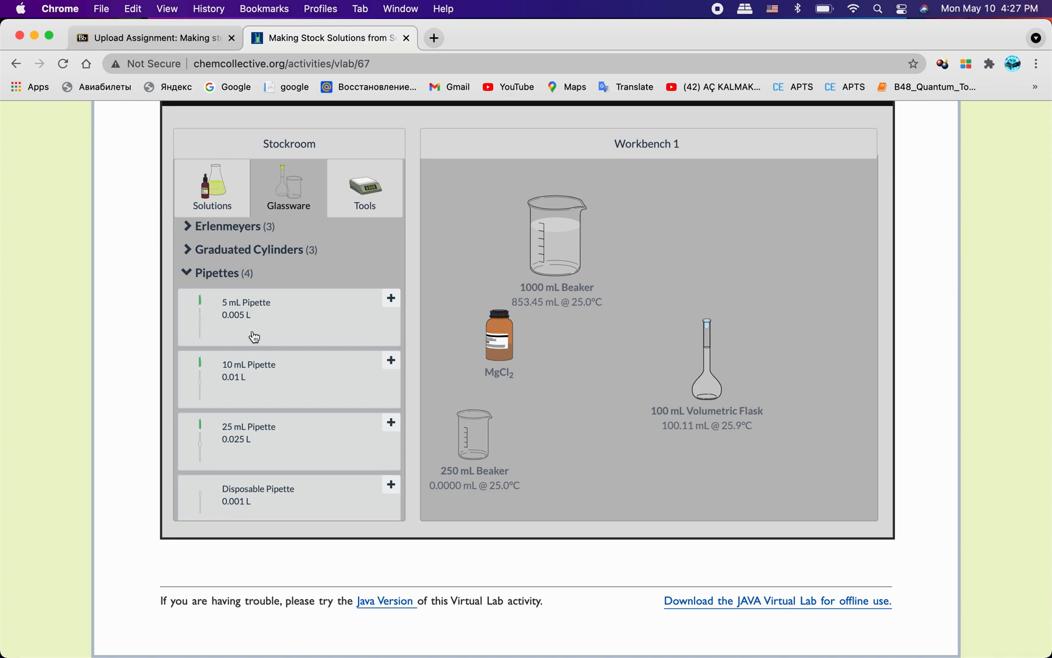
click(390, 361)
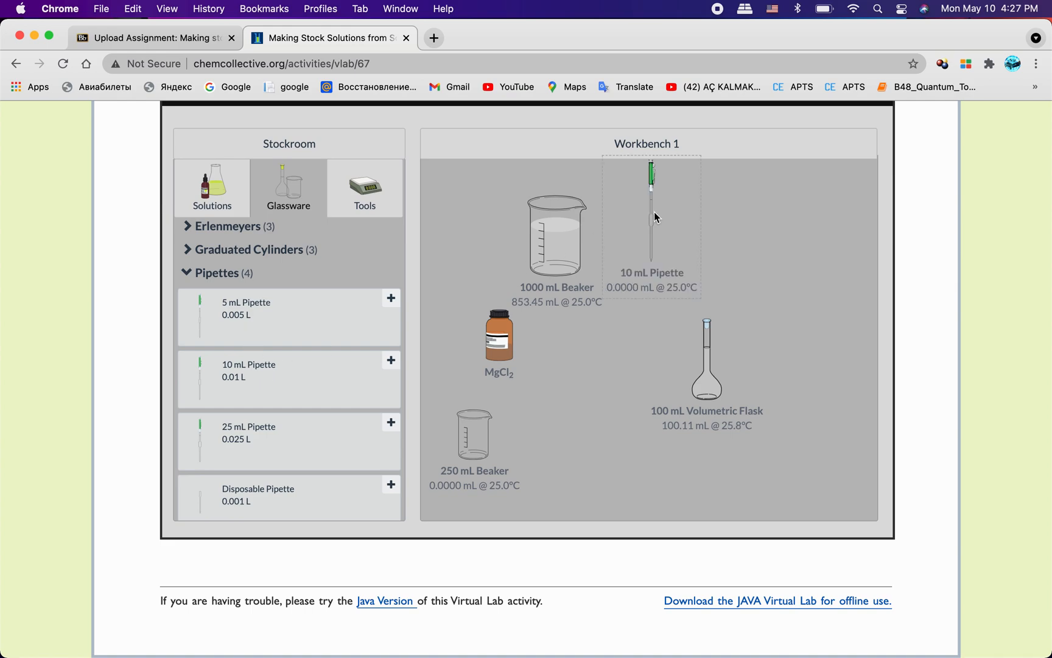
click(651, 214)
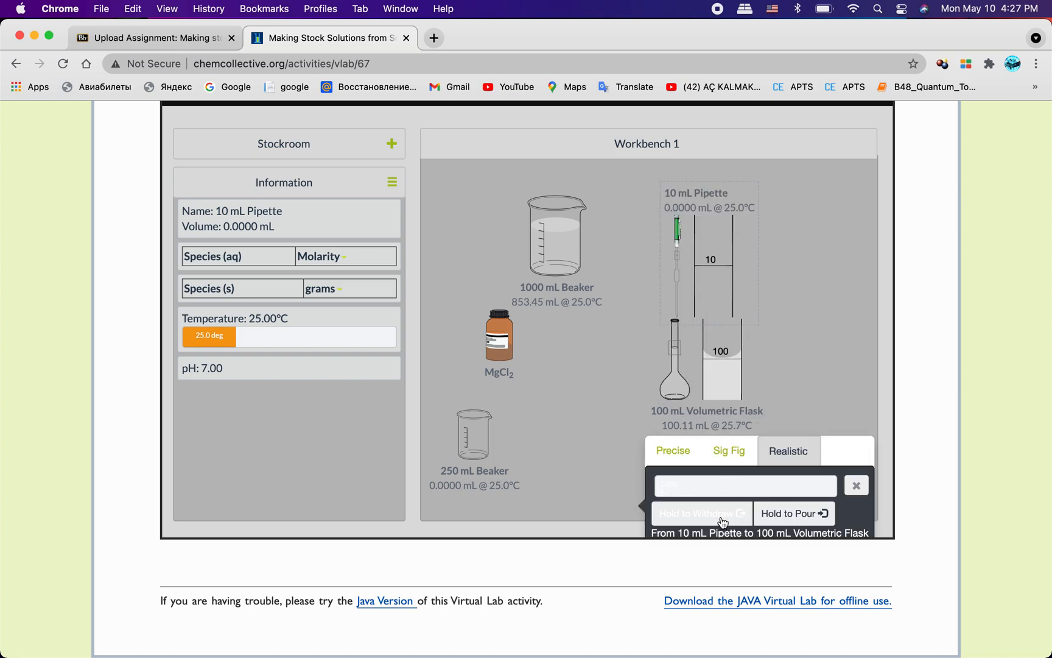
Withdraw about 0.12 mL so the MgCl2 flask reads 99.989 mL
click(701, 513)
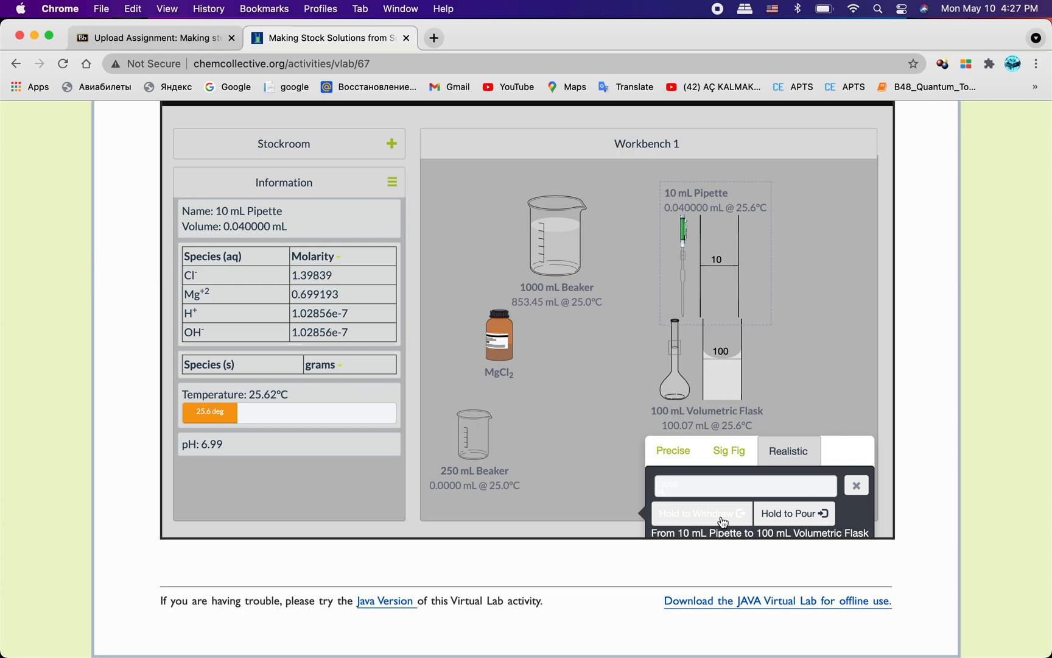
click(700, 513)
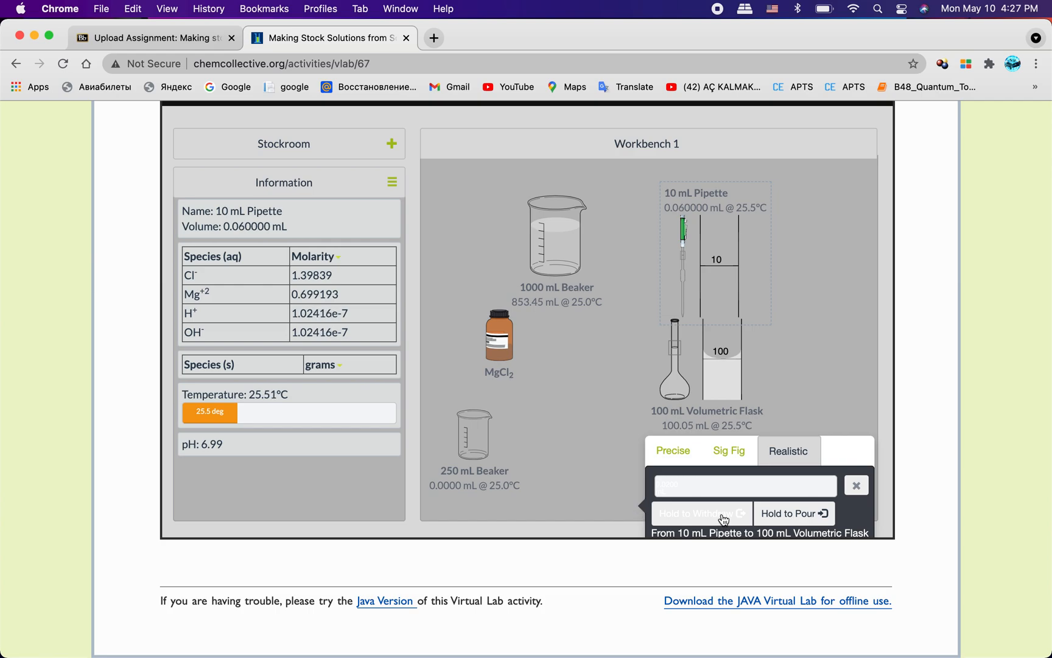
click(700, 513)
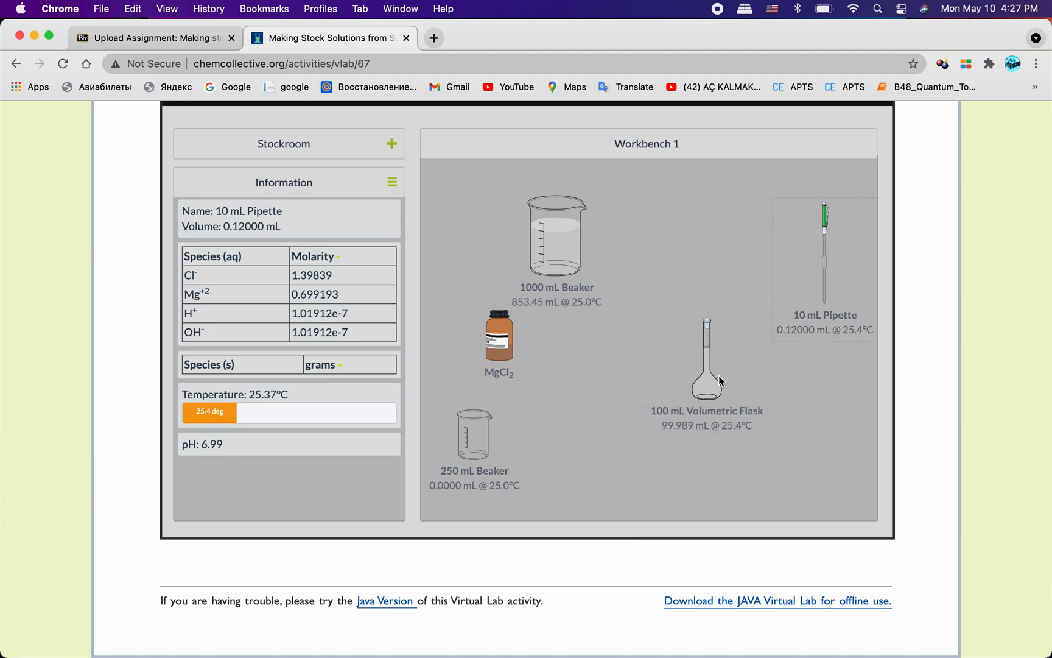
click(706, 365)
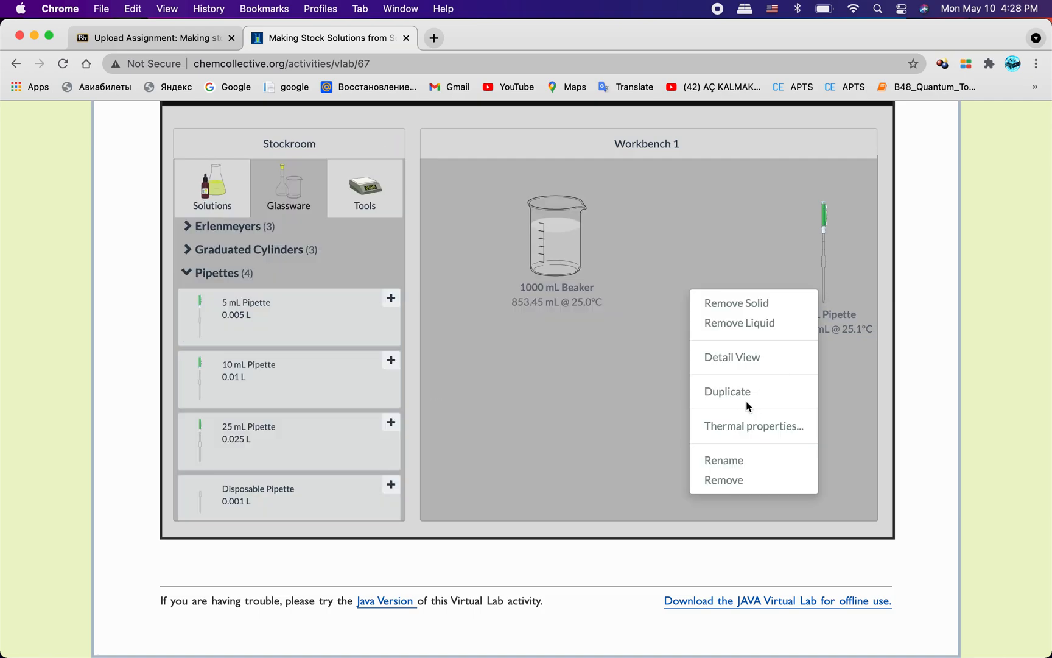
mouse_move(727, 483)
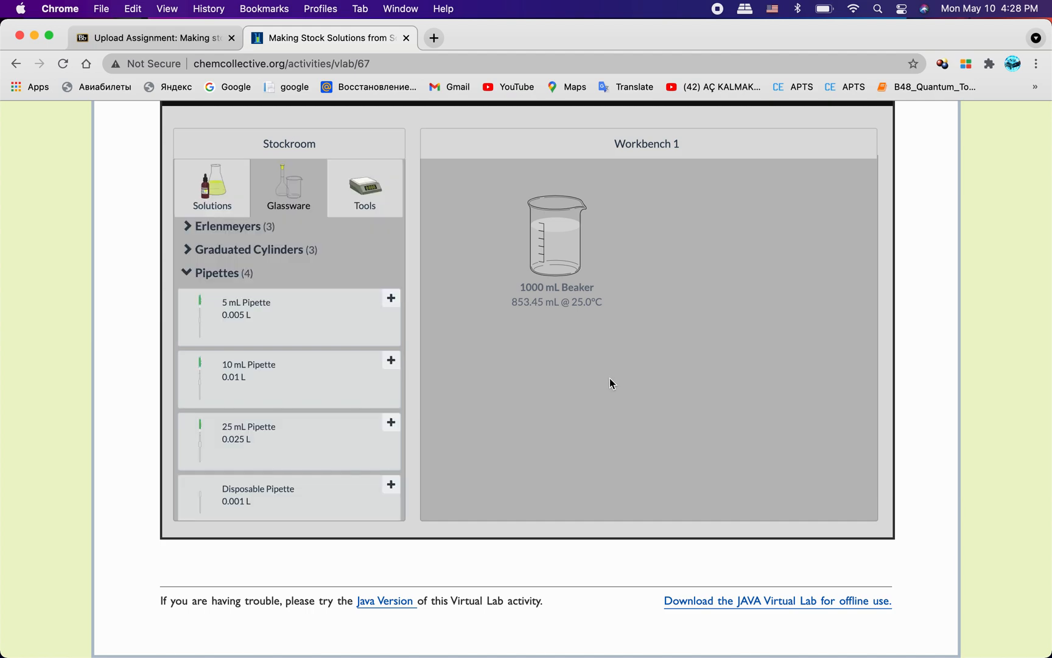
Add Na2SO4·10H2O from the stockroom and browse the glassware beakers
click(212, 187)
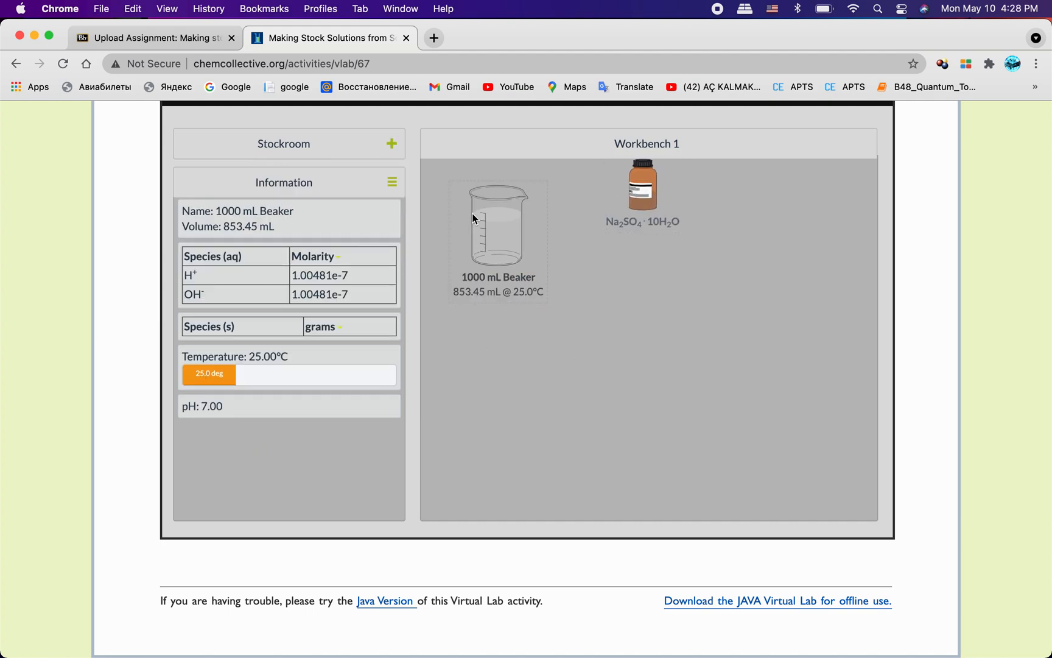
click(391, 144)
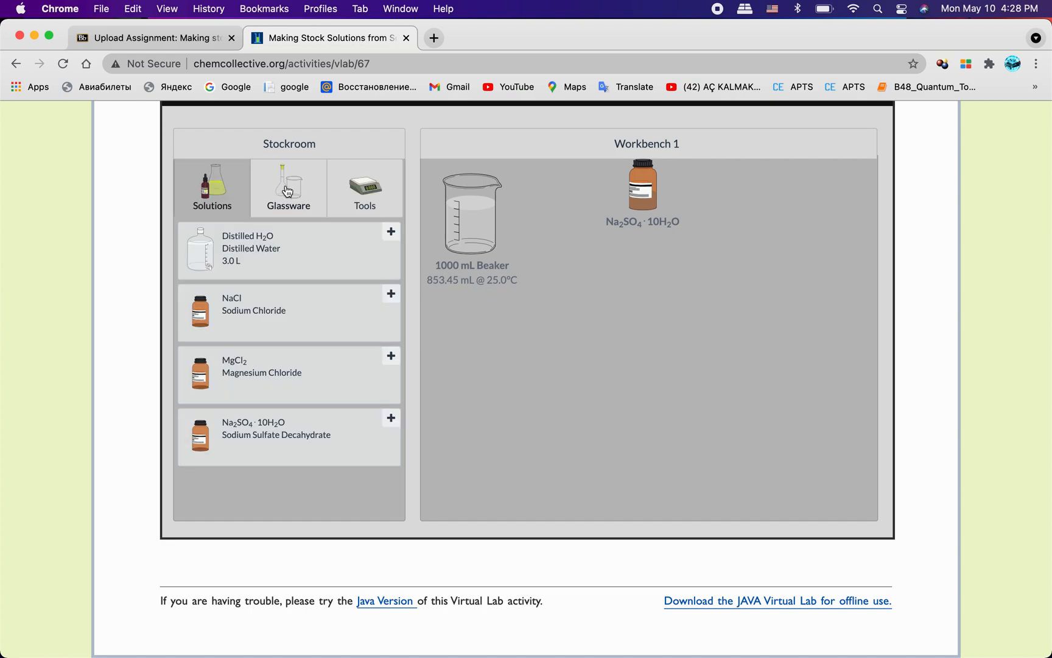
mouse_move(321, 235)
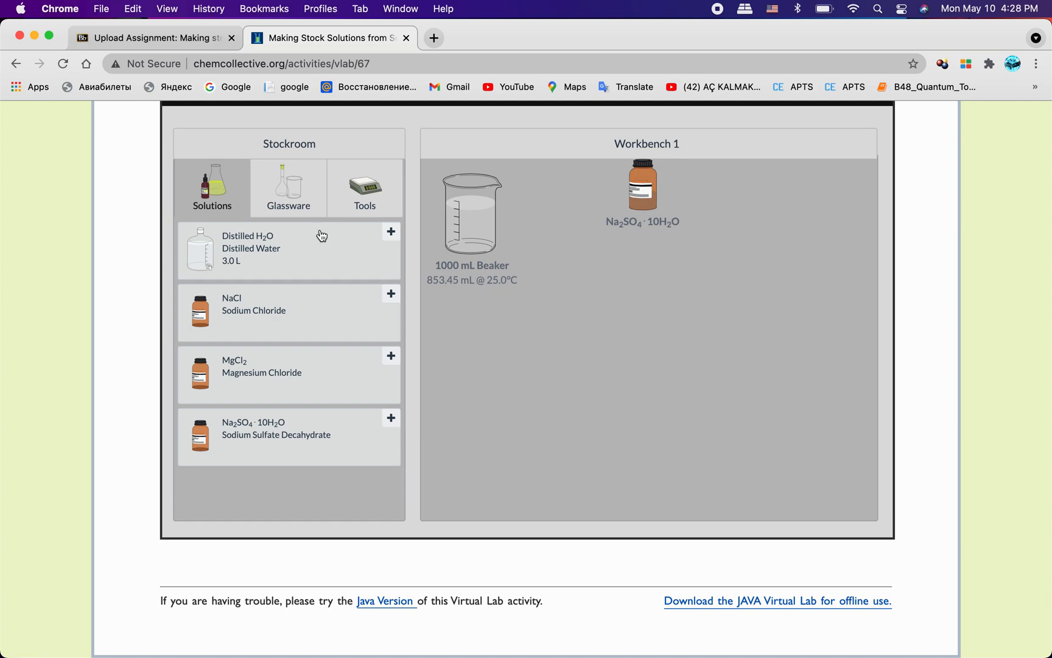
mouse_move(277, 208)
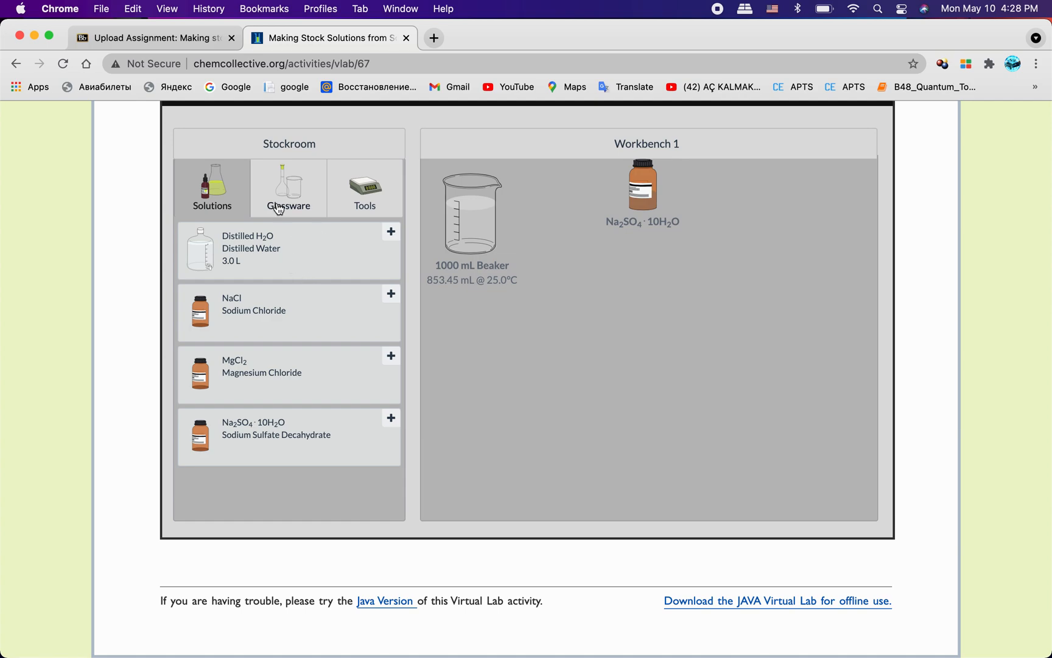
click(288, 187)
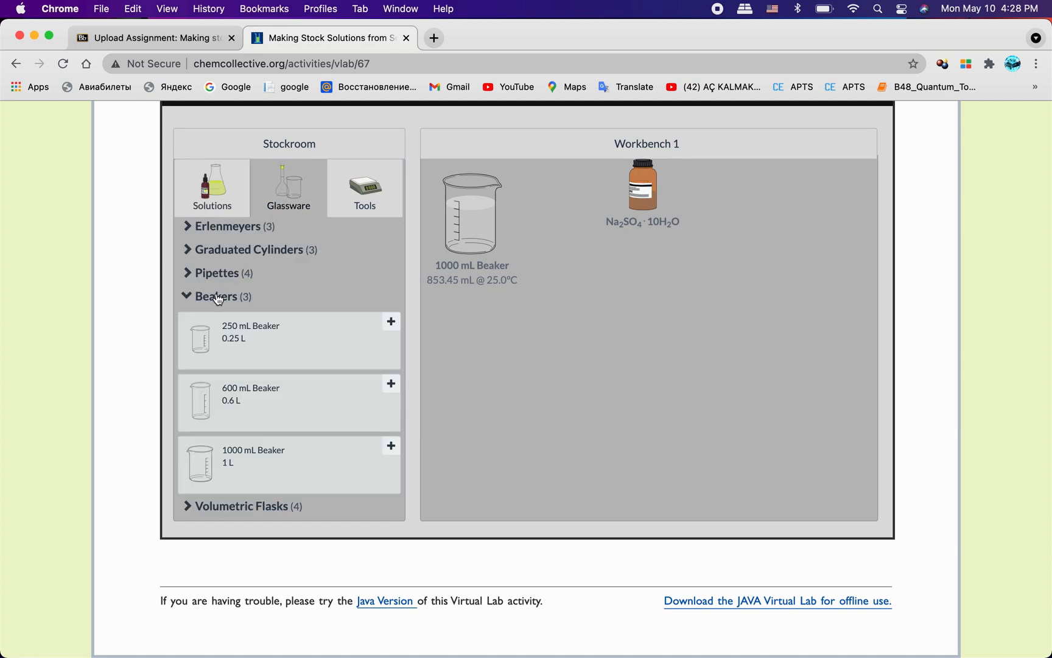
mouse_move(496, 423)
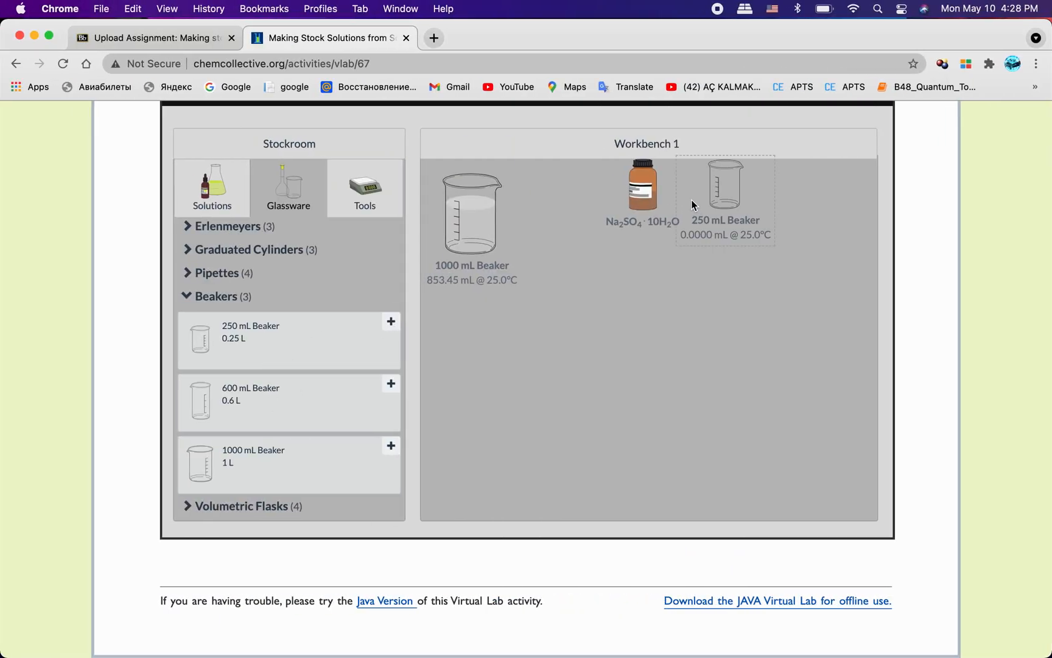
Place an empty 250 mL beaker and a 250 mL volumetric flask on the bench
click(724, 185)
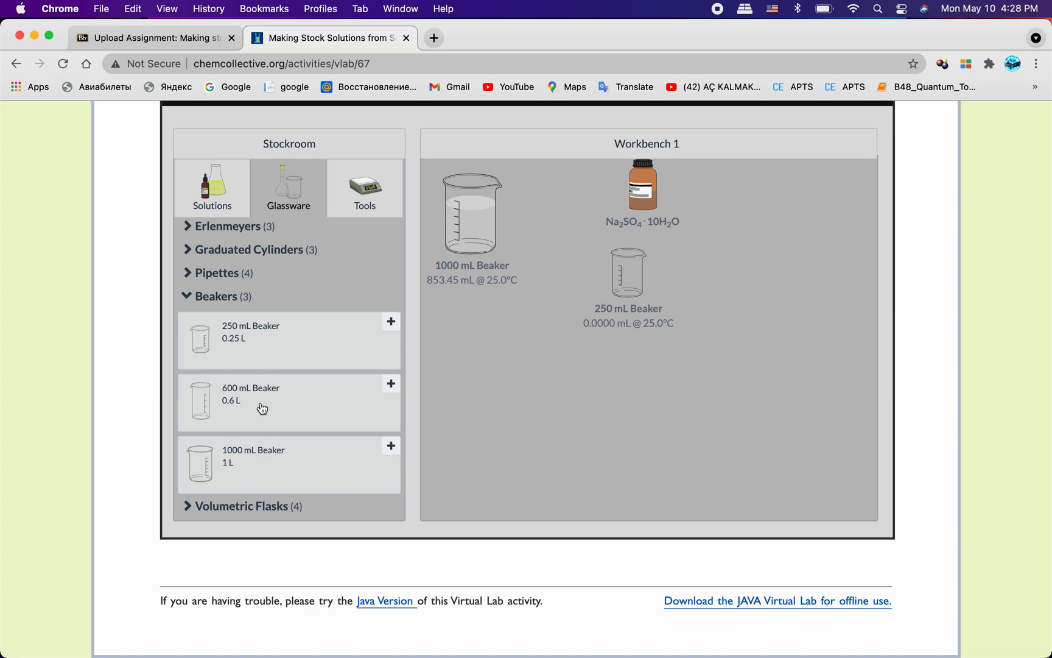
scroll(down, 3)
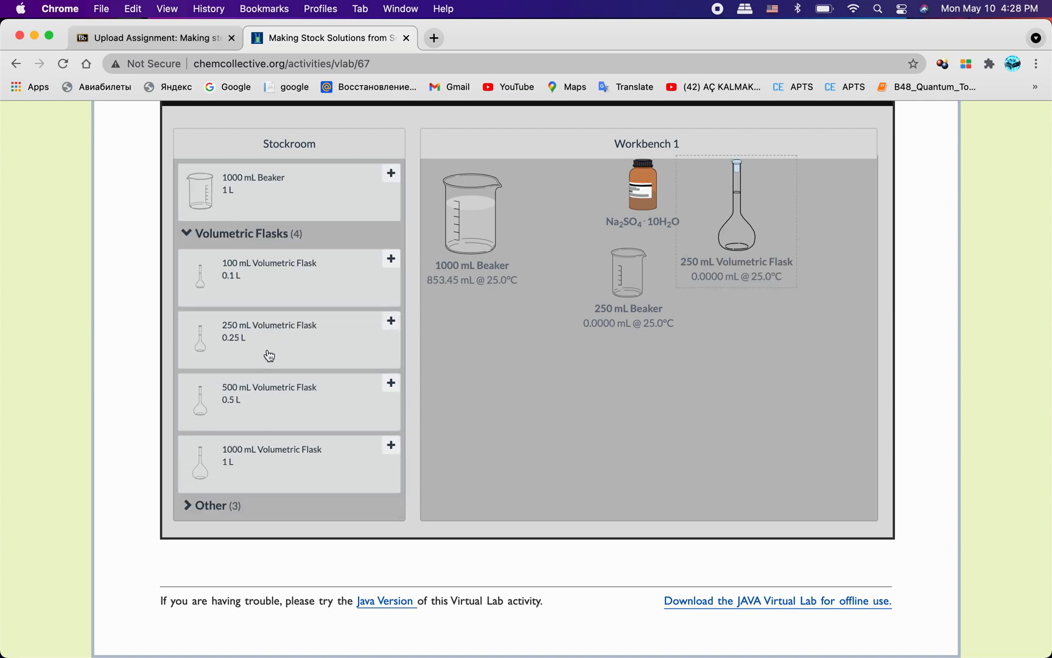
click(735, 222)
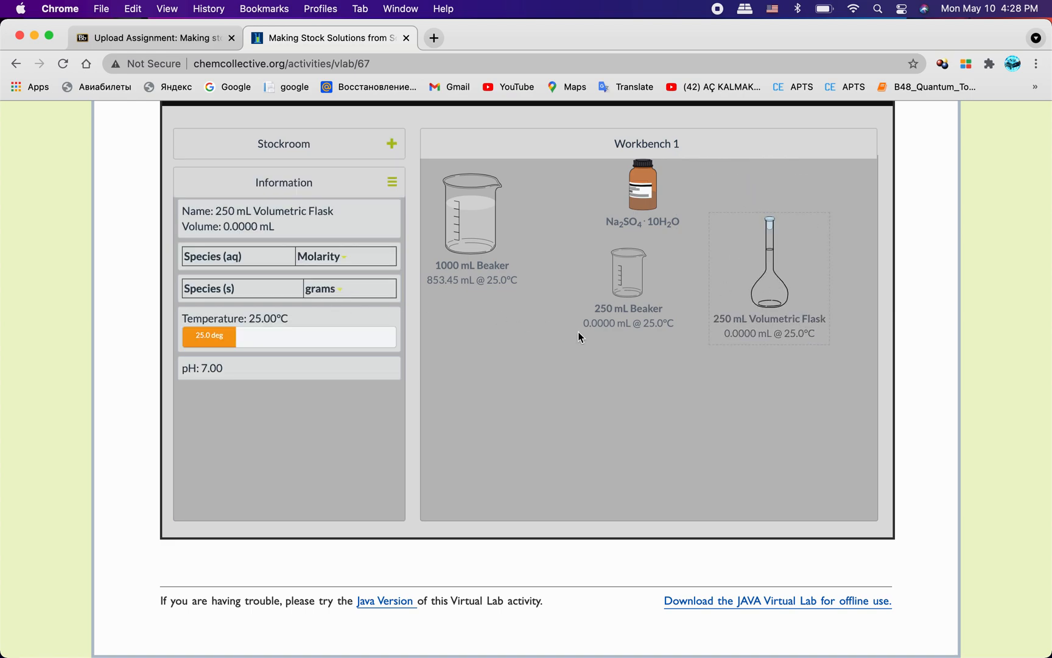
mouse_move(636, 207)
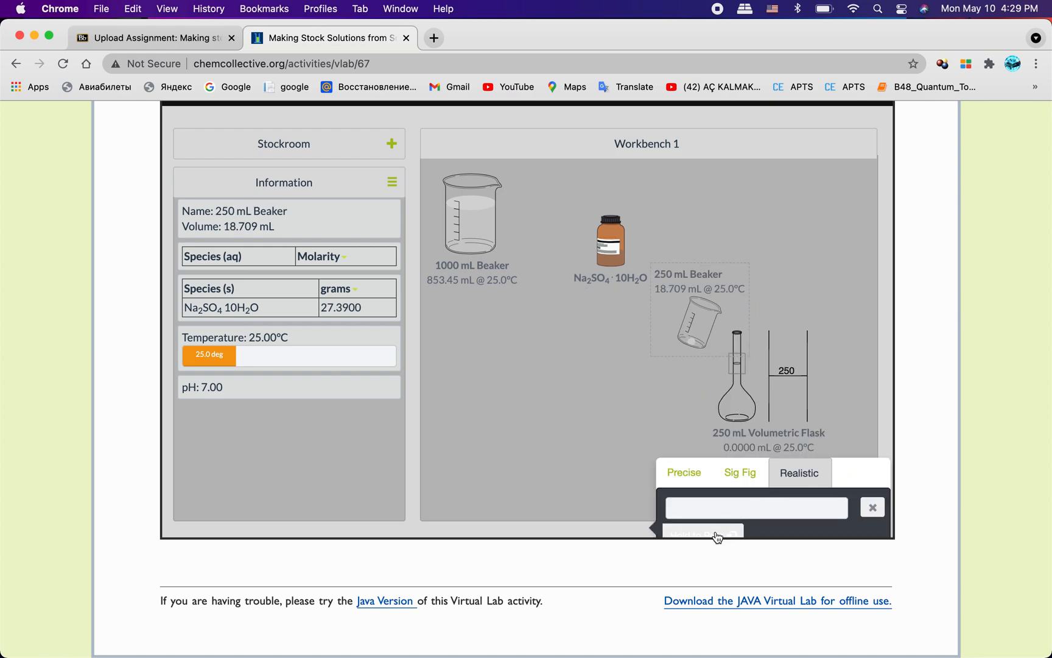
Pour the 27.39 g Na2SO4·10H2O from the beaker into the 250 mL flask (18.709 mL)
click(735, 403)
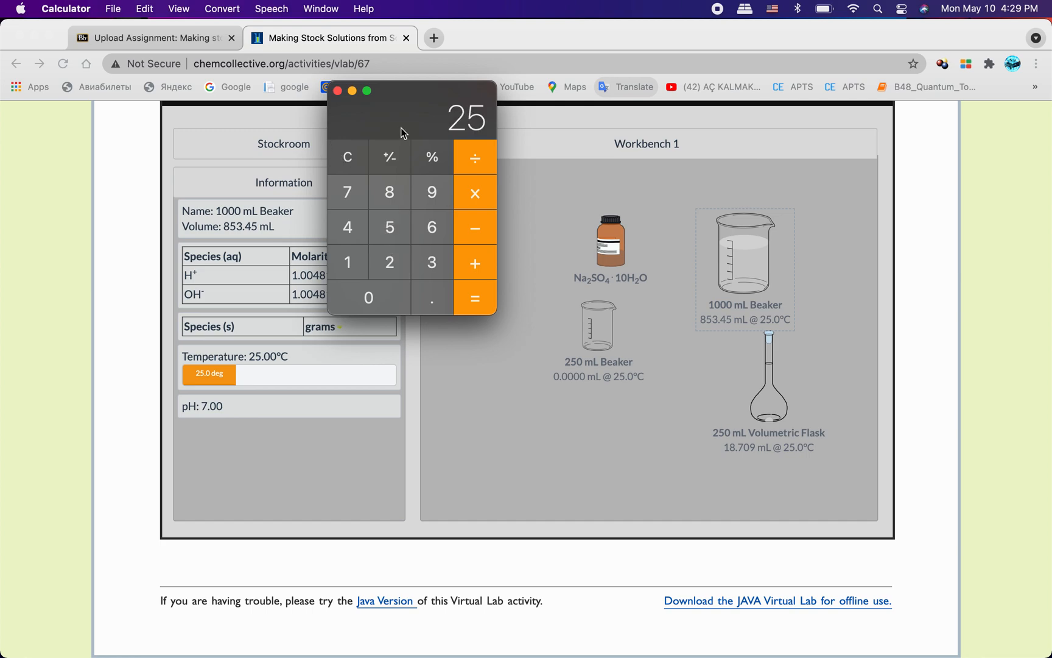
Compute 250 − 18.709 = 231.291 mL of water still needed
click(368, 297)
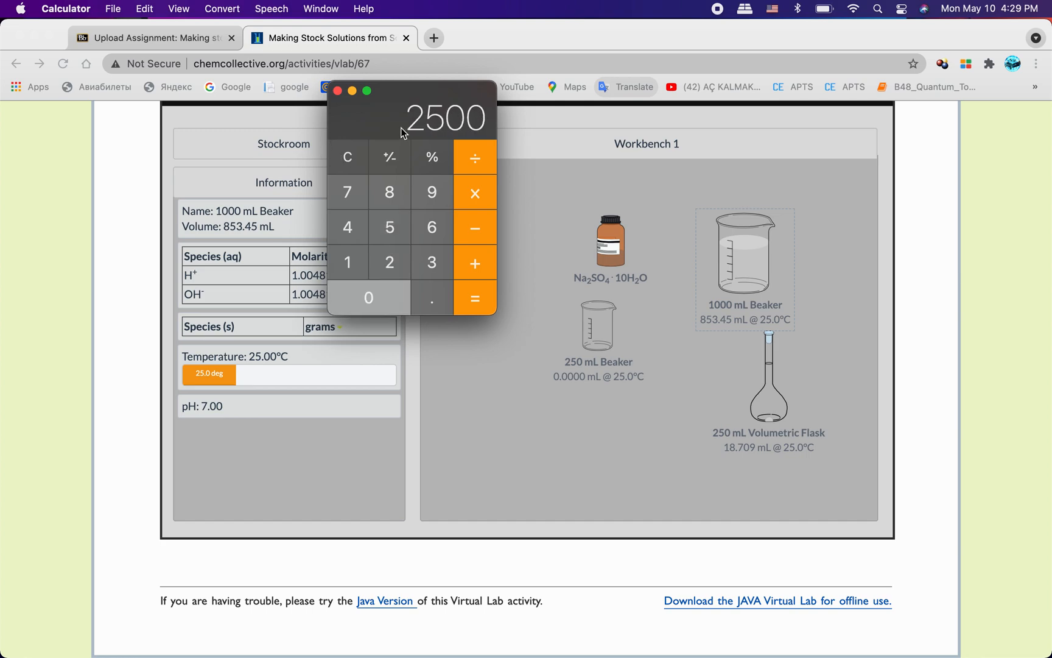
click(368, 298)
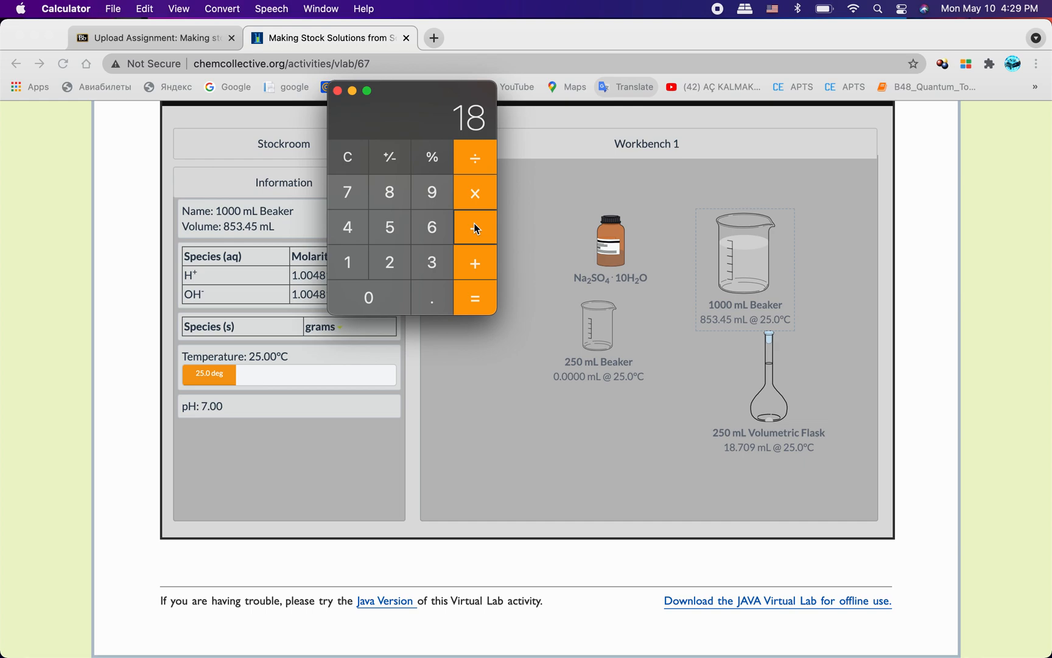
click(347, 192)
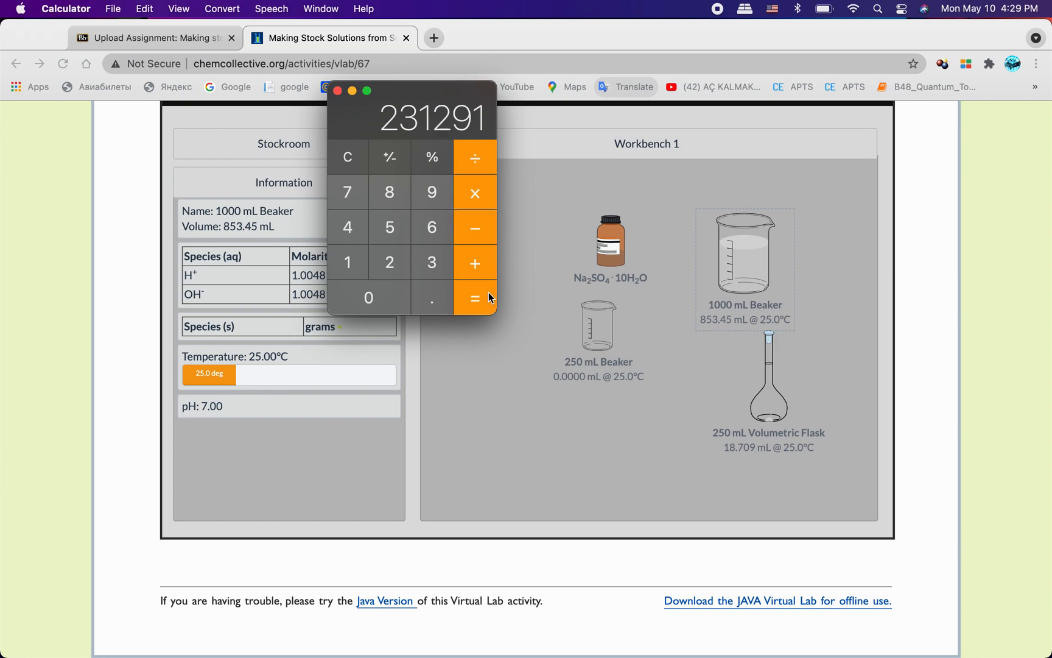
mouse_move(738, 277)
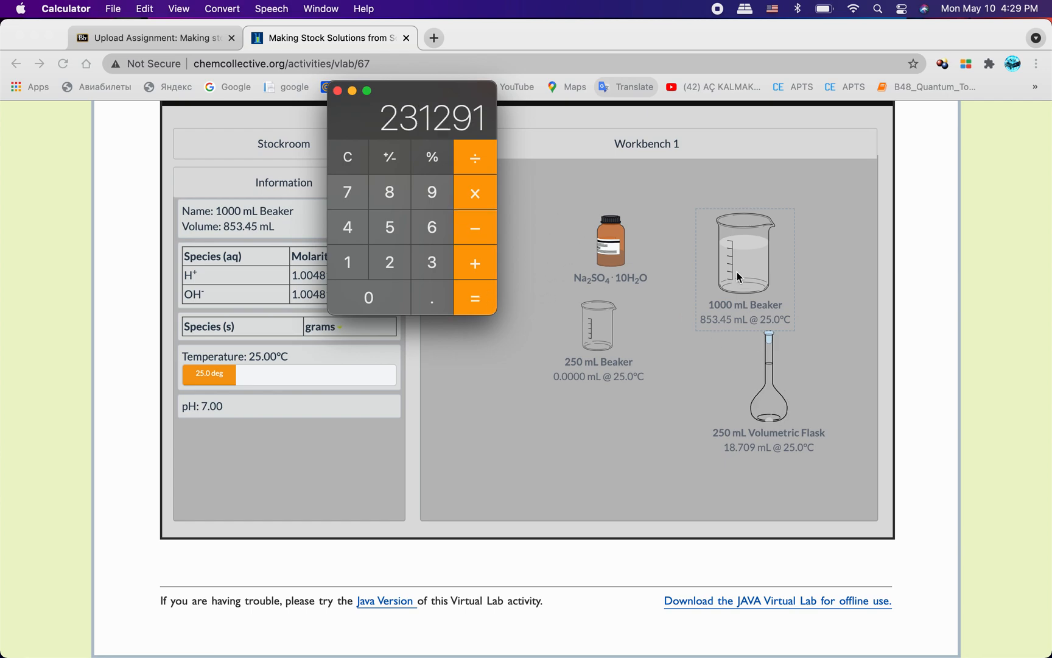
mouse_move(735, 267)
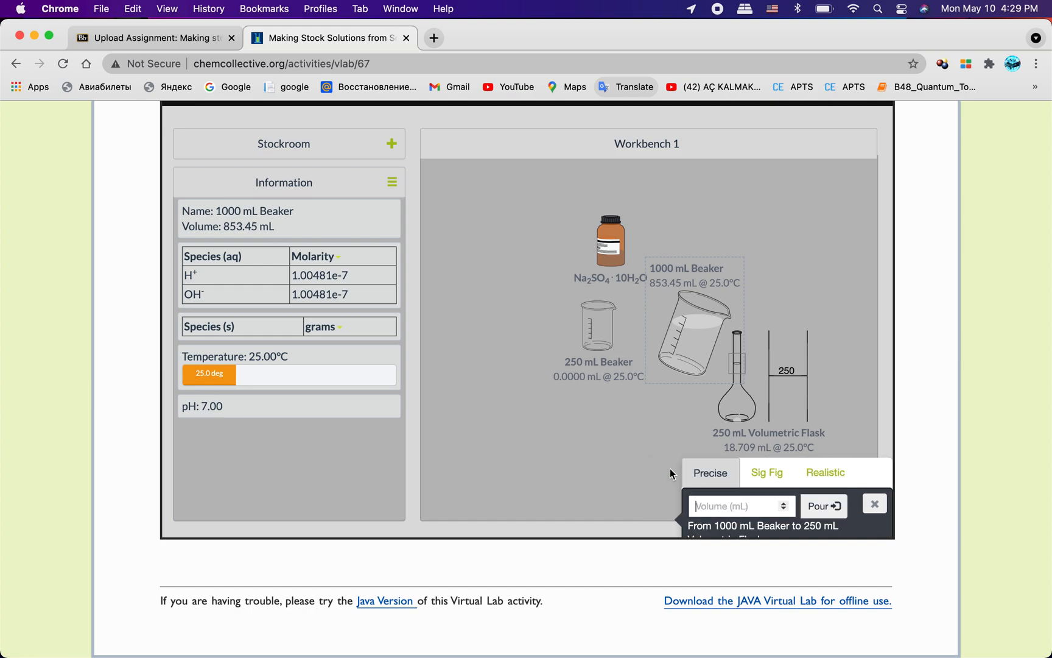
Pour about 231.291 mL of water from the 1000 mL beaker into the 250 mL flask
text(2312)
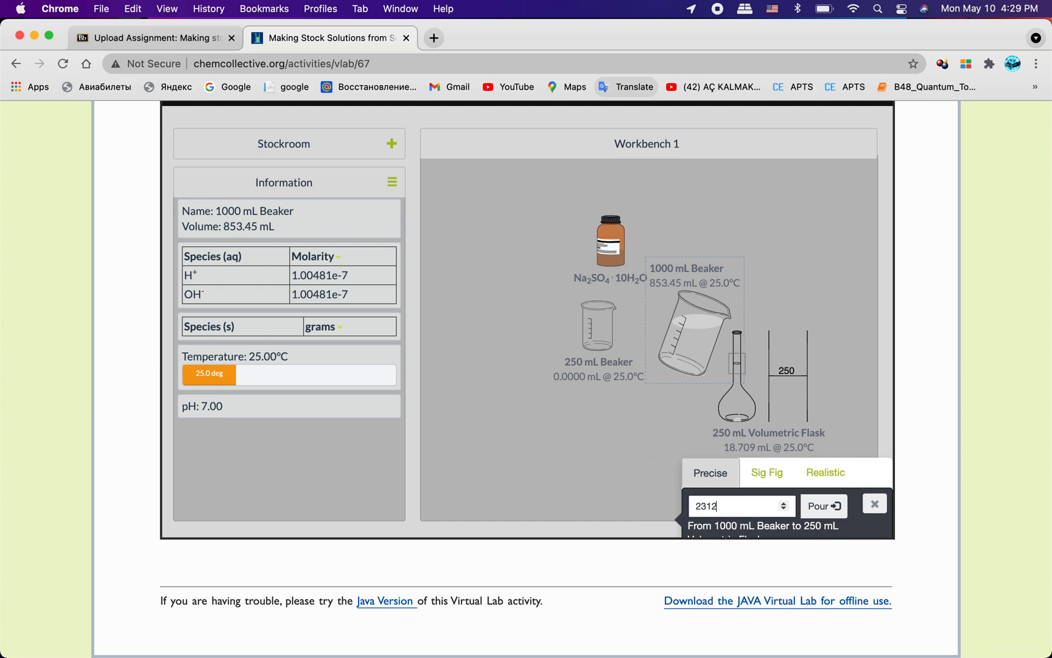
text(91)
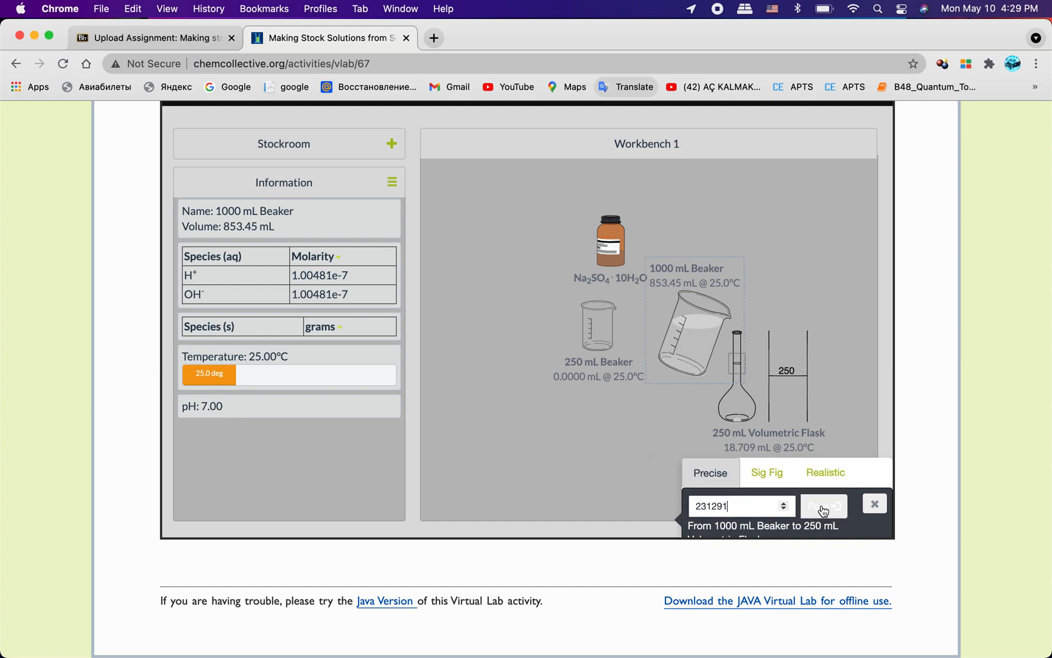
click(821, 505)
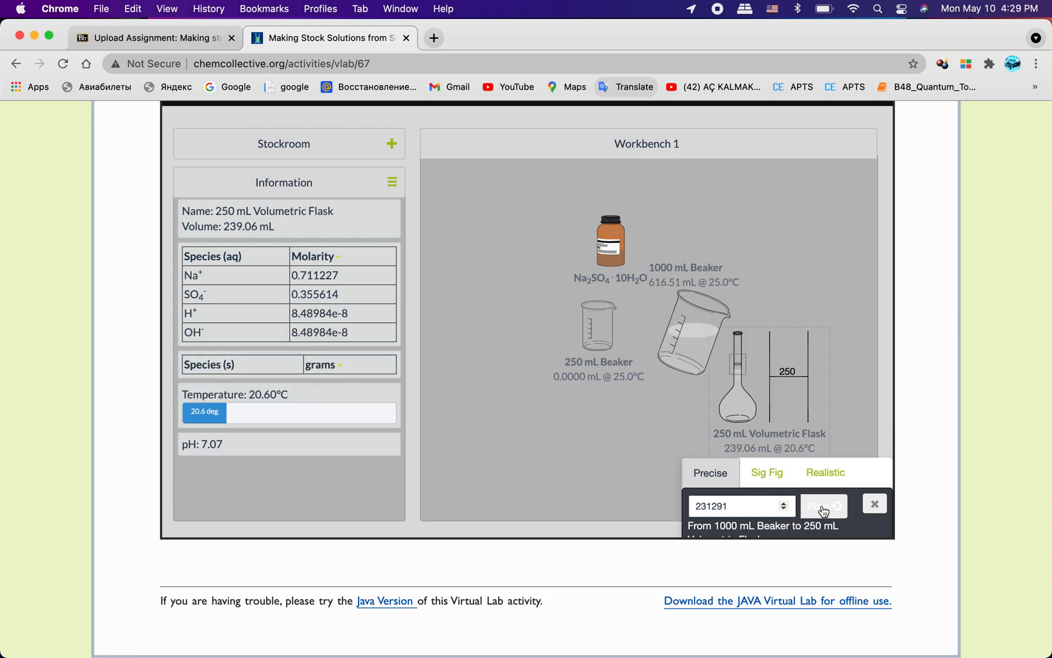
click(823, 506)
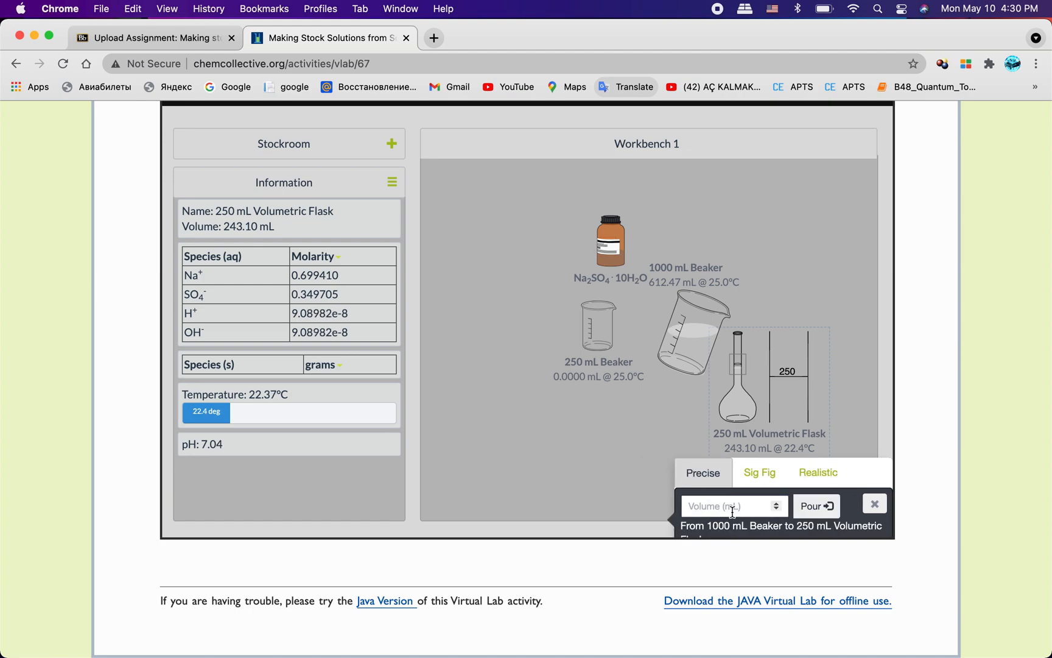
Top up with the final few mL so the flask holds exactly 250.00 mL at about 0.34 M
text(7)
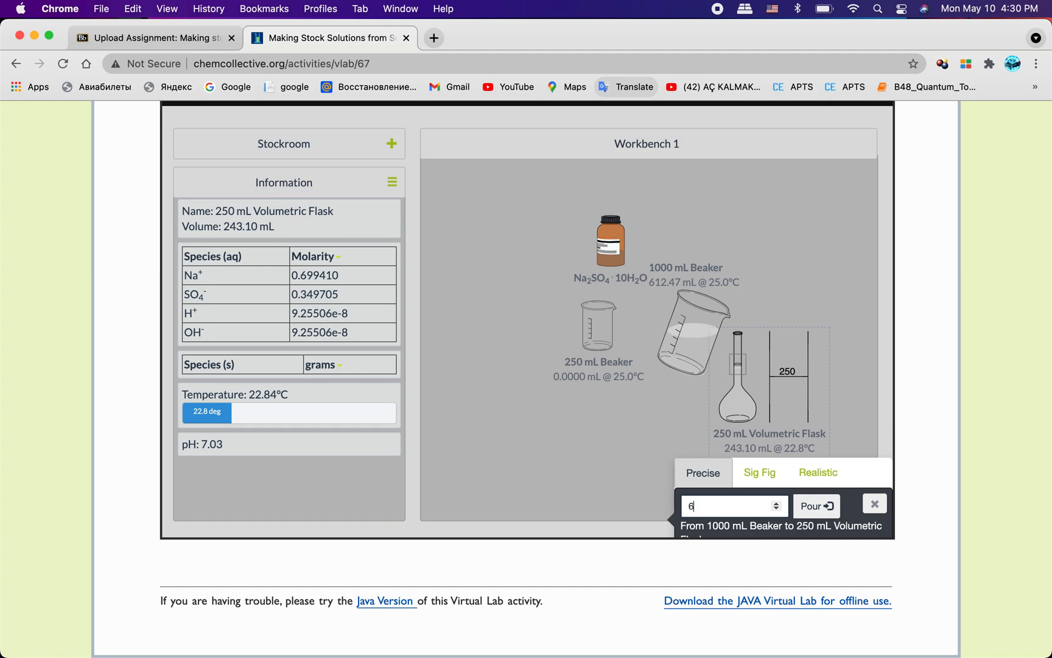
text(.9)
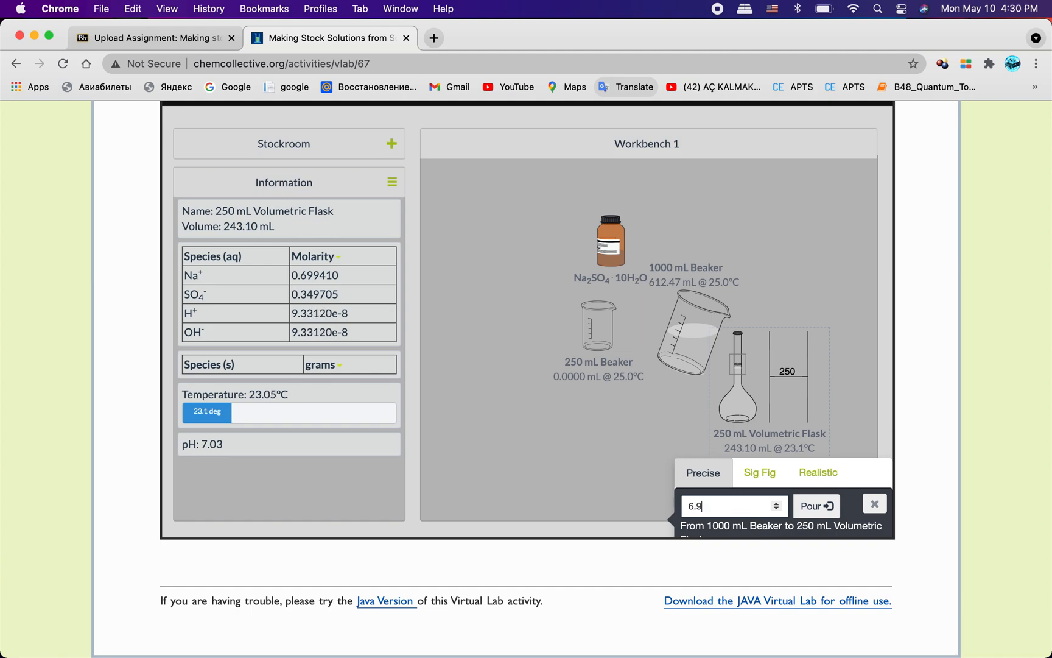
click(816, 505)
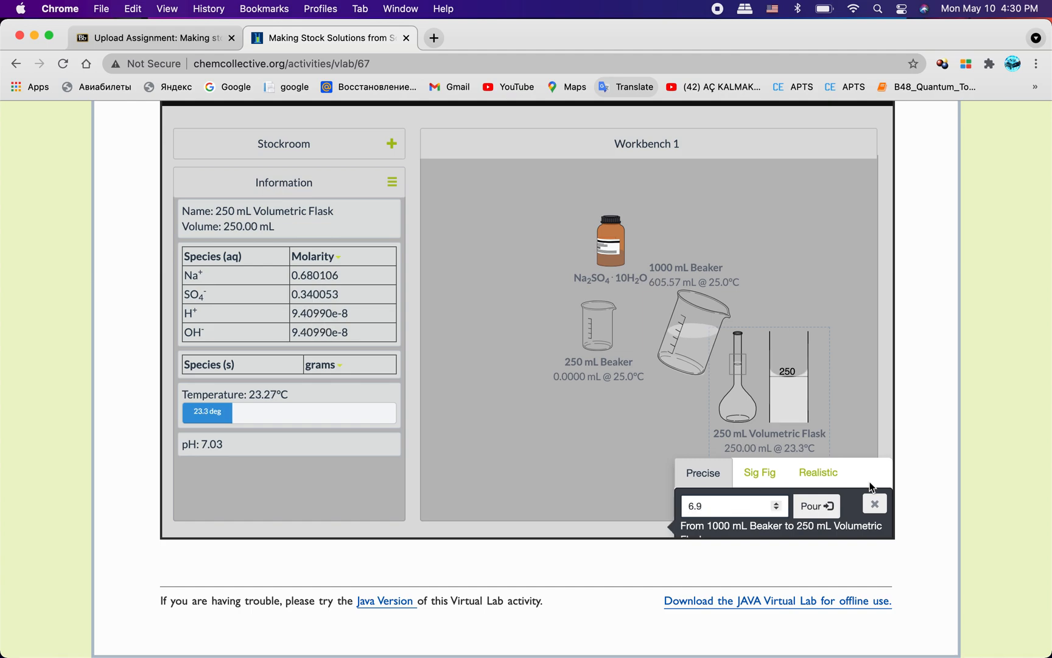
click(874, 503)
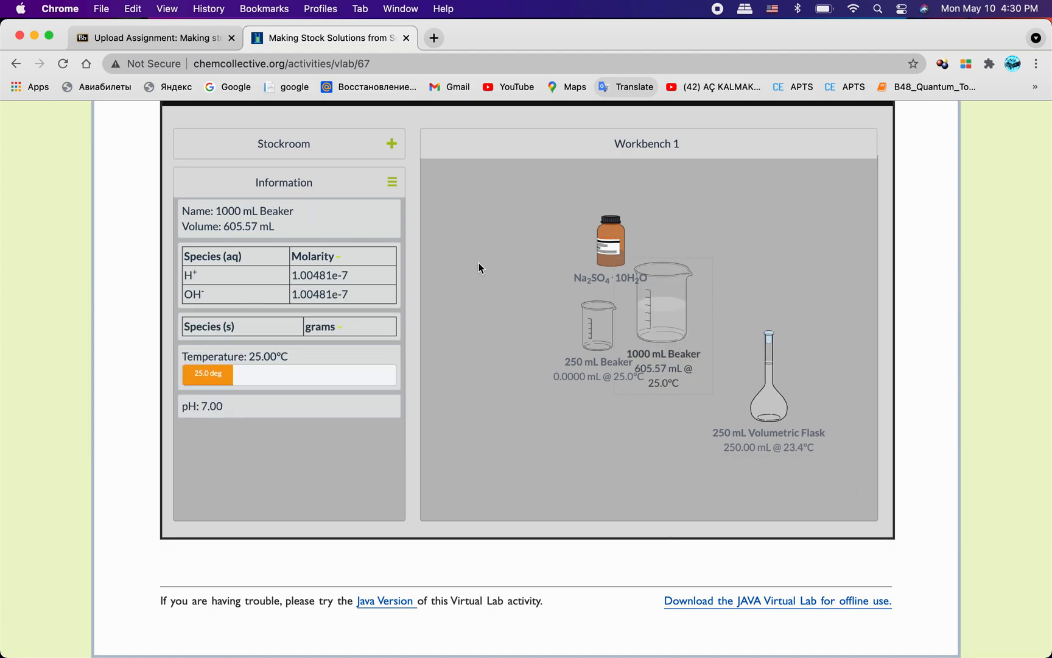
Remove the finished 250 mL Na2SO4 flask from the workbench
click(768, 377)
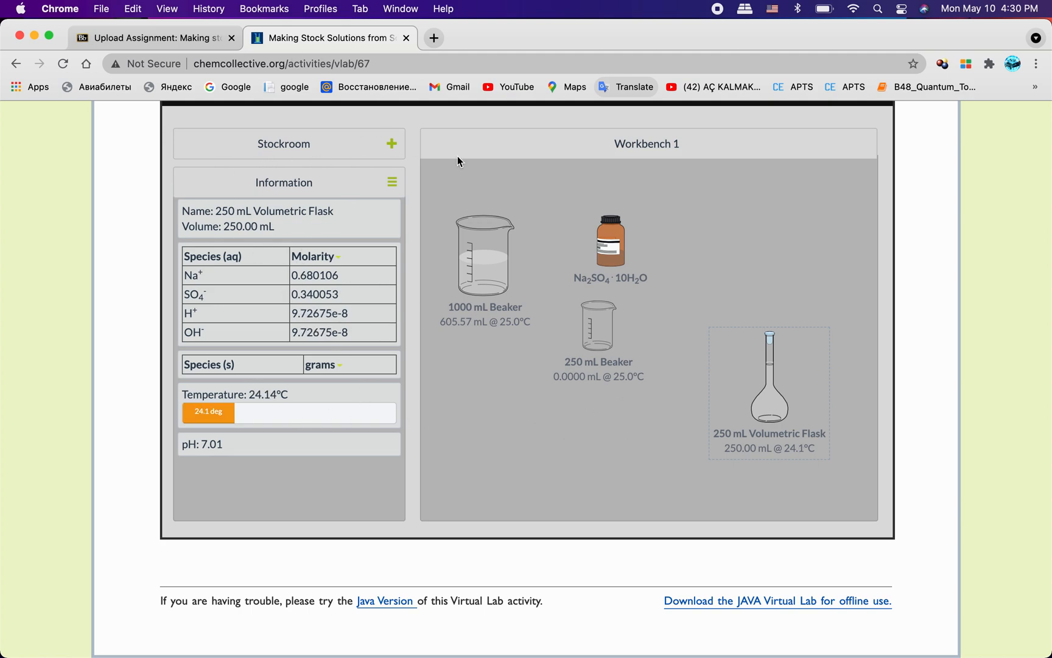
right_click(609, 241)
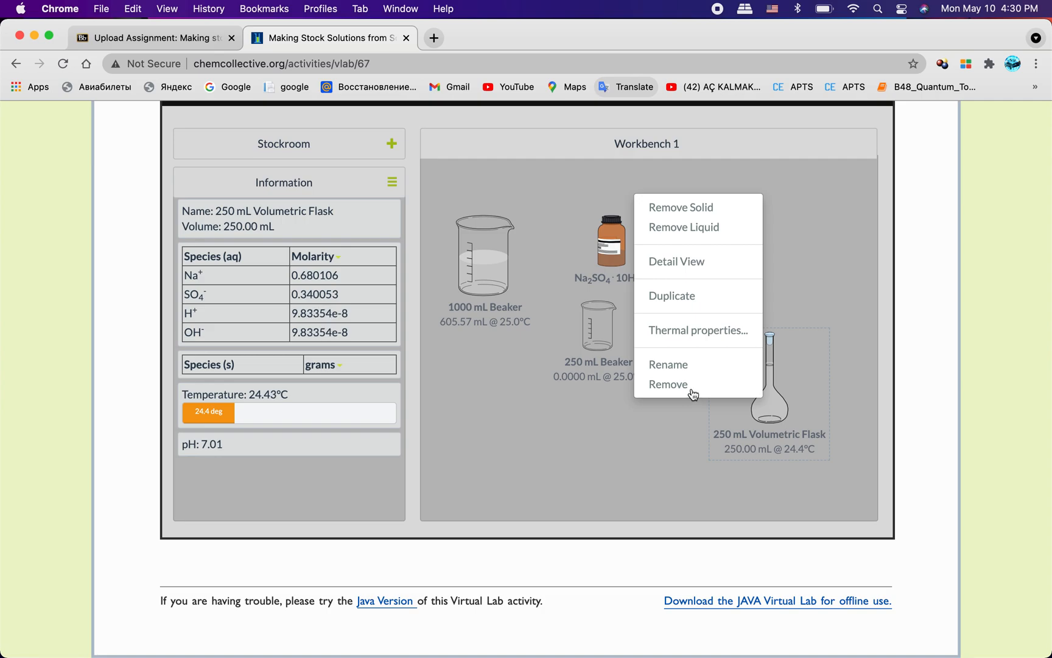
click(668, 384)
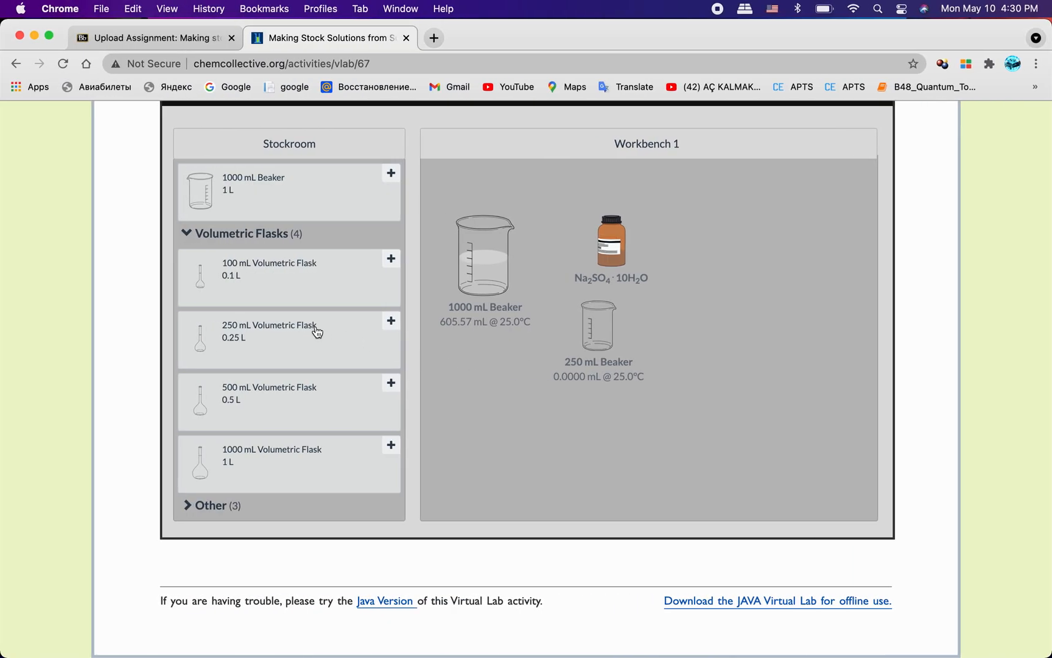
Add a 500 mL flask, weigh 40.28 g Na2SO4·10H2O into the beaker and pour it into the flask
click(390, 382)
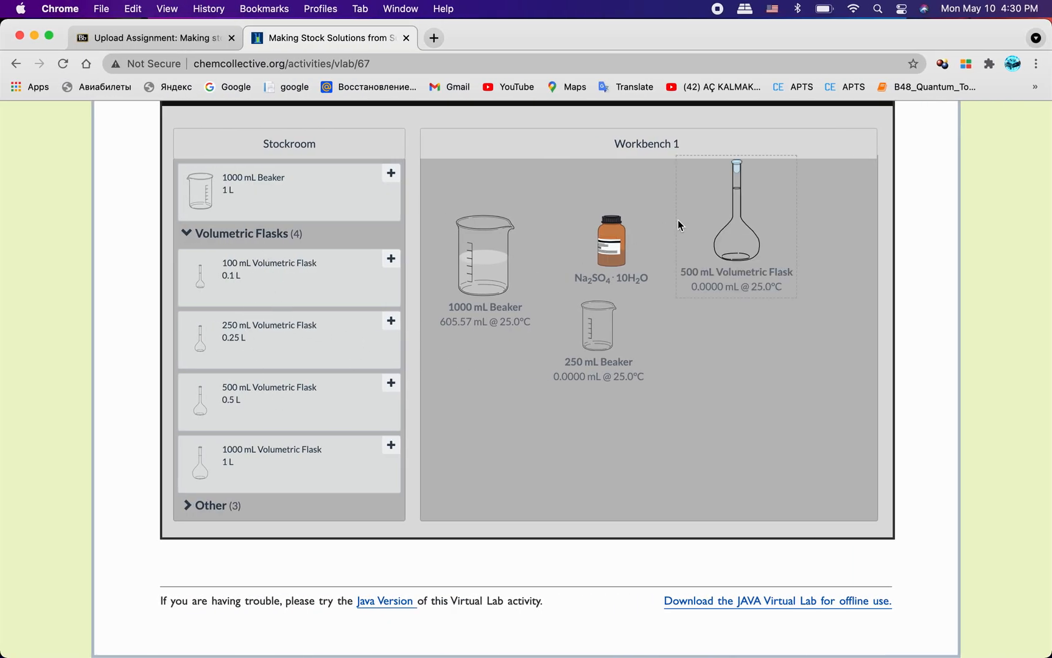
click(734, 228)
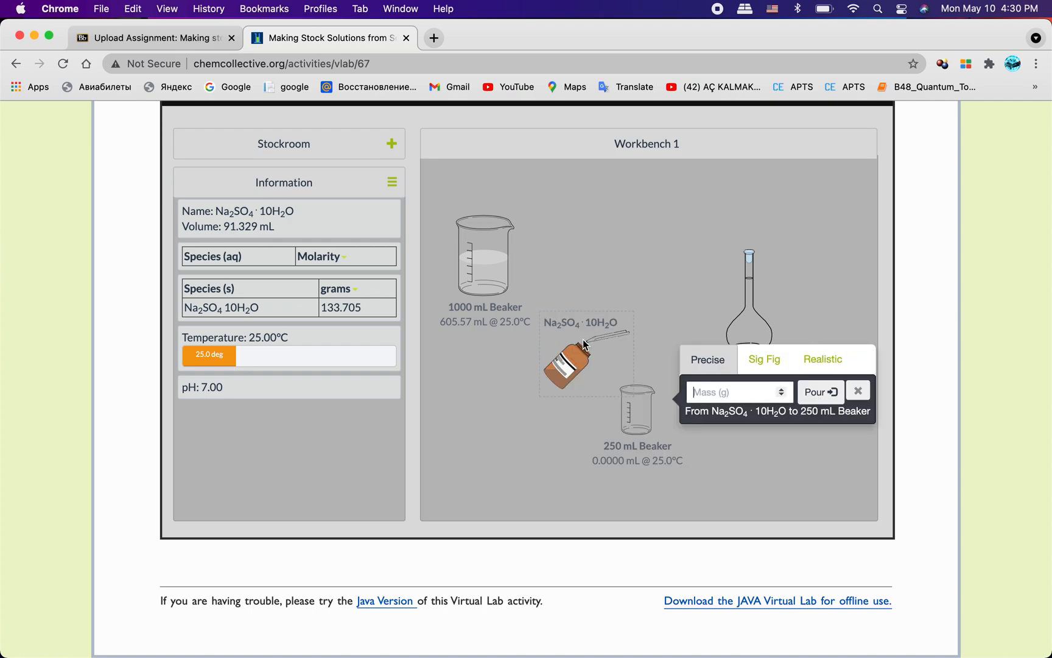
text(40.28)
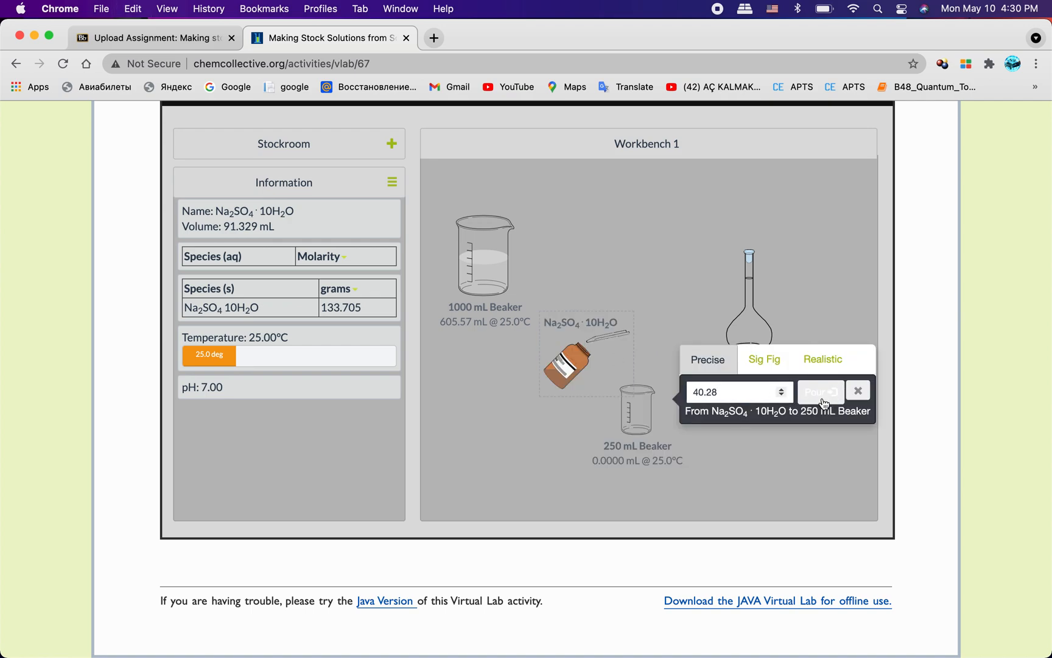
click(819, 392)
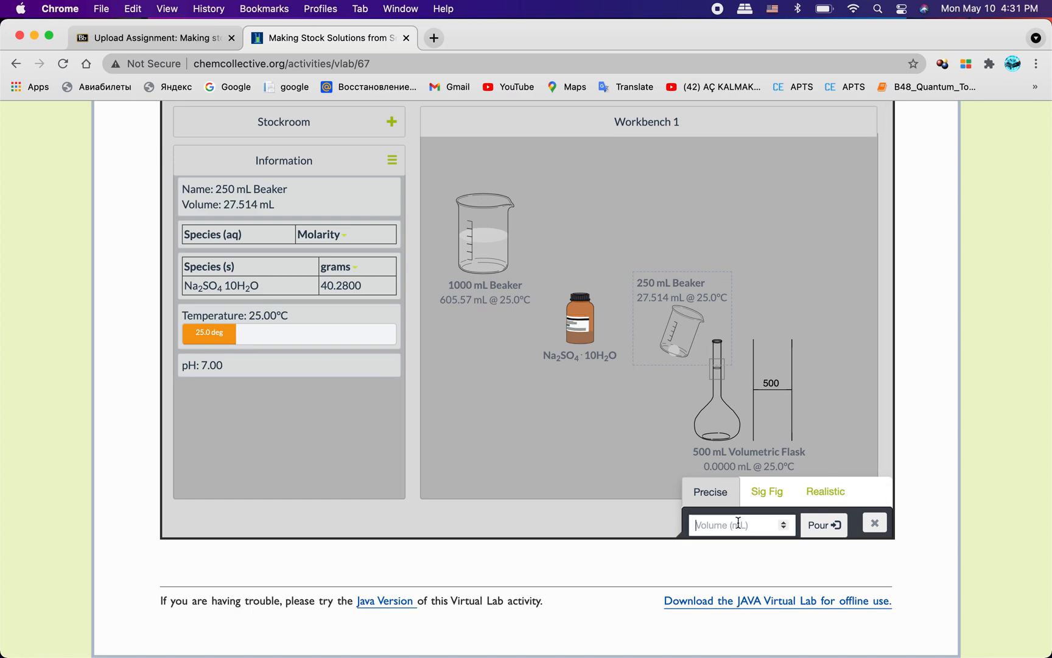
click(875, 523)
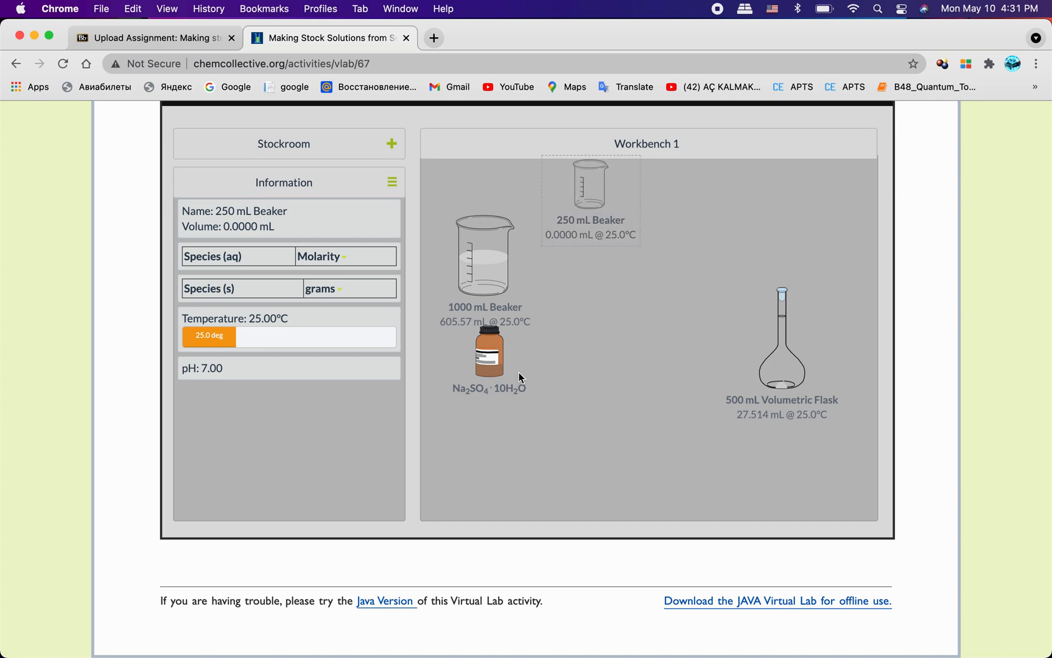
In Precise mode pour 100 mL of water four times into the 500 mL flask
click(489, 352)
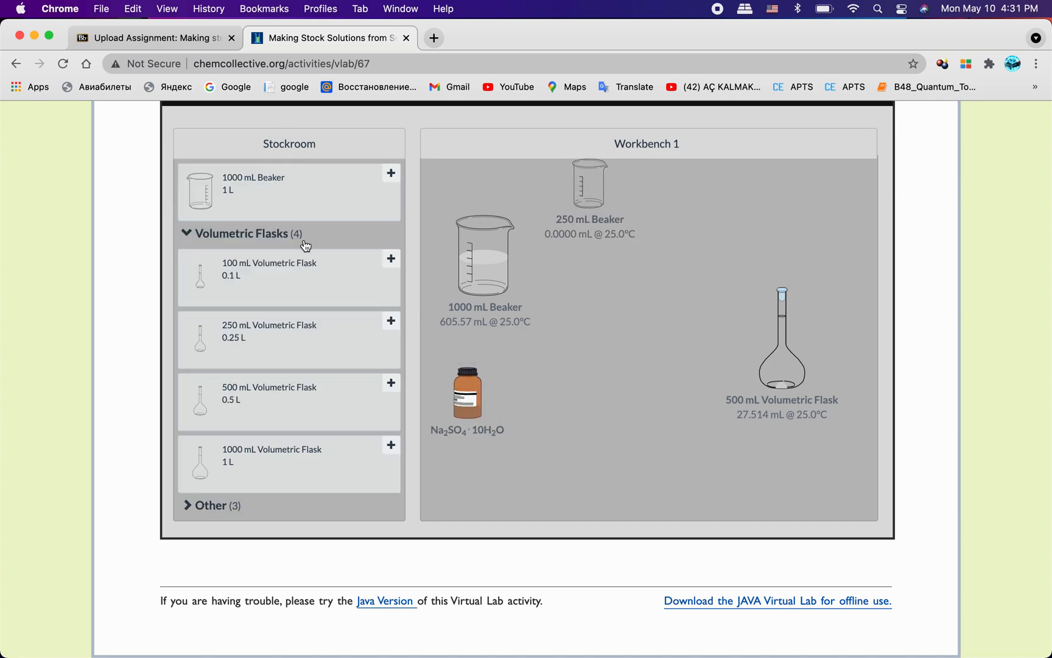
mouse_move(784, 410)
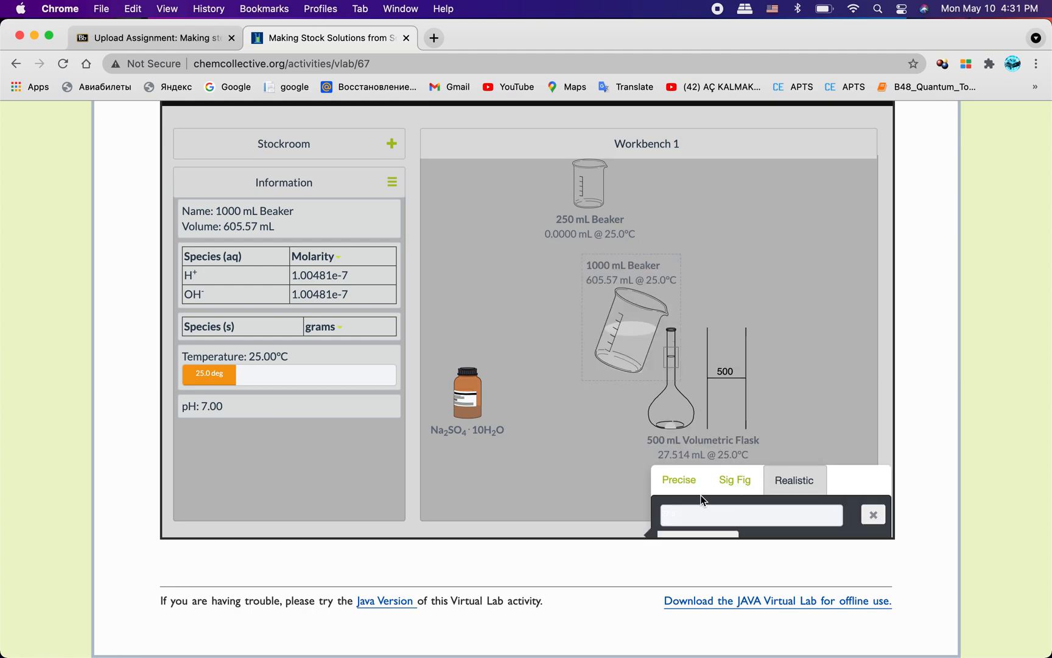
click(678, 478)
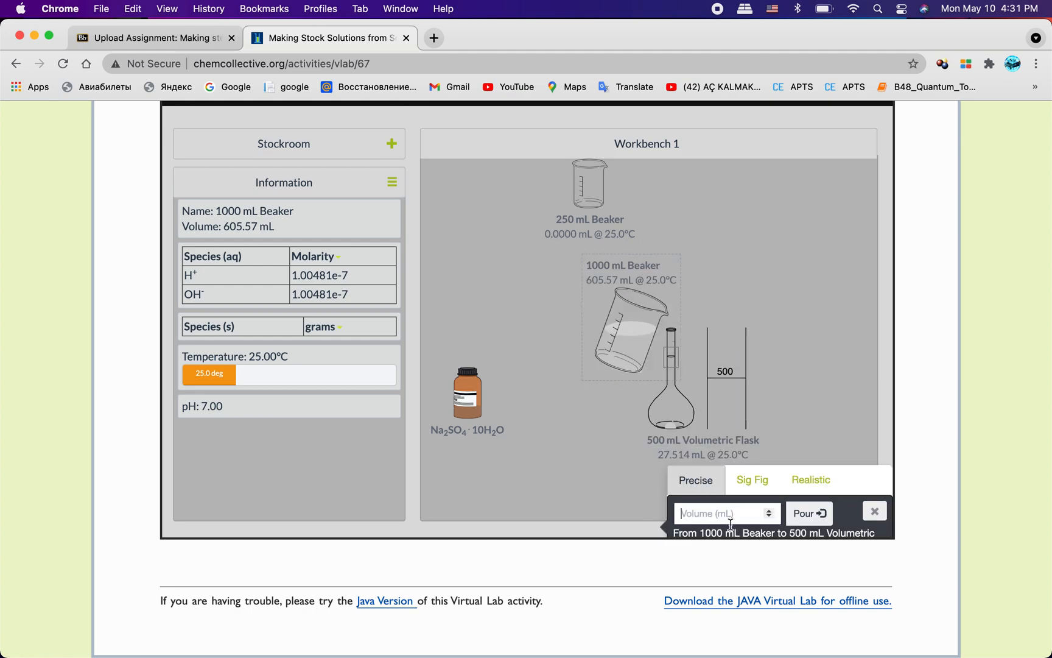
text(10)
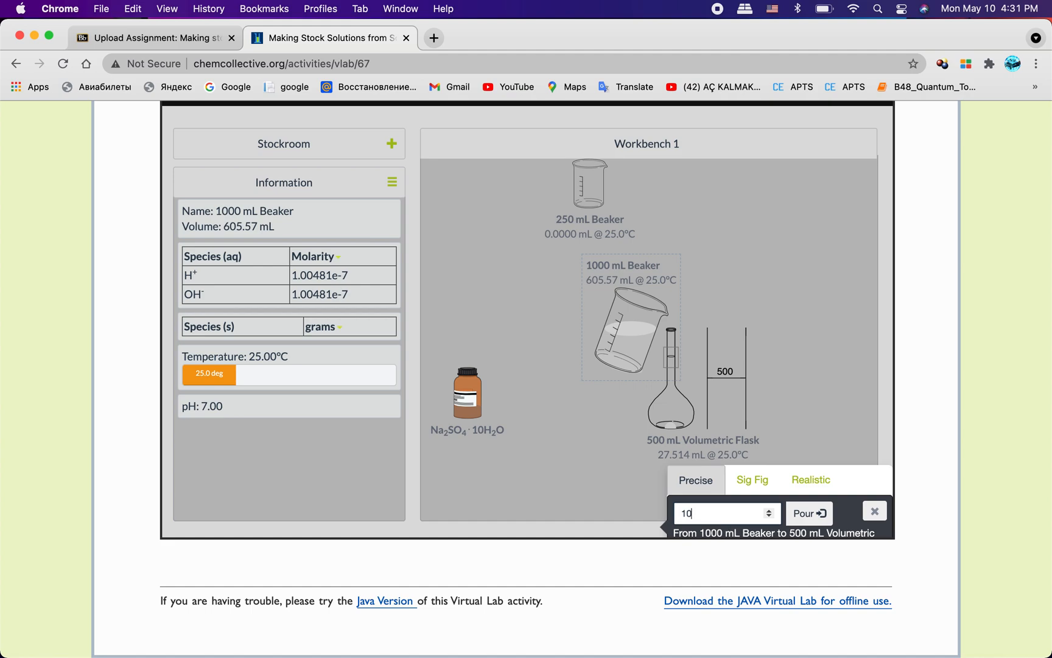
click(805, 513)
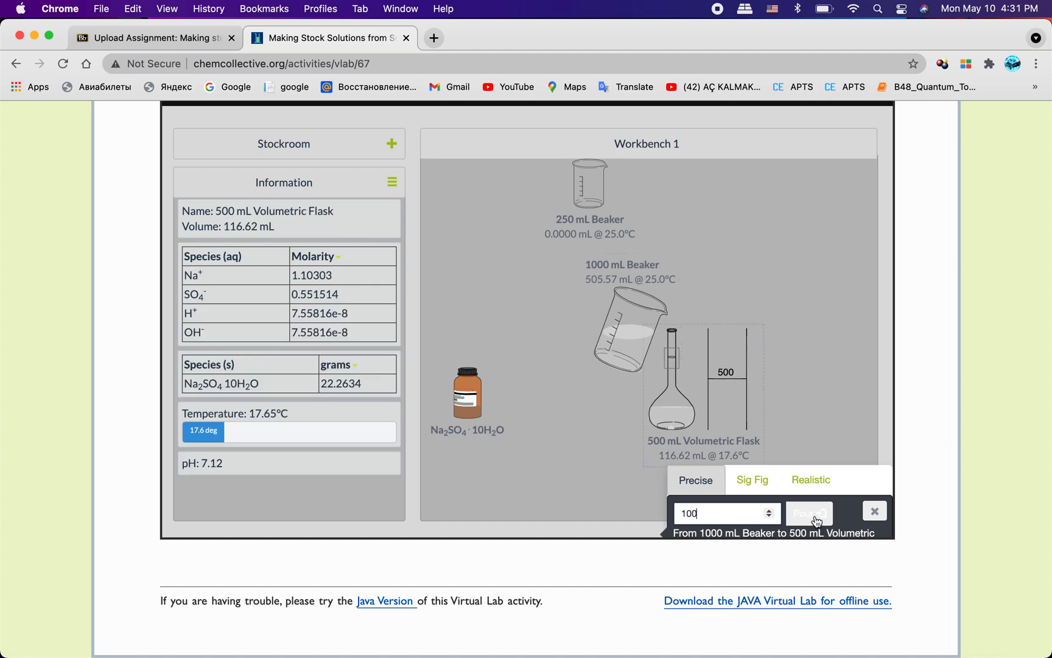
click(808, 513)
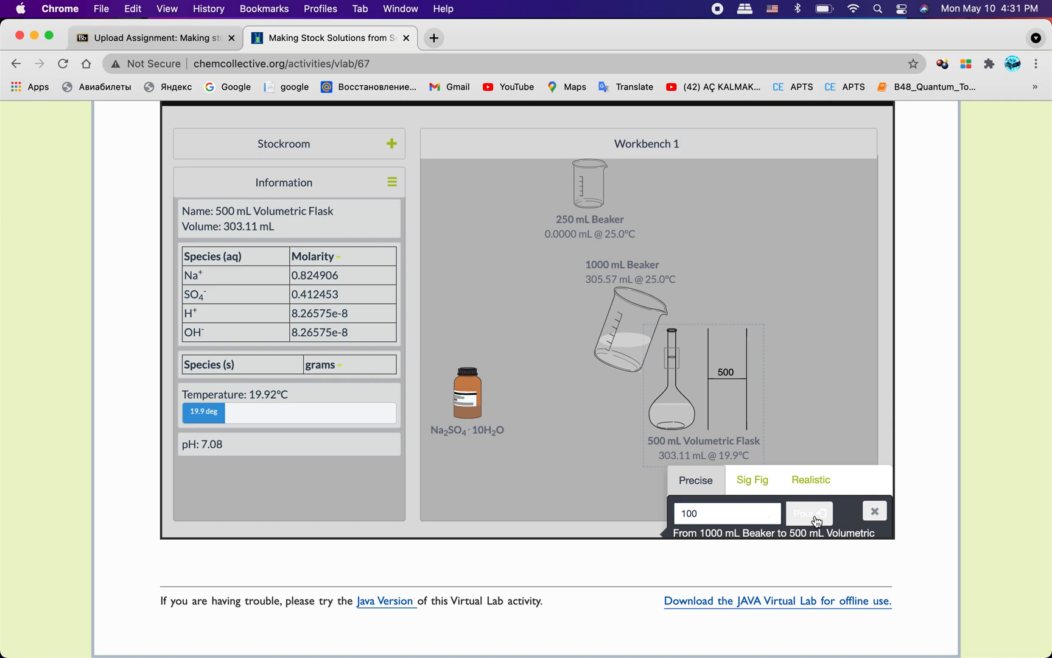
click(807, 513)
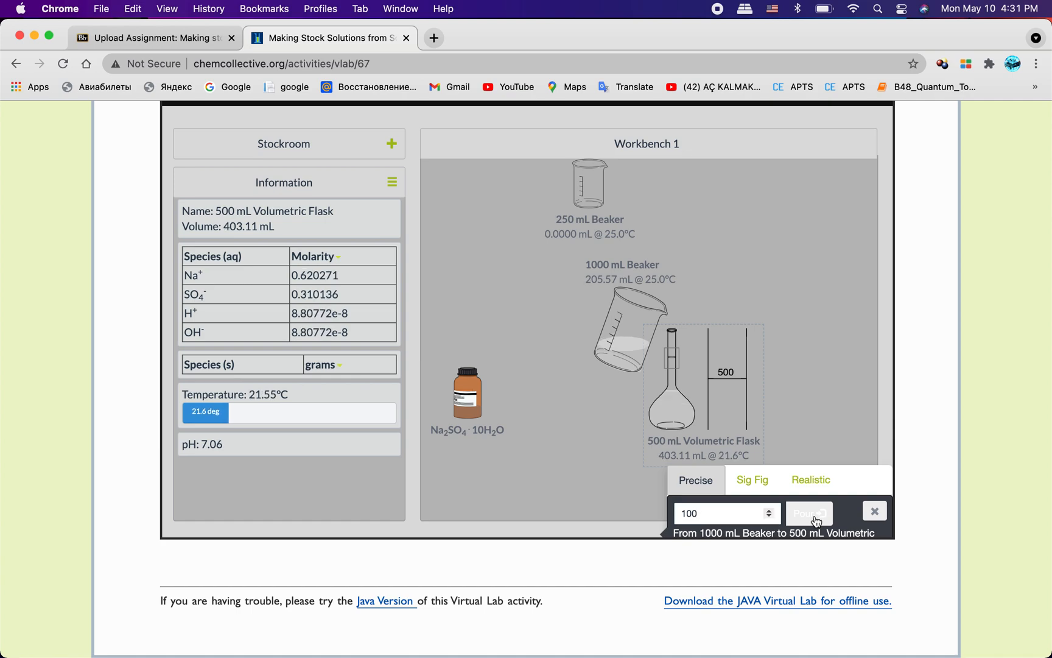
click(809, 513)
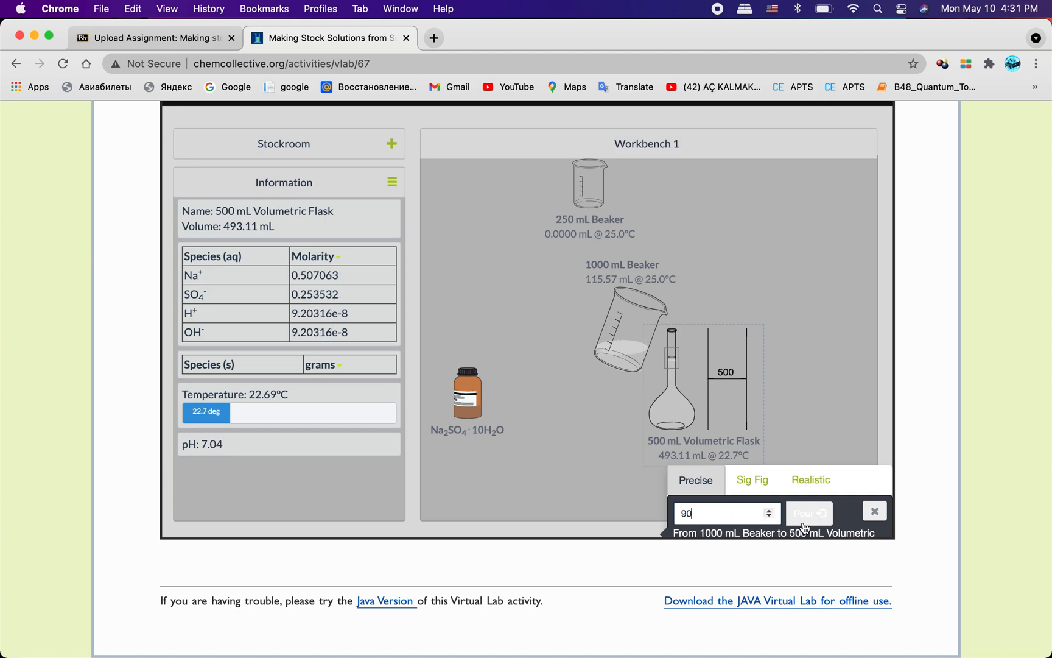
Add 90, 5, 1 and 0.89 mL more to reach about 499 mL at roughly 0.25 M sulfate
click(808, 514)
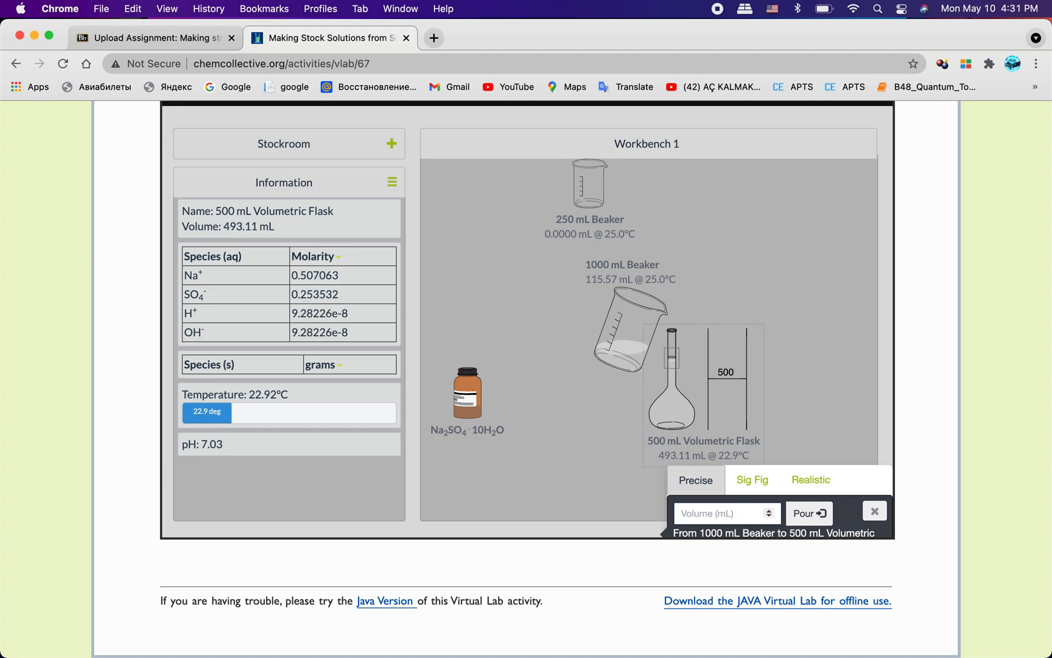
click(809, 514)
text(1)
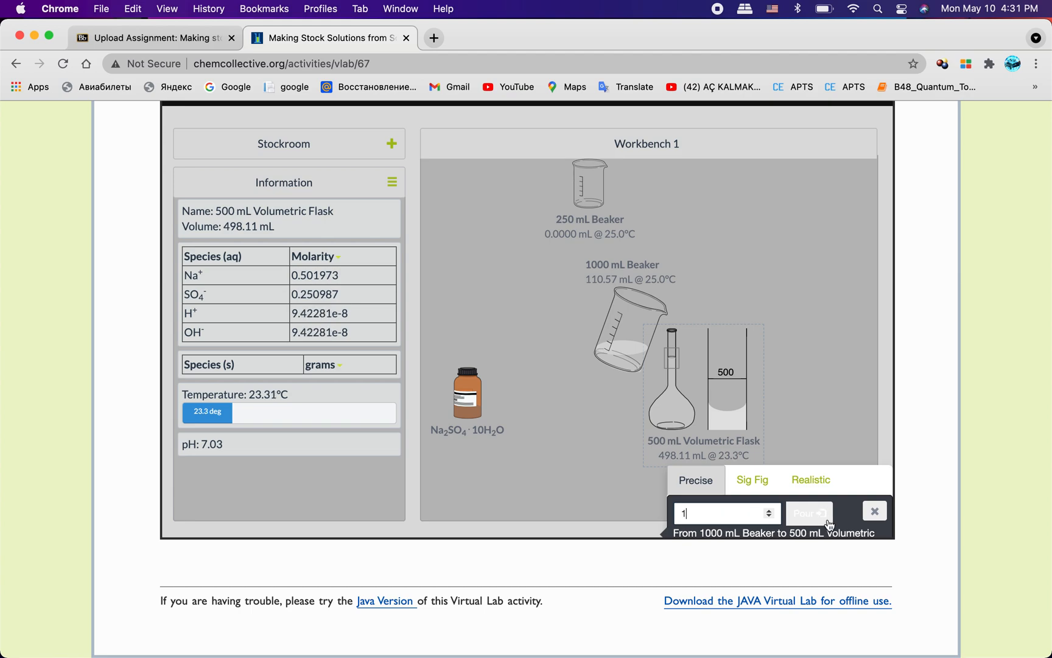
click(807, 513)
text(0.89)
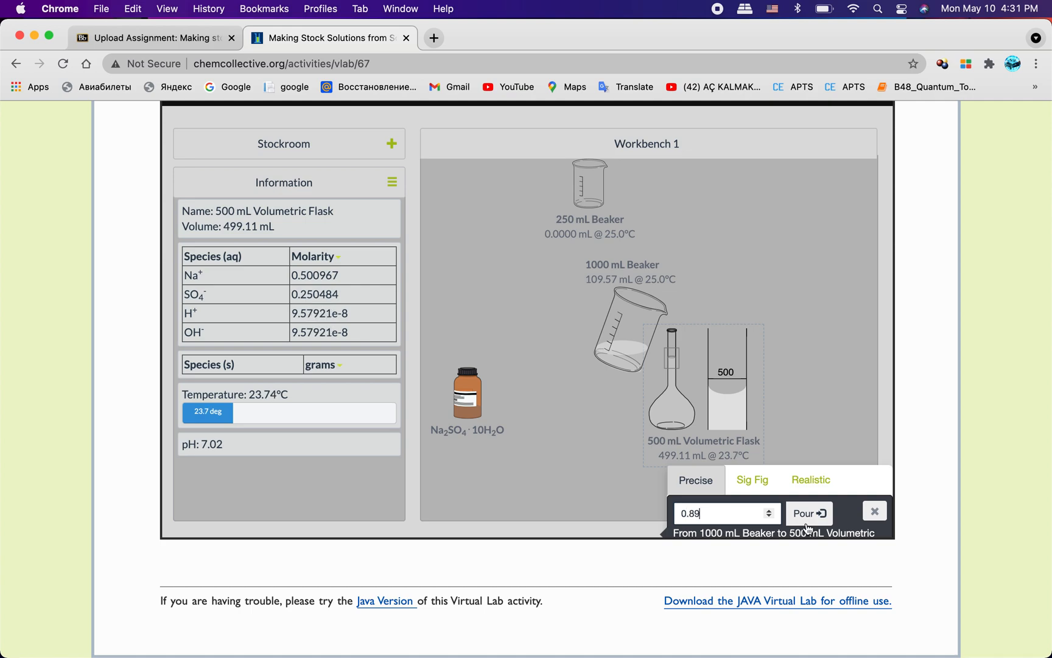
click(807, 514)
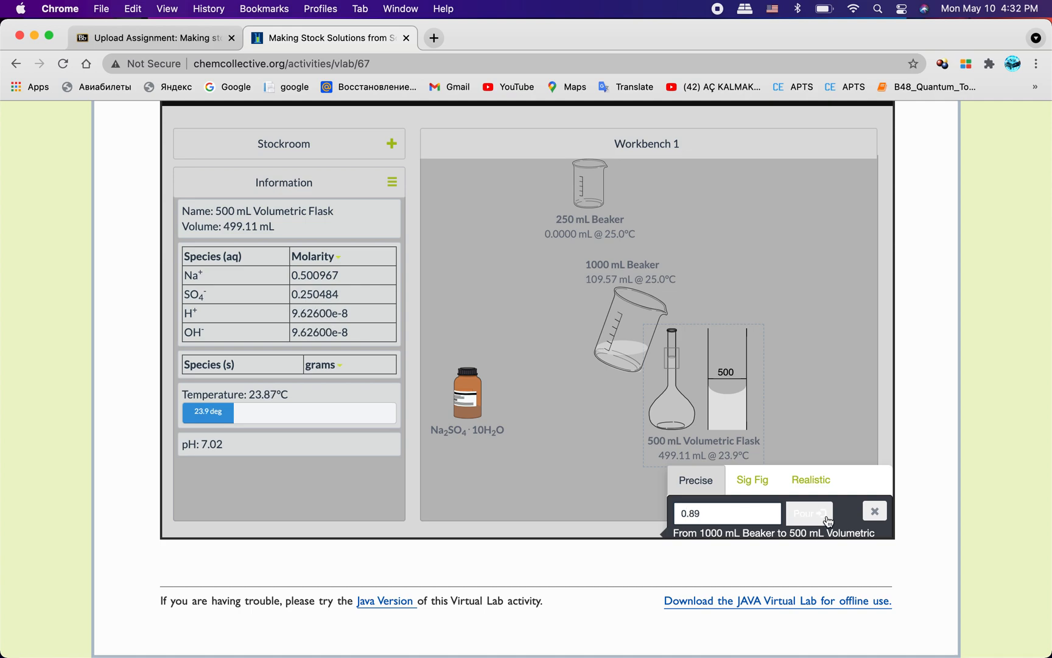
click(807, 513)
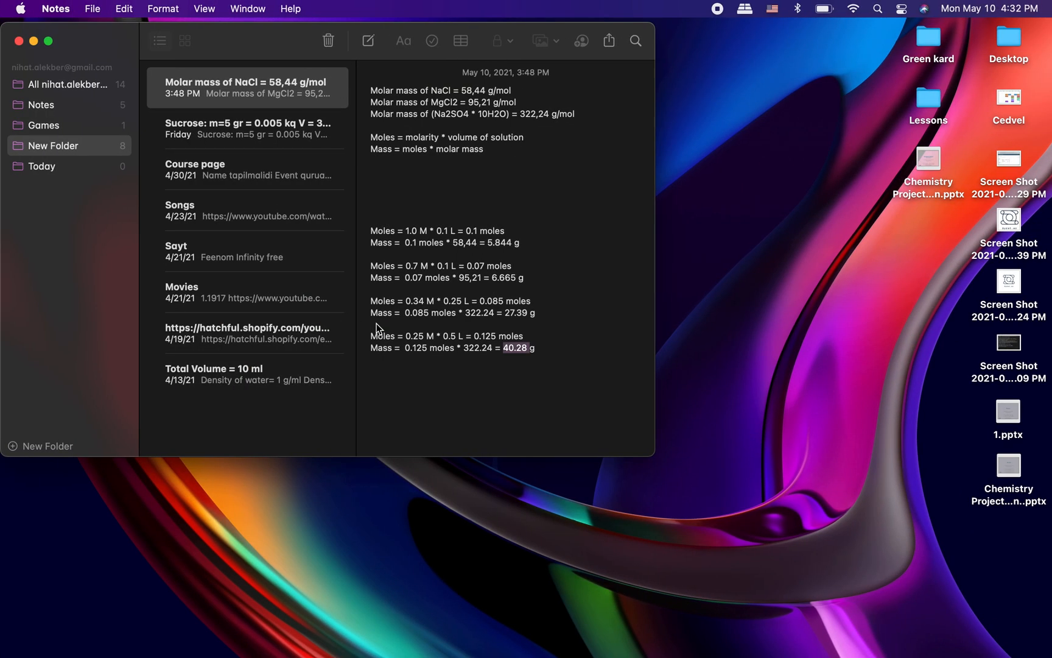
Start a new line below the 40.28 g calculation in the Notes app
click(492, 394)
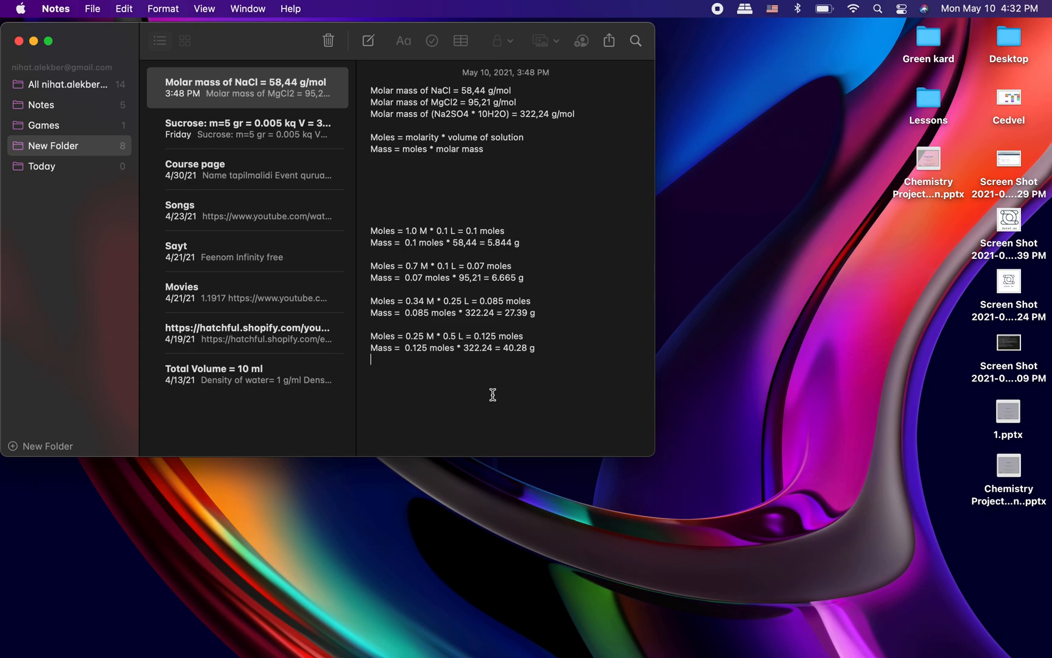